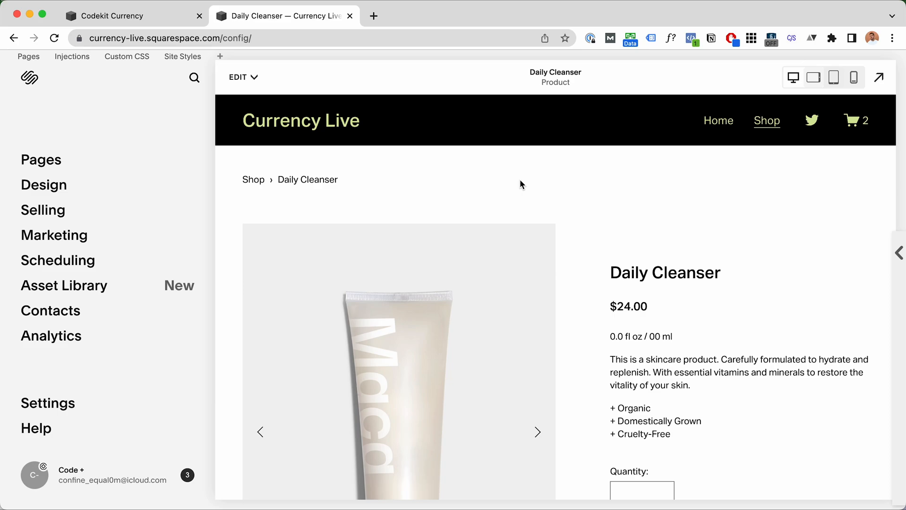
mouse_move(530, 214)
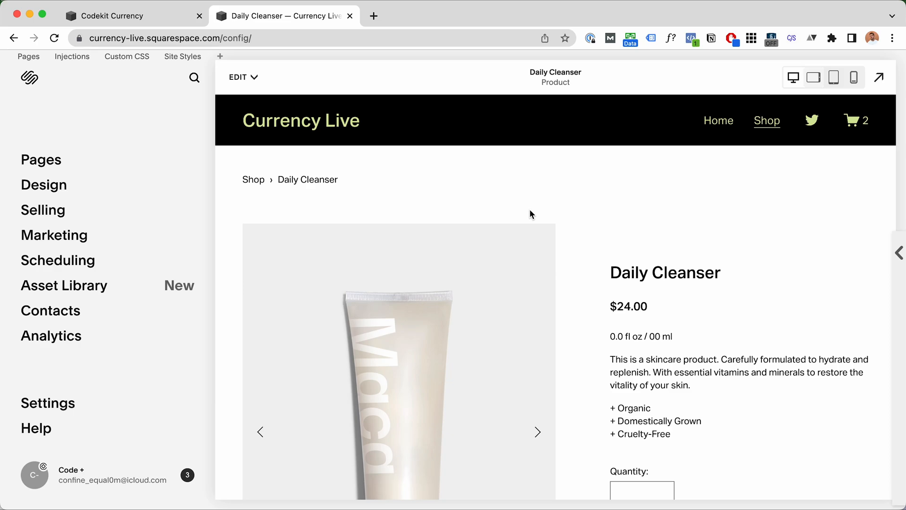
mouse_move(571, 215)
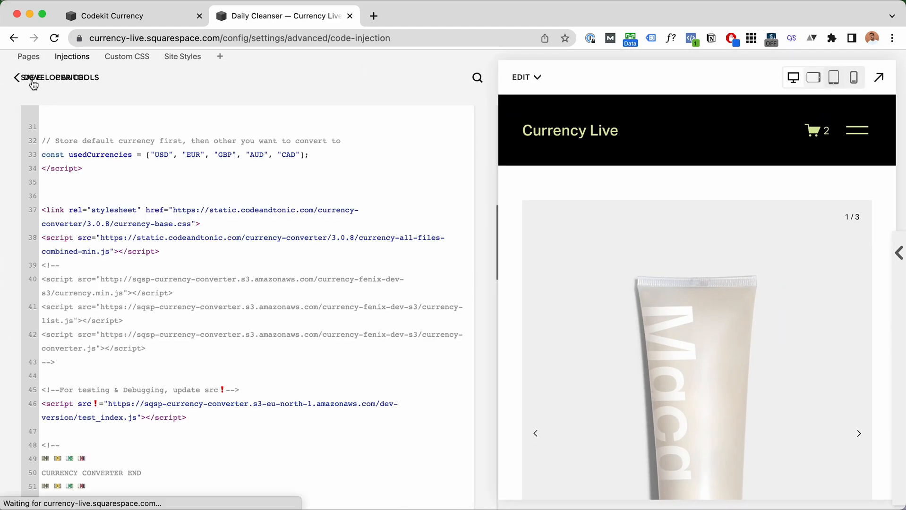
Step: Return to Developer Tools and check the header currency selector showing CA$31.79
left_click(16, 77)
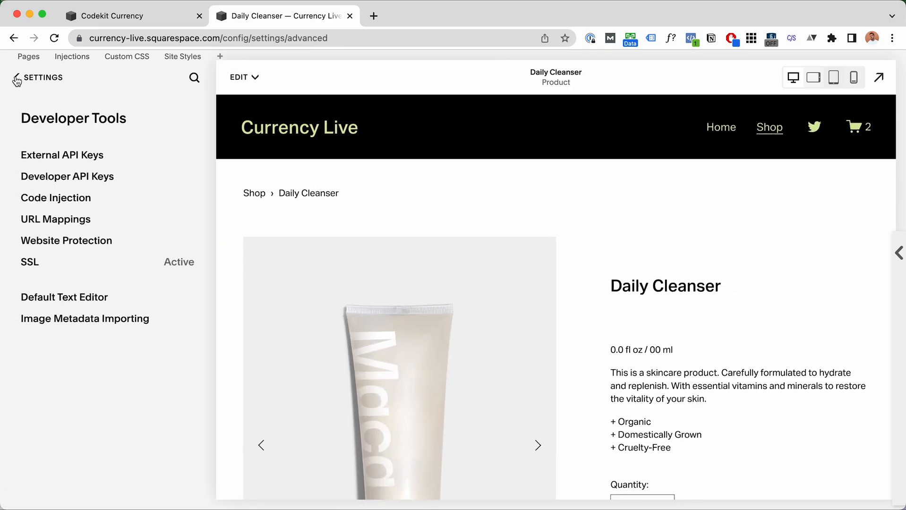
left_click(819, 120)
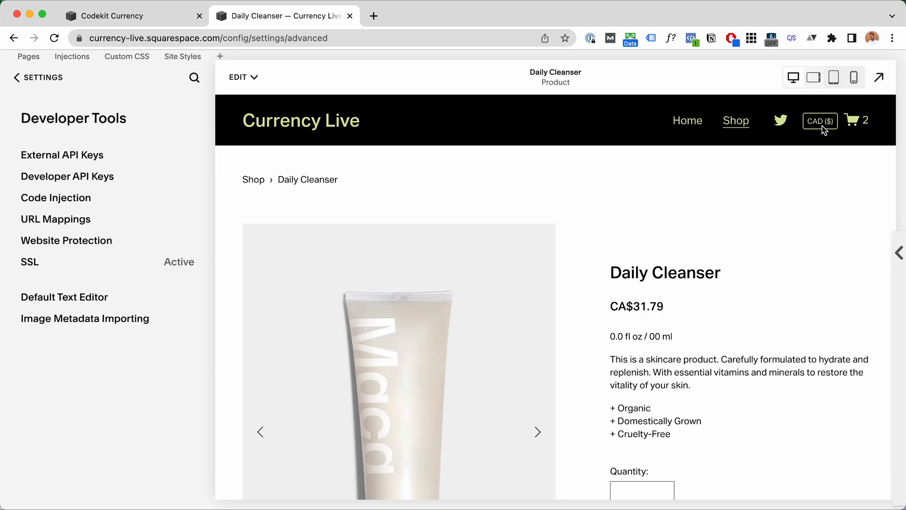
mouse_move(429, 118)
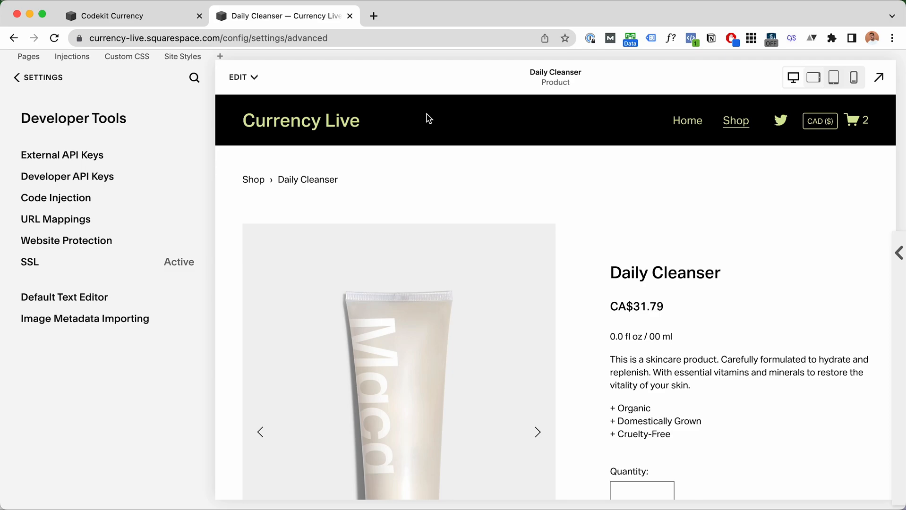
Step: Add "JPY" after "USD" in usedCurrencies in header Code Injection and save
left_click(56, 197)
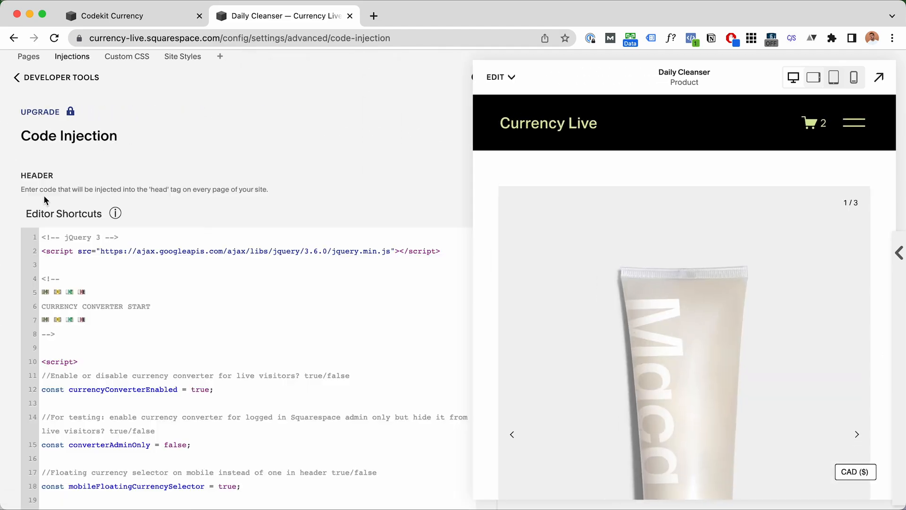
scroll("down", 3)
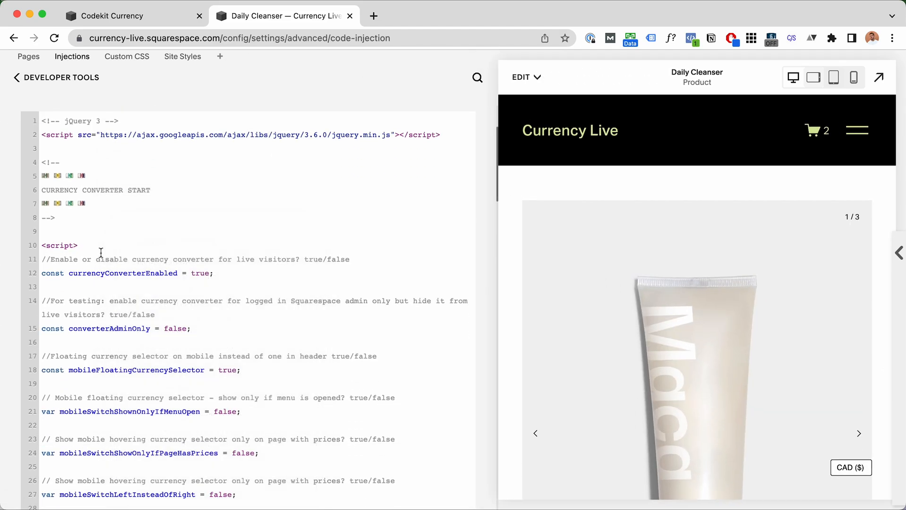
scroll("down", 3)
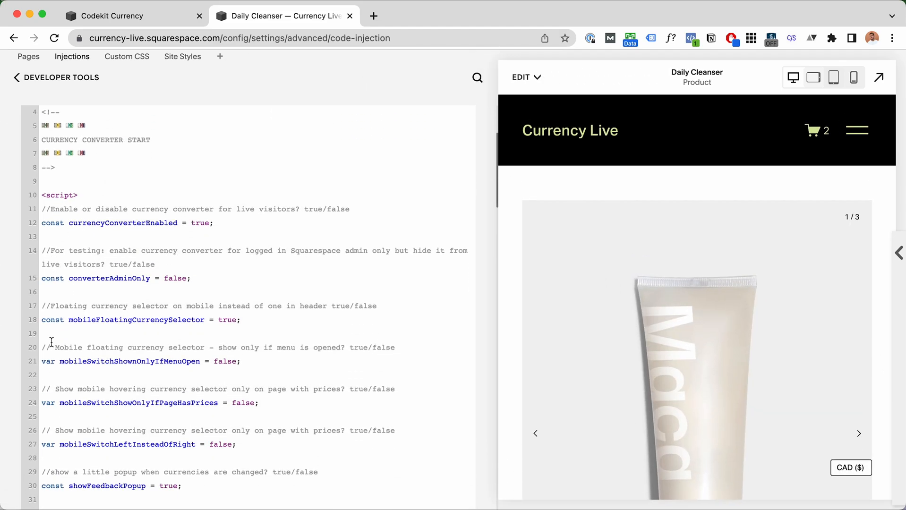
scroll("down", 3)
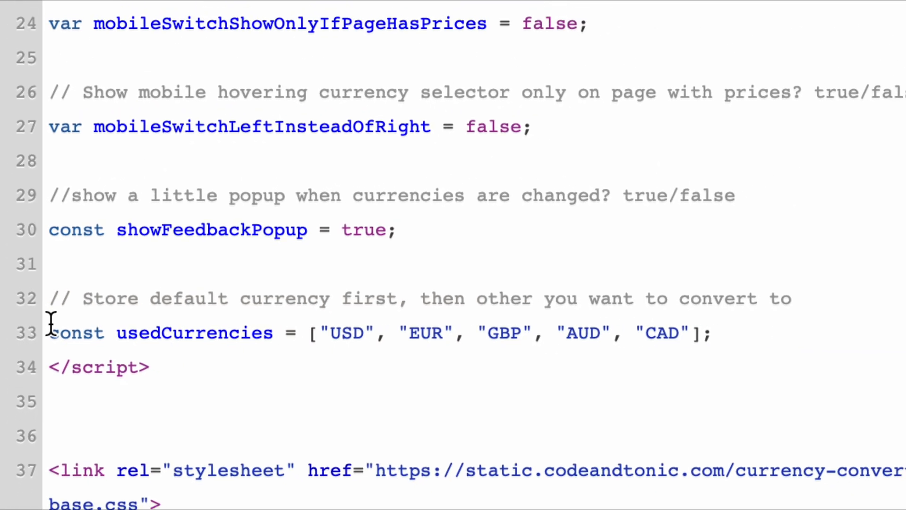
scroll("up", 3)
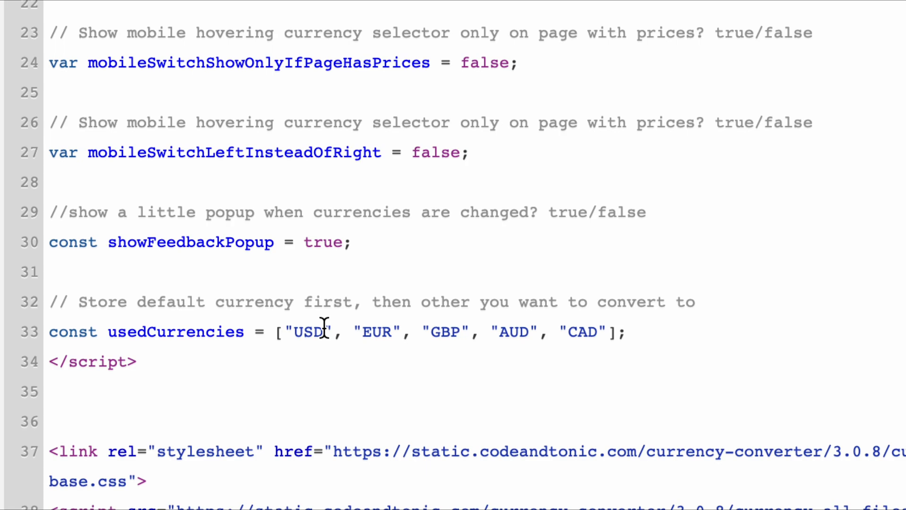
mouse_move(425, 333)
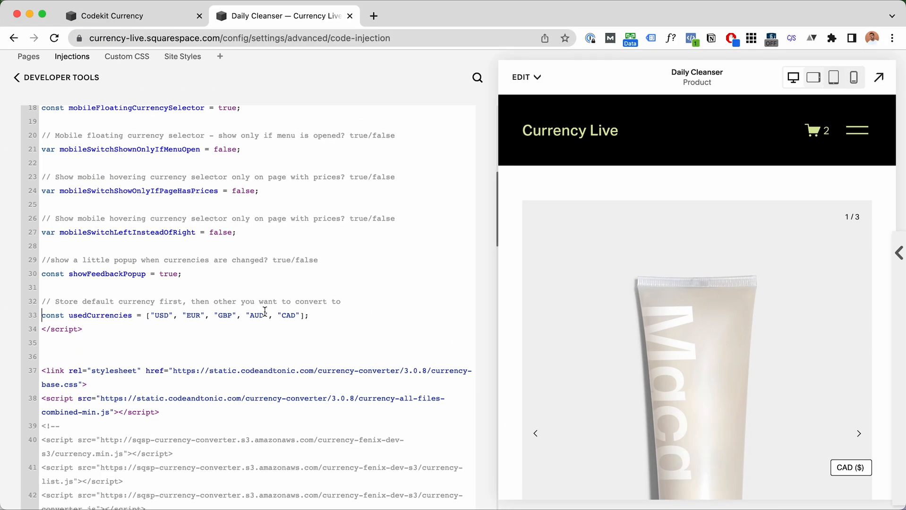
left_click(850, 467)
type("JPY\", \"")
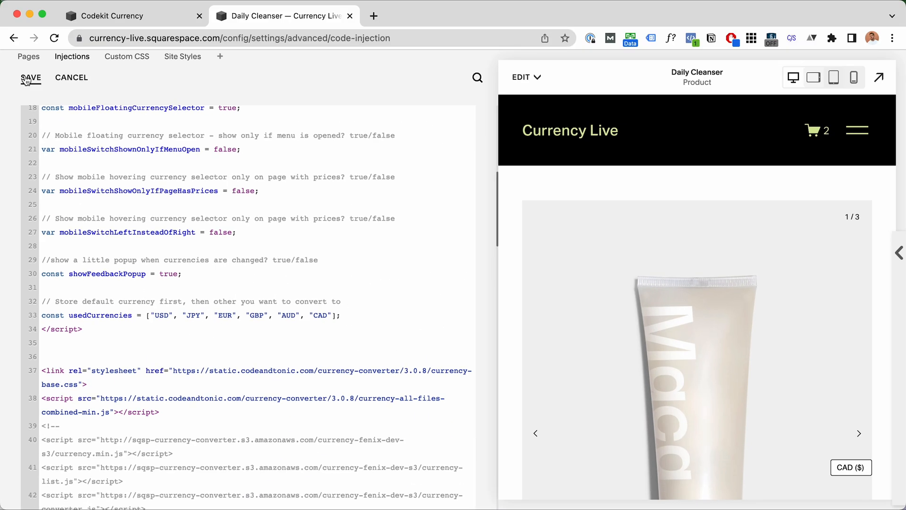
left_click(17, 77)
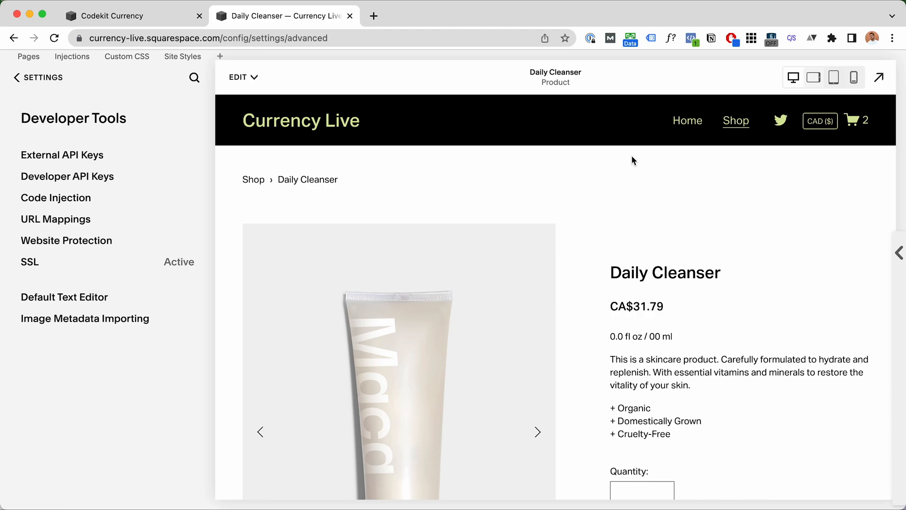
Step: Raise the Moisturizing Mask cart quantity to 3, bringing the subtotal to CA$119.49
scroll("down", 3)
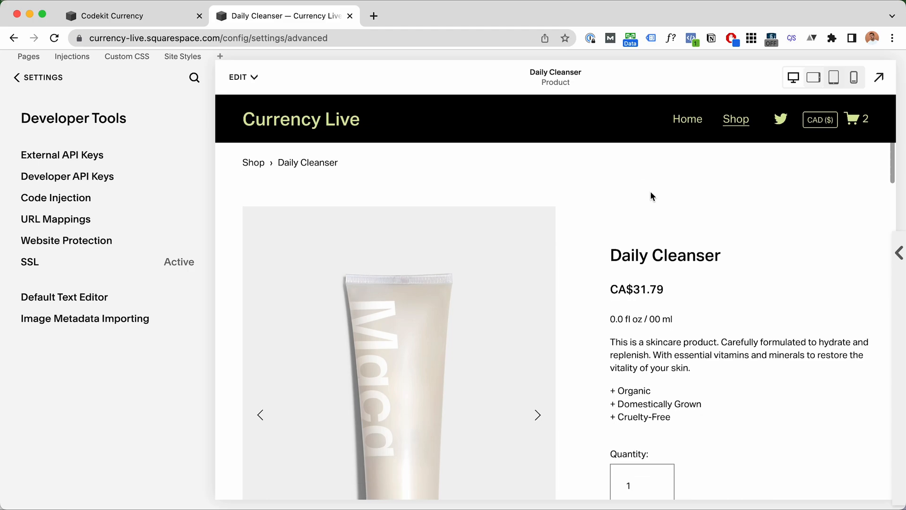
mouse_move(646, 270)
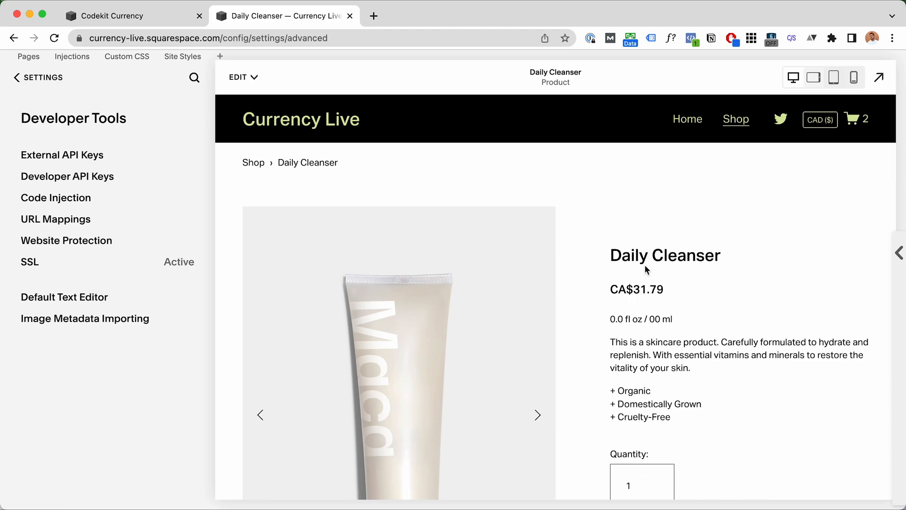
scroll("down", 3)
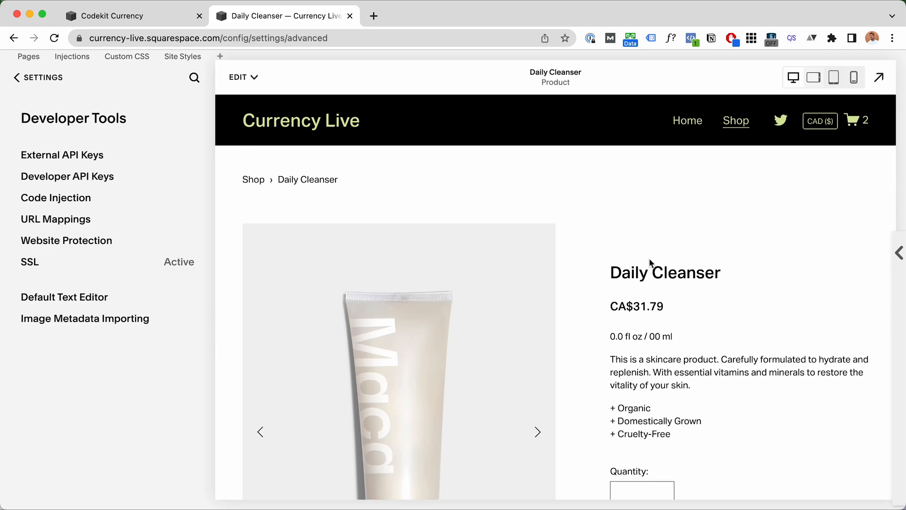
mouse_move(858, 128)
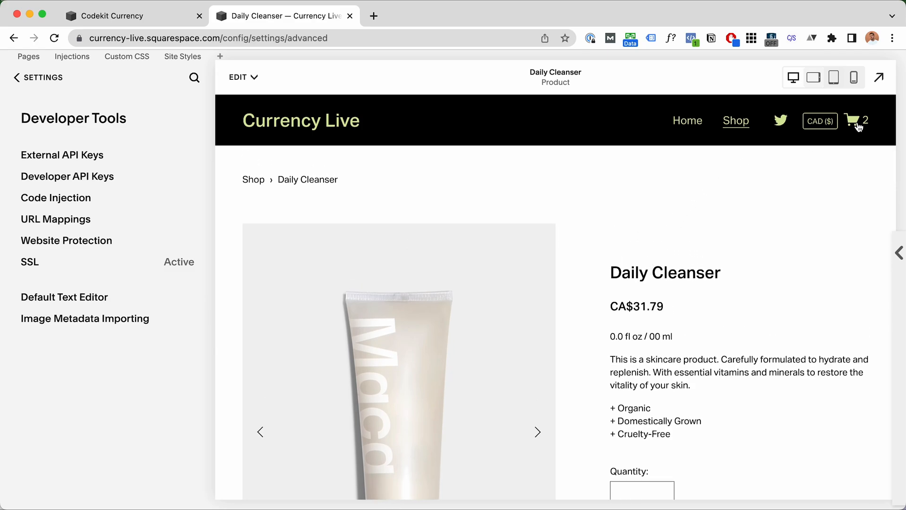
left_click(851, 120)
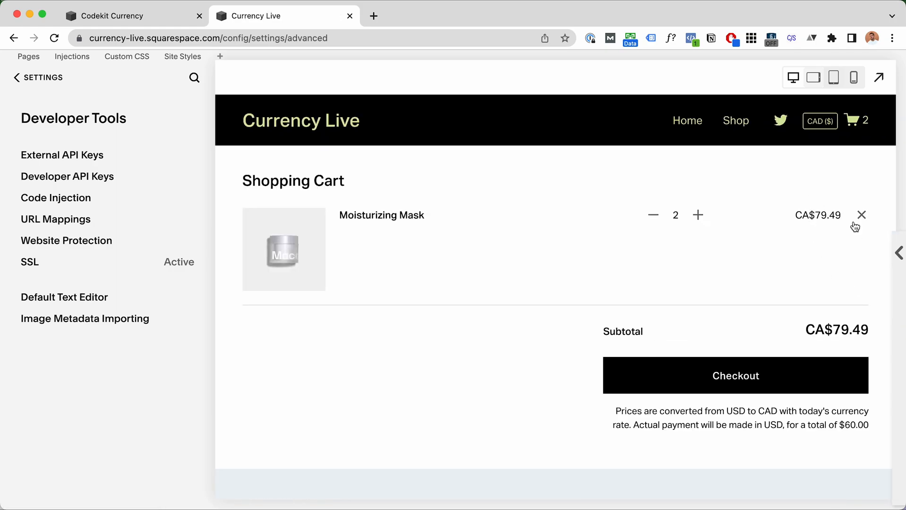
mouse_move(785, 229)
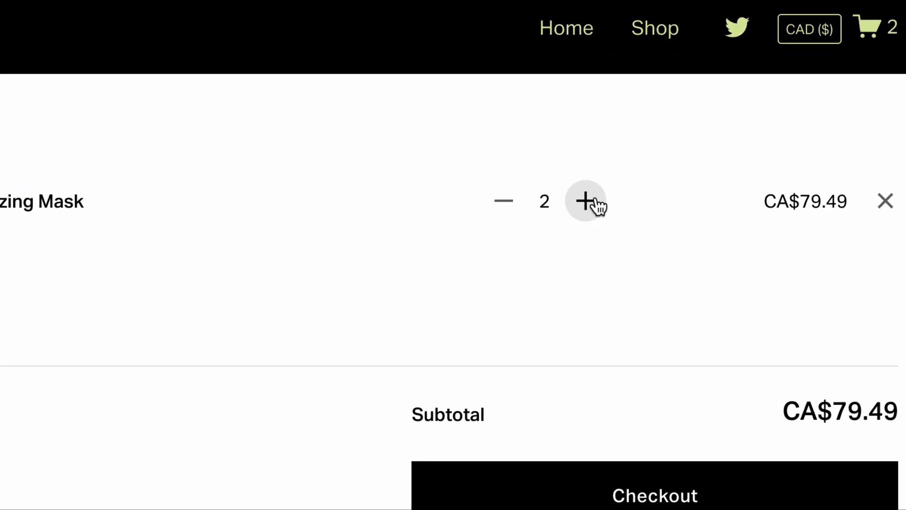
left_click(585, 201)
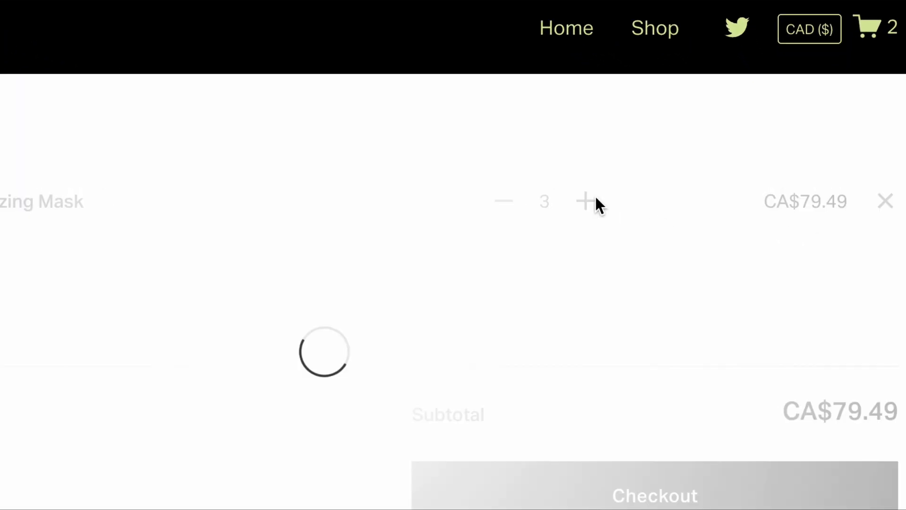
left_click(584, 202)
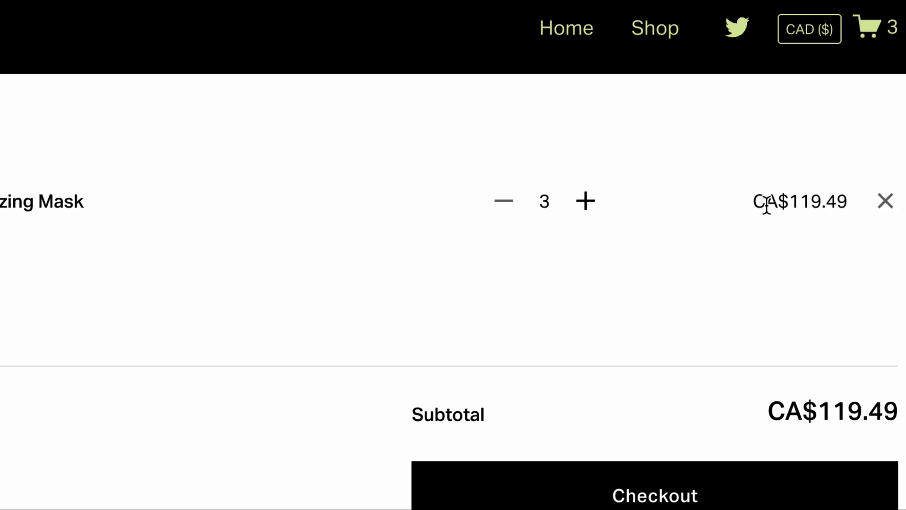
mouse_move(765, 201)
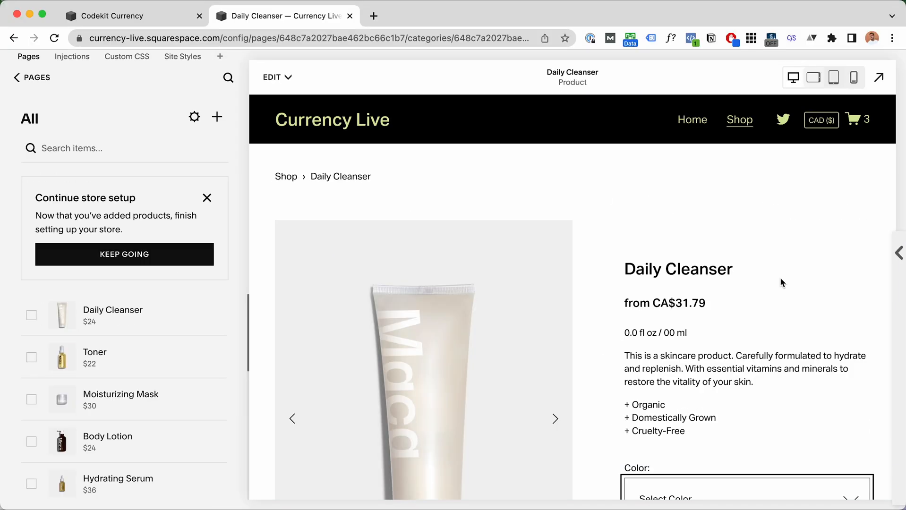
Step: Choose the Small Daily Cleanser variant at CA$31.79 and view its size options
scroll("down", 3)
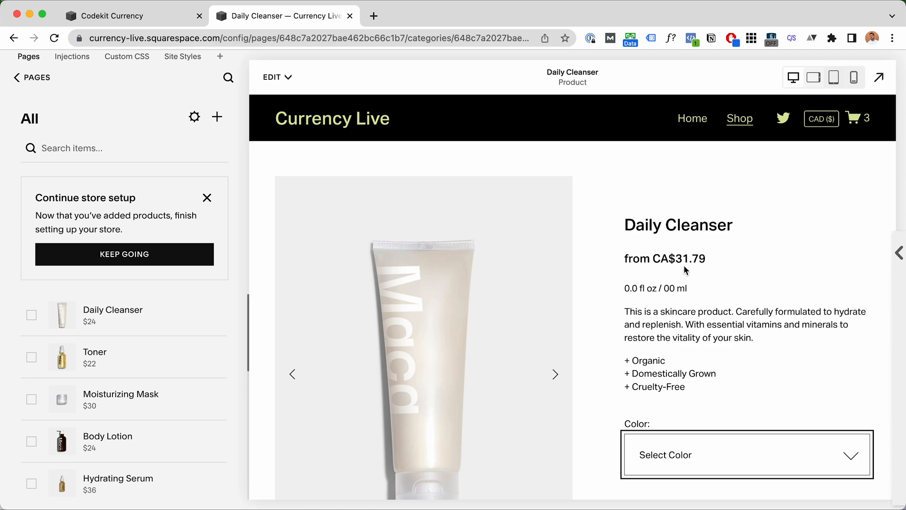
scroll("down", 3)
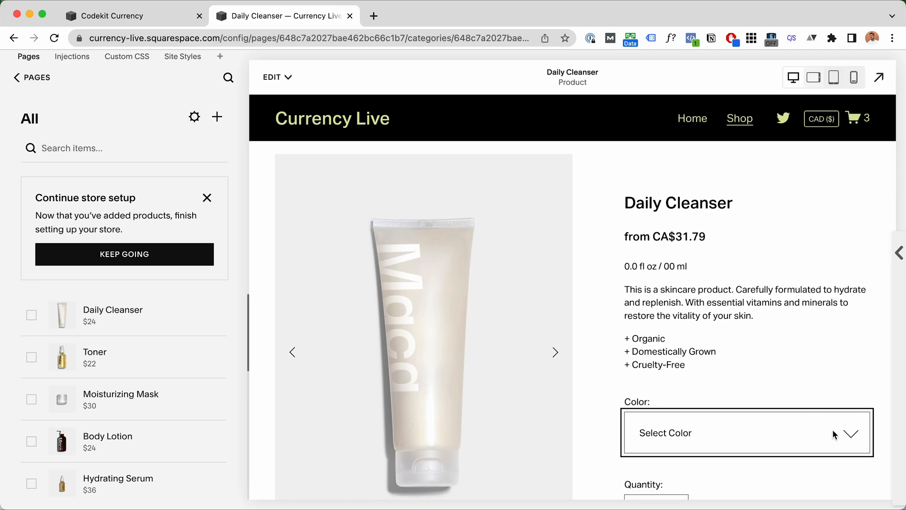
mouse_move(641, 240)
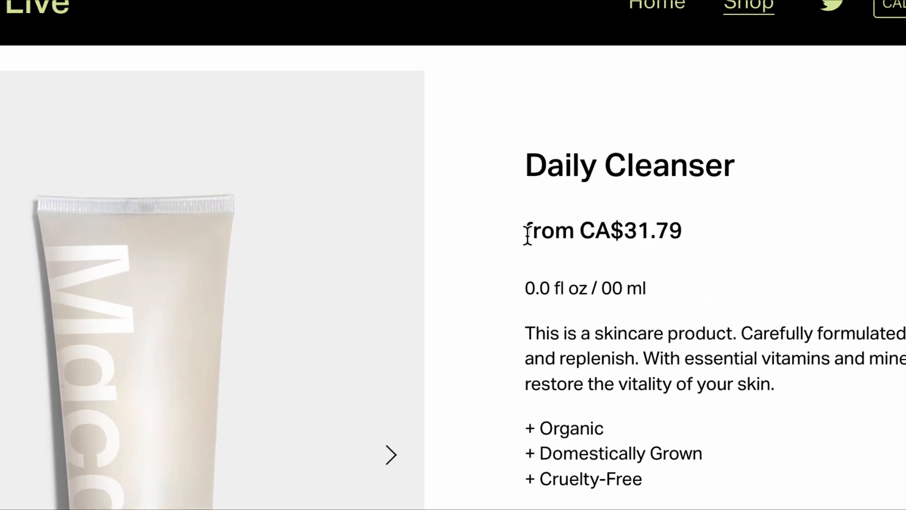
mouse_move(529, 231)
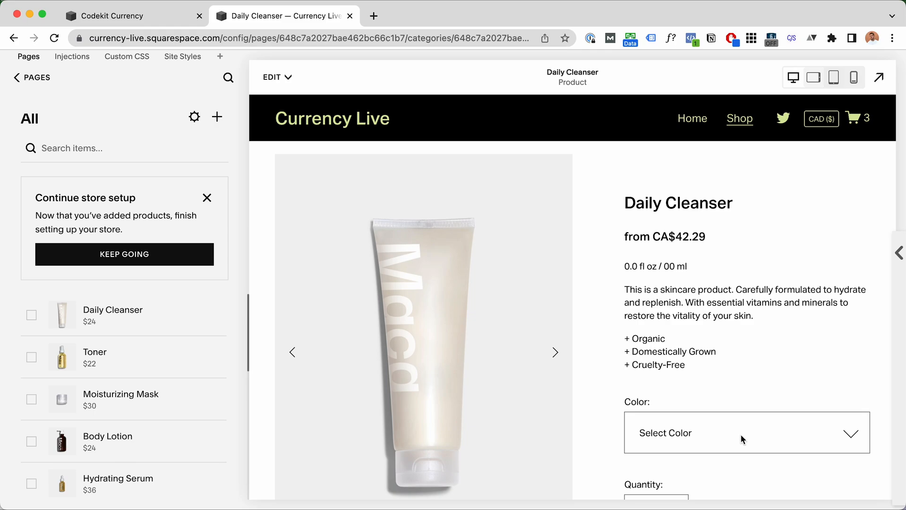
left_click(745, 433)
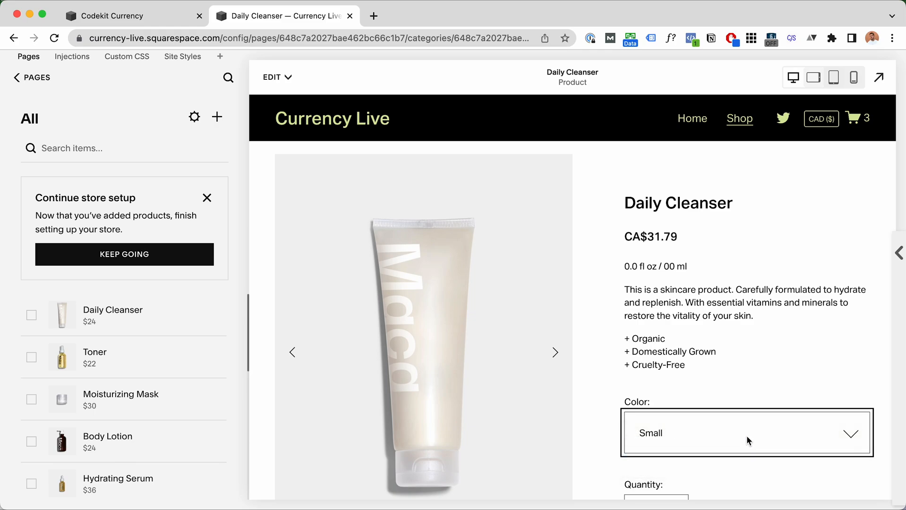
left_click(876, 77)
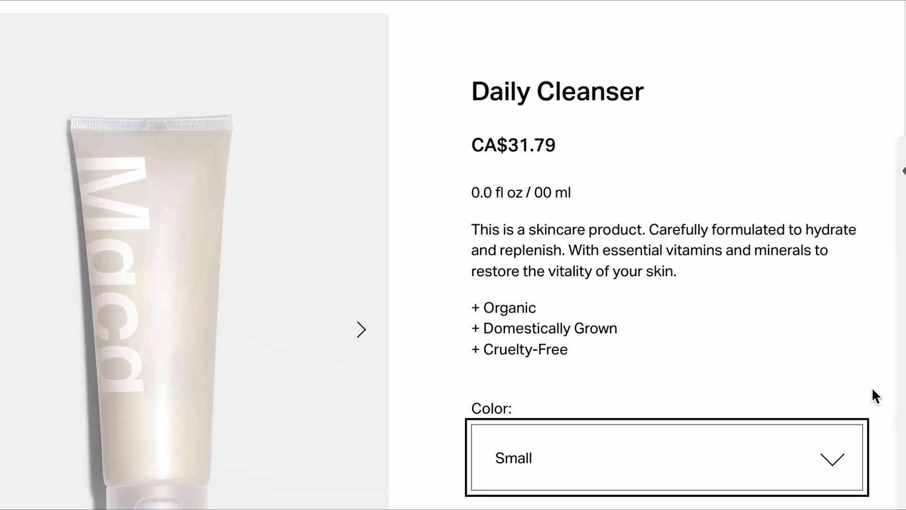
left_click(664, 457)
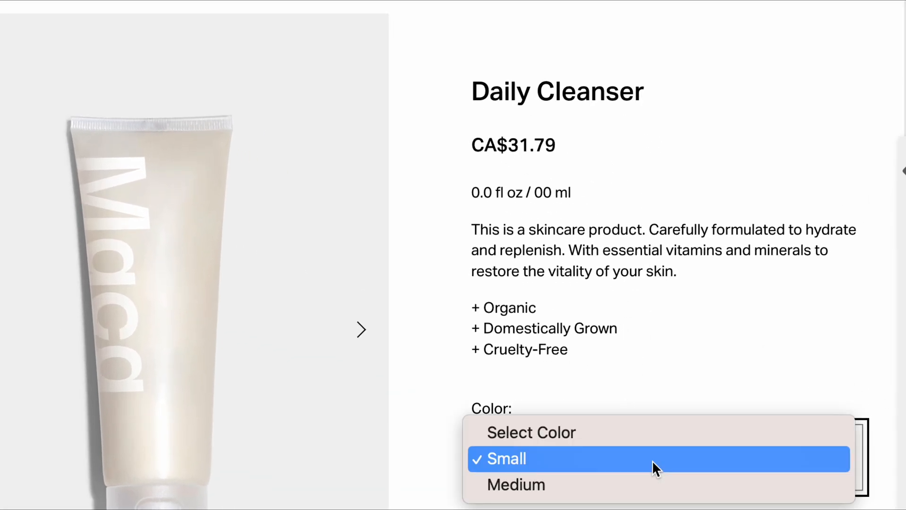
mouse_move(664, 485)
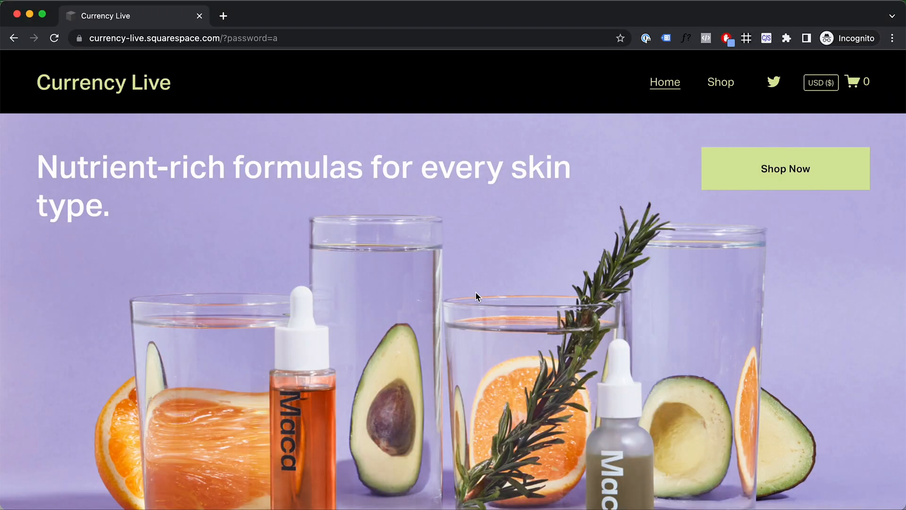
mouse_move(838, 98)
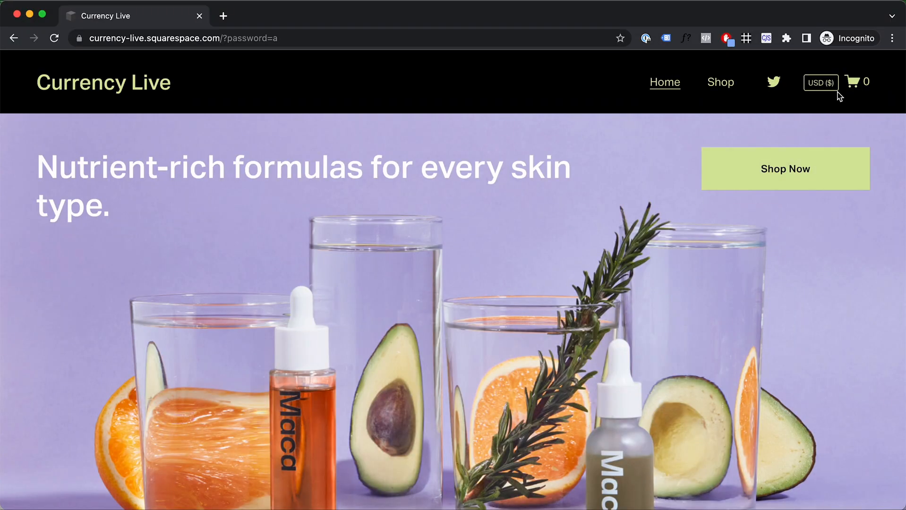
Step: Show Shop page prices in Japanese yen with the pay-in-USD notice
left_click(721, 82)
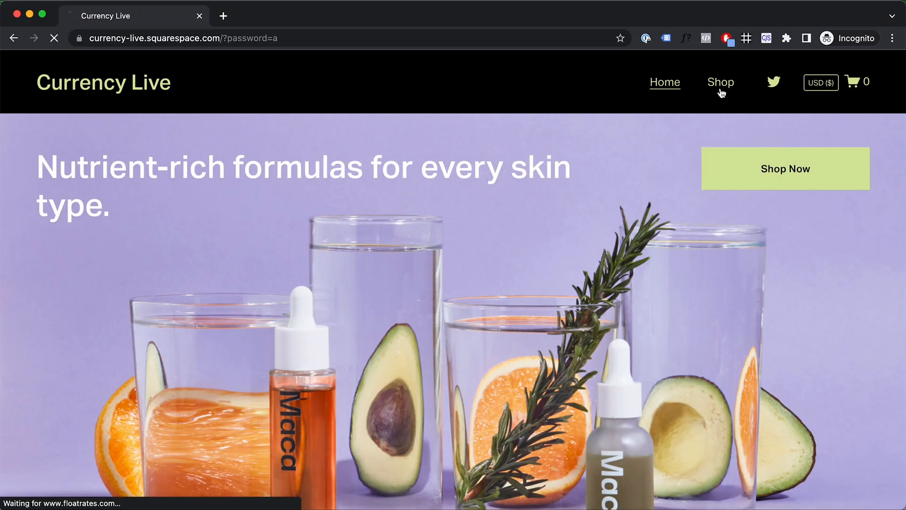
left_click(720, 82)
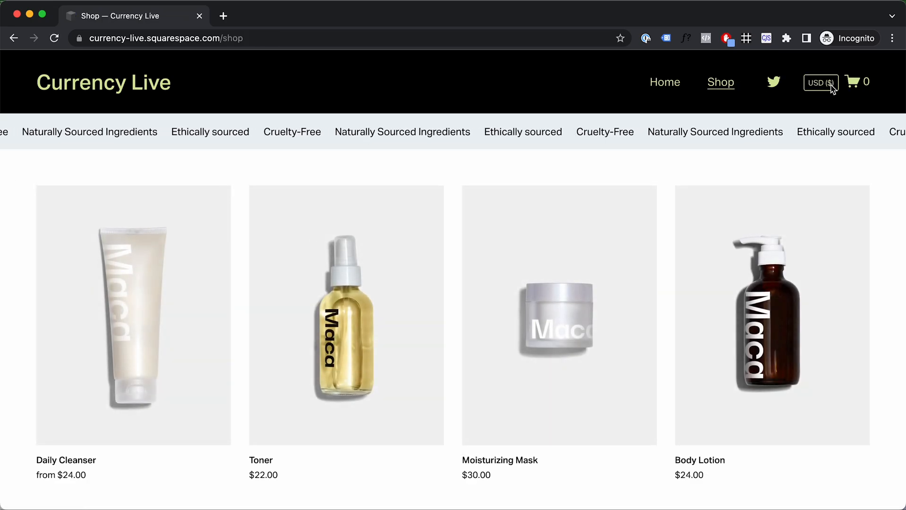
left_click(820, 83)
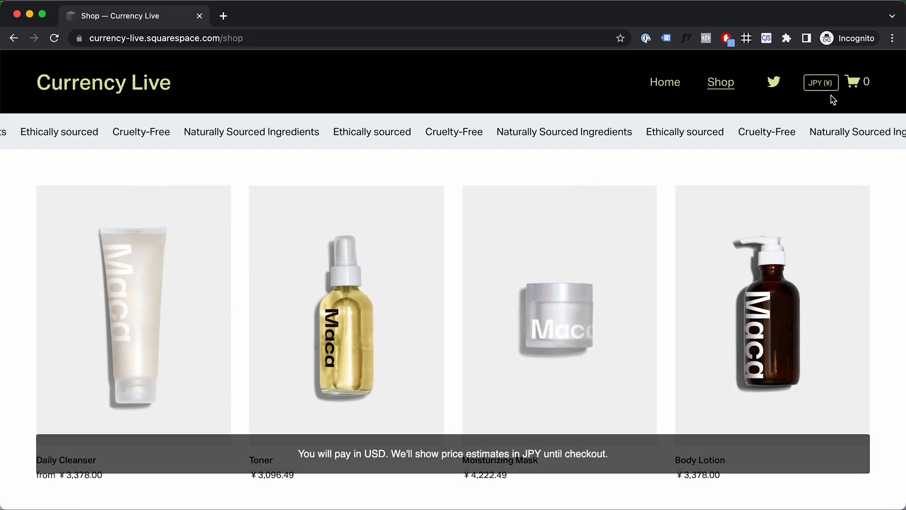
scroll("down", 3)
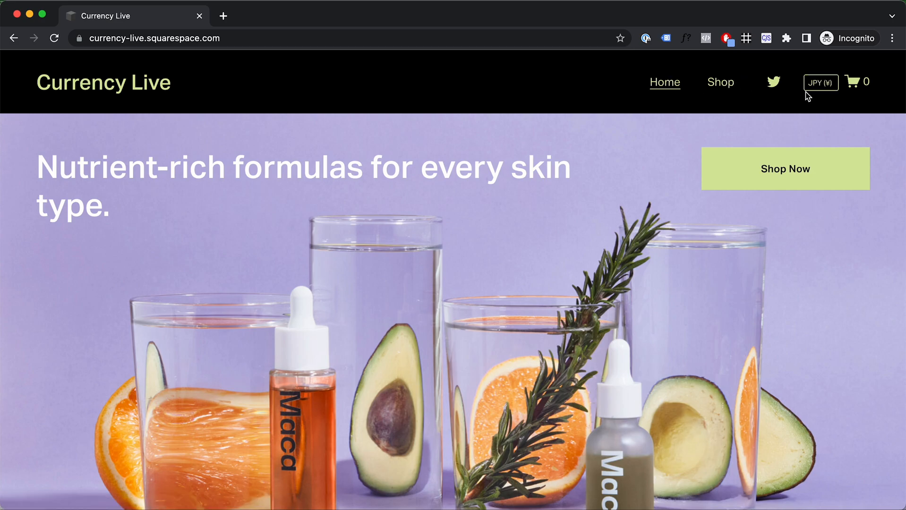
mouse_move(772, 88)
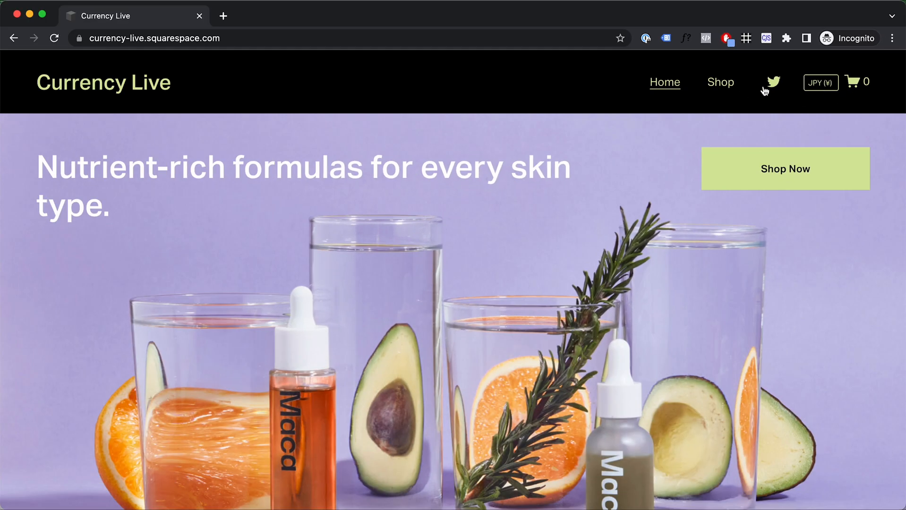
Step: Close the store tab and enter currency-live.squarespace.com in a fresh incognito tab
left_click(224, 16)
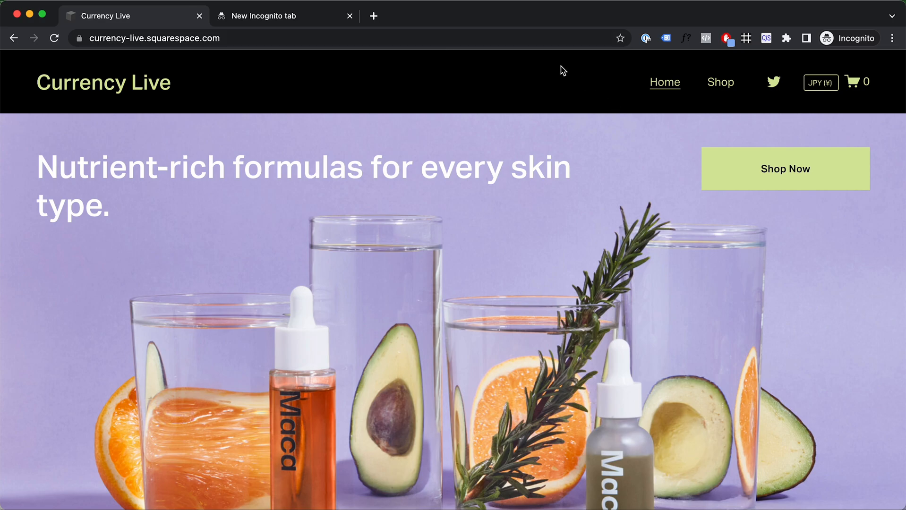
mouse_move(719, 96)
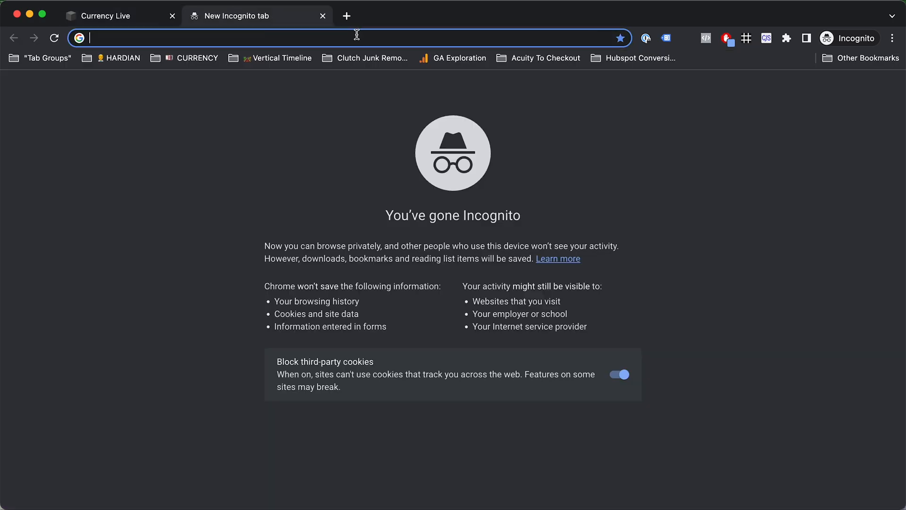
left_click(172, 16)
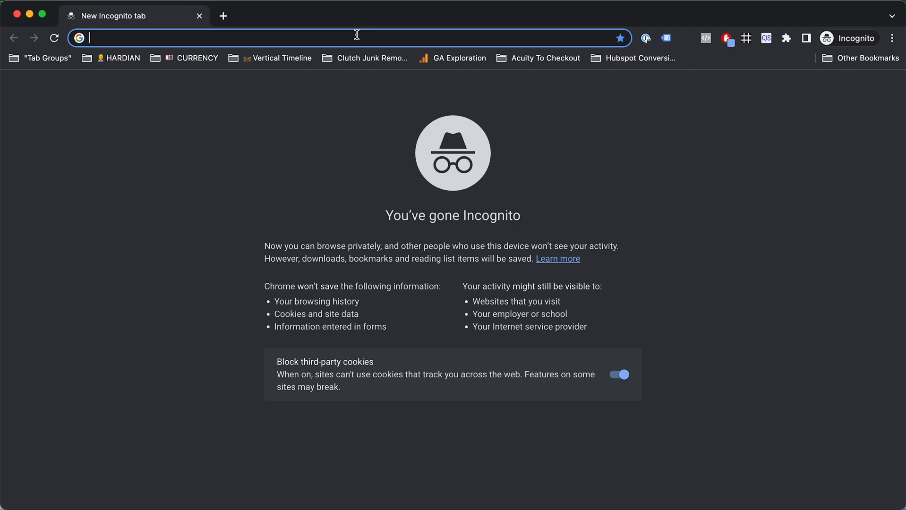
type("currency-live.squarespace.com/config/pages/648c7a2027bae462bc66c1b7/categories/648c7a202")
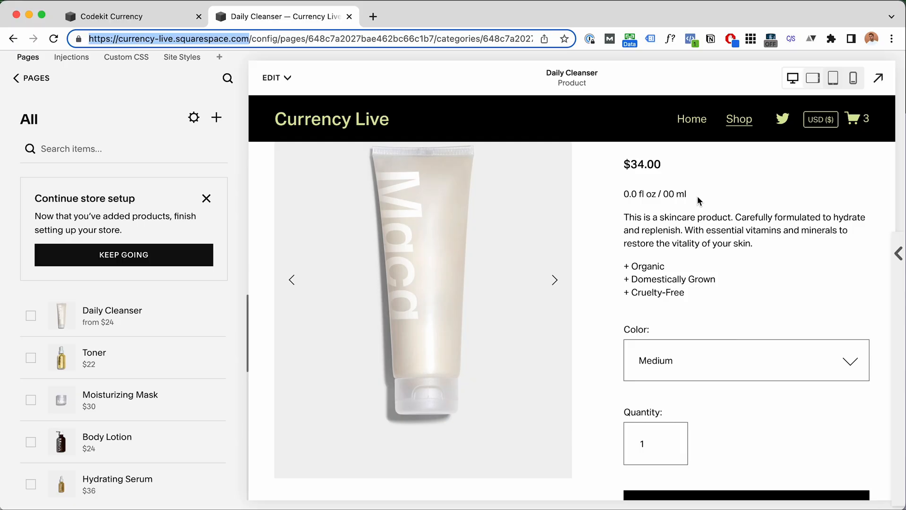
mouse_move(785, 188)
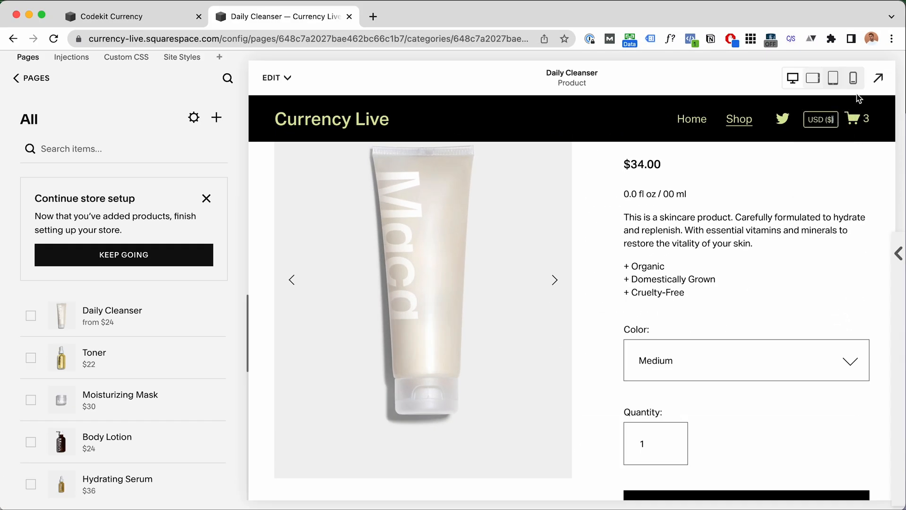
Step: Preview the Daily Cleanser page in phone layout, return to desktop and bring up the print dialog
left_click(852, 79)
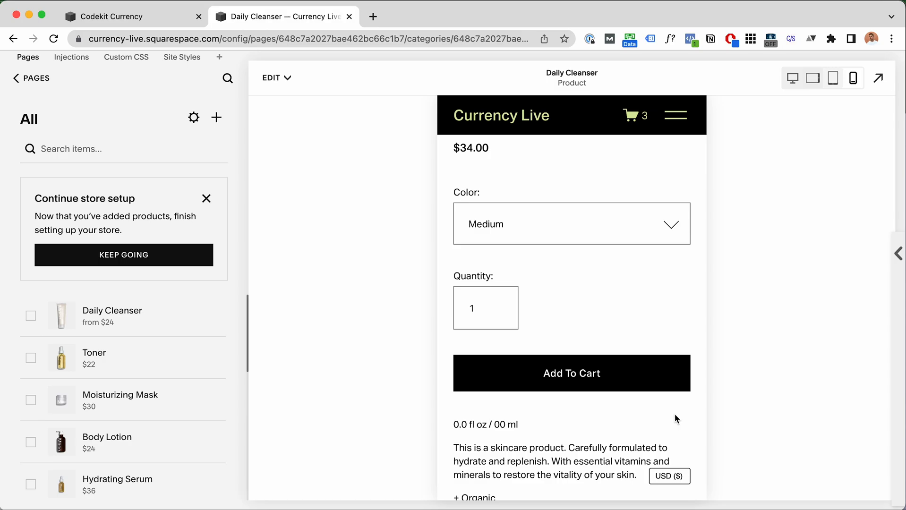
scroll("down", 3)
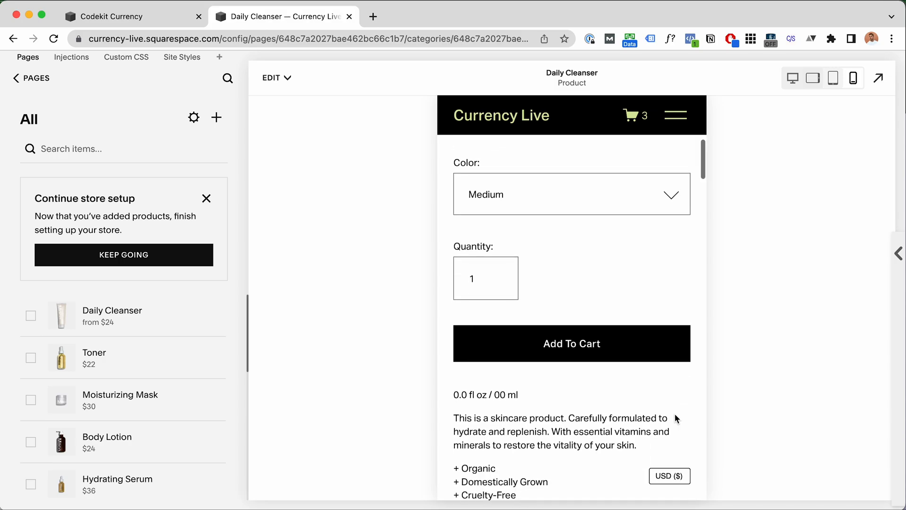
left_click(853, 78)
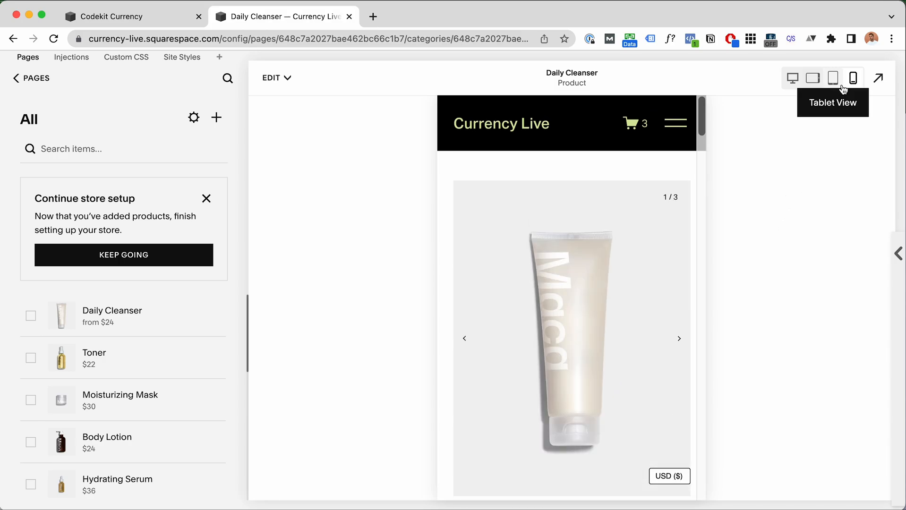
left_click(792, 78)
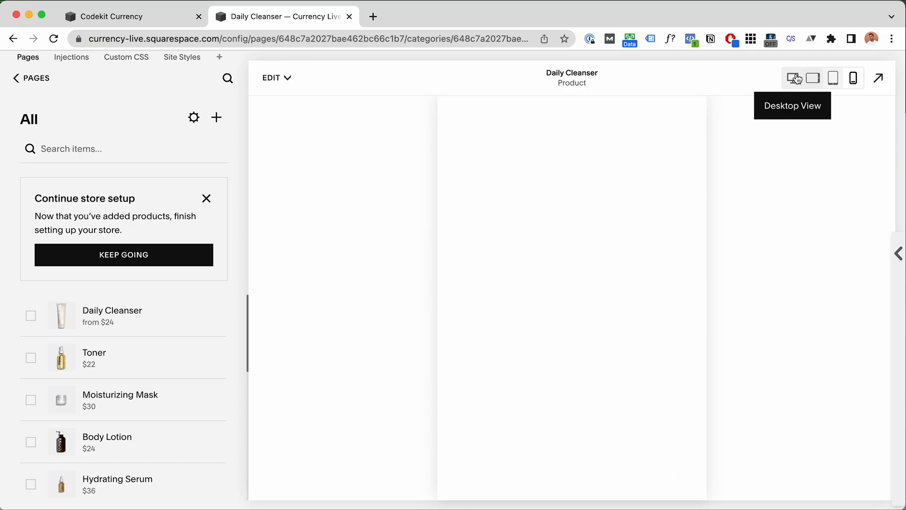
left_click(793, 78)
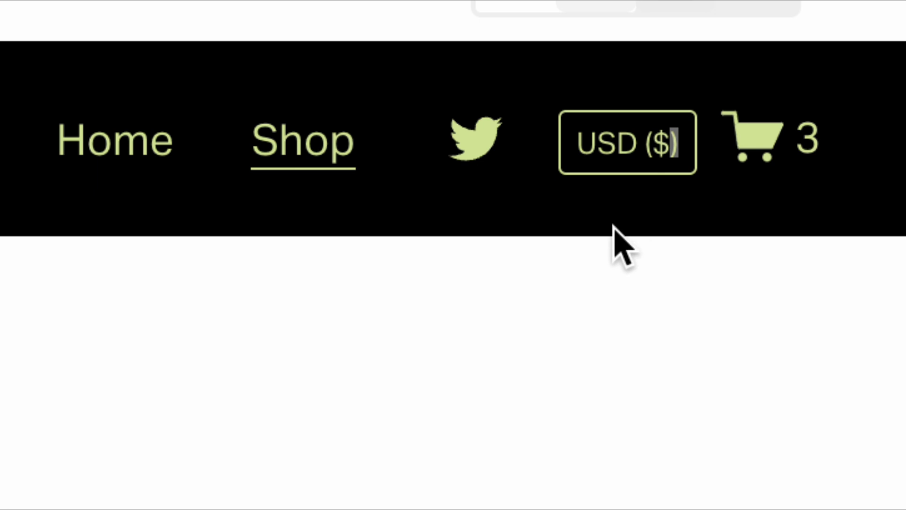
mouse_move(762, 145)
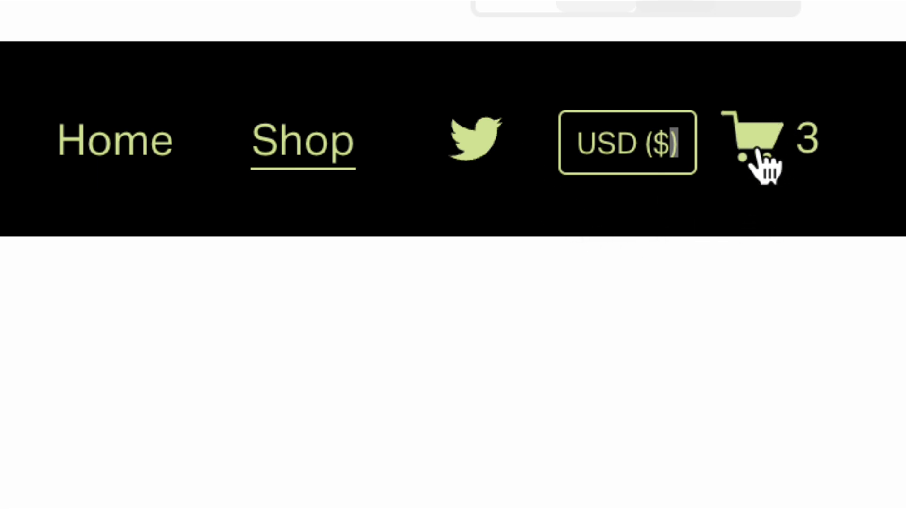
mouse_move(474, 145)
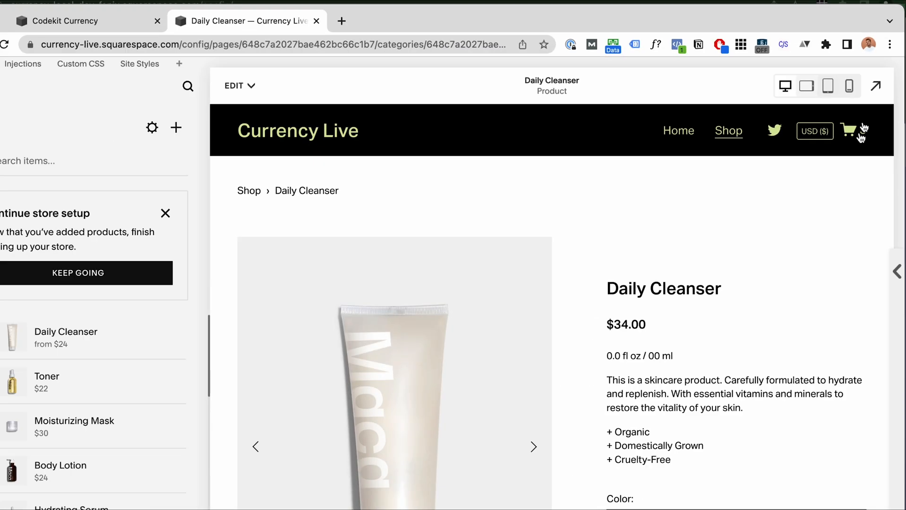
key("ctrl+p")
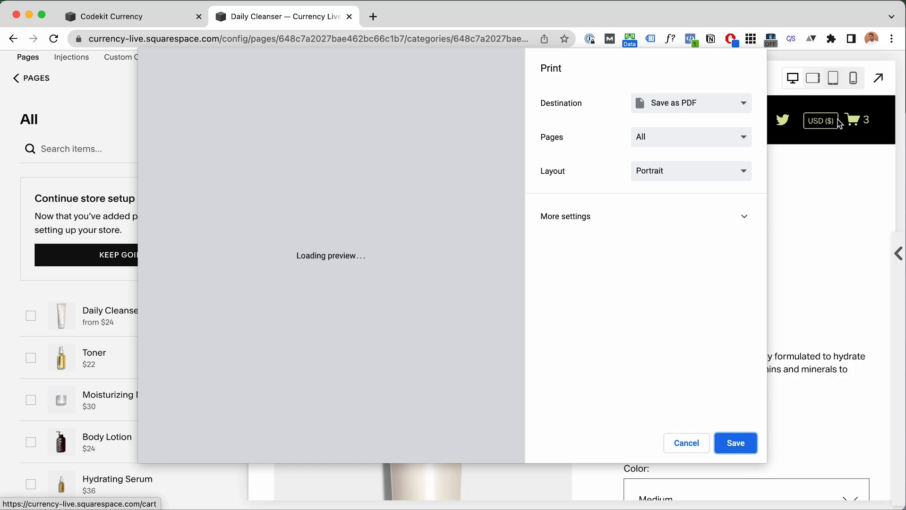
Step: Dismiss the print dialog and set --desktopcurrencyoffsetvertical to -3px in Custom CSS
left_click(686, 443)
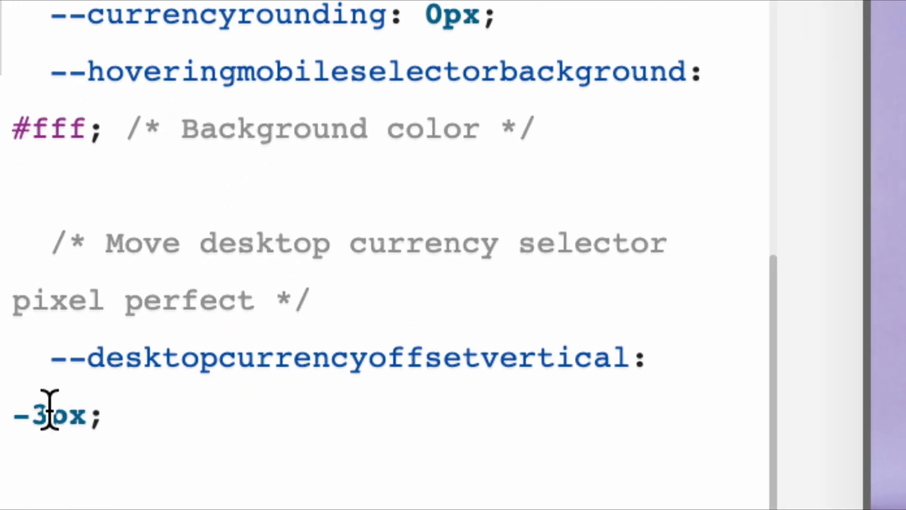
scroll("down", 3)
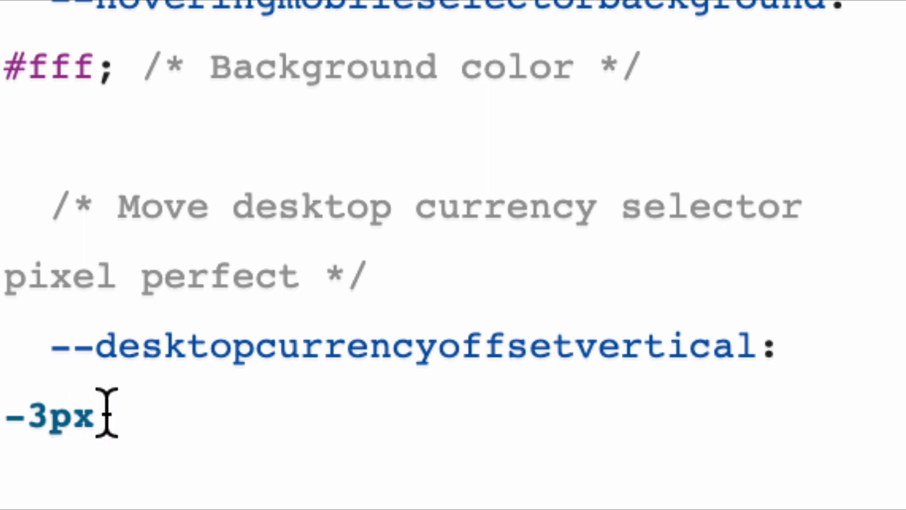
left_click(51, 415)
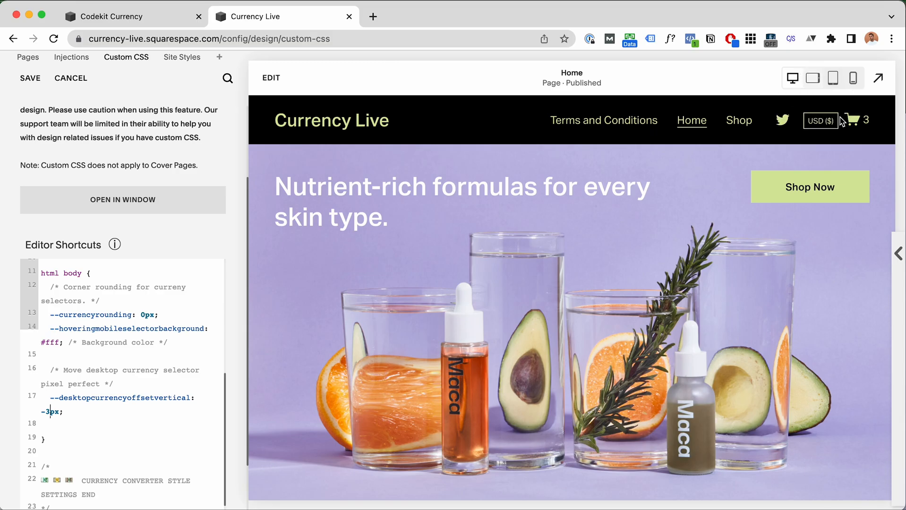
mouse_move(8, 453)
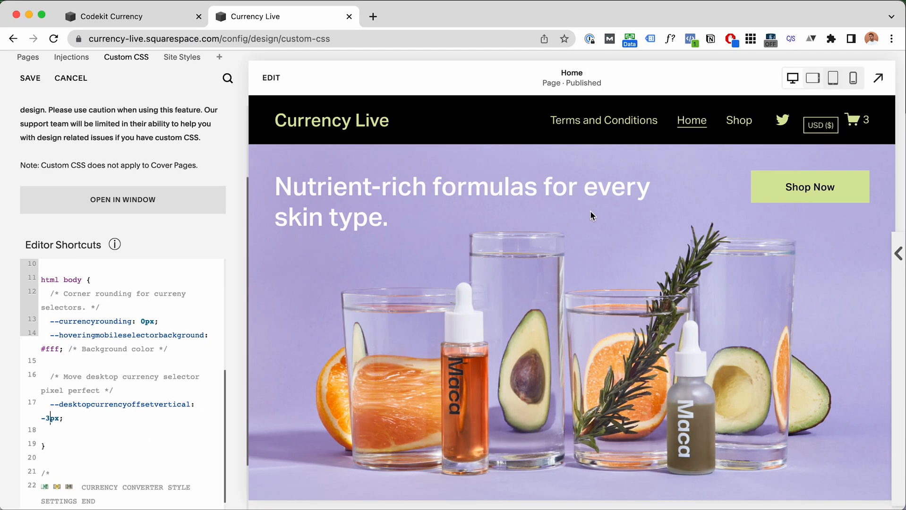
mouse_move(852, 120)
type("4")
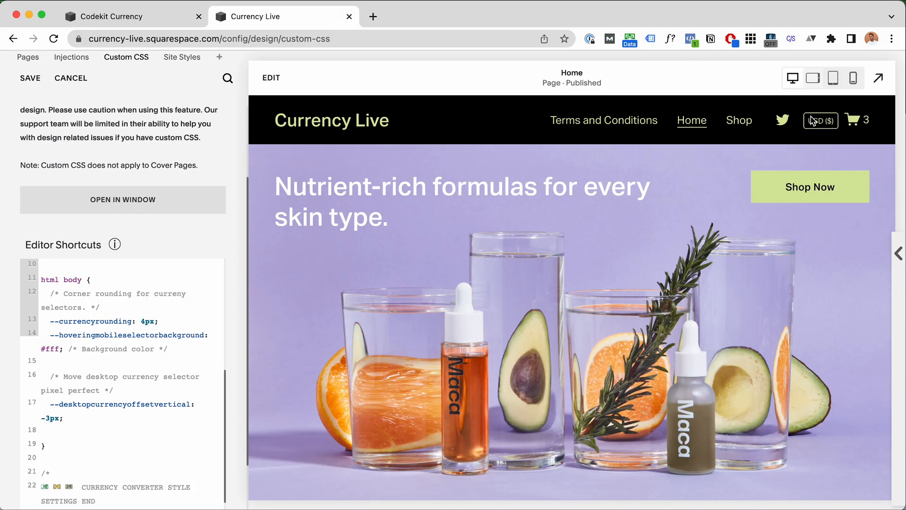
mouse_move(796, 139)
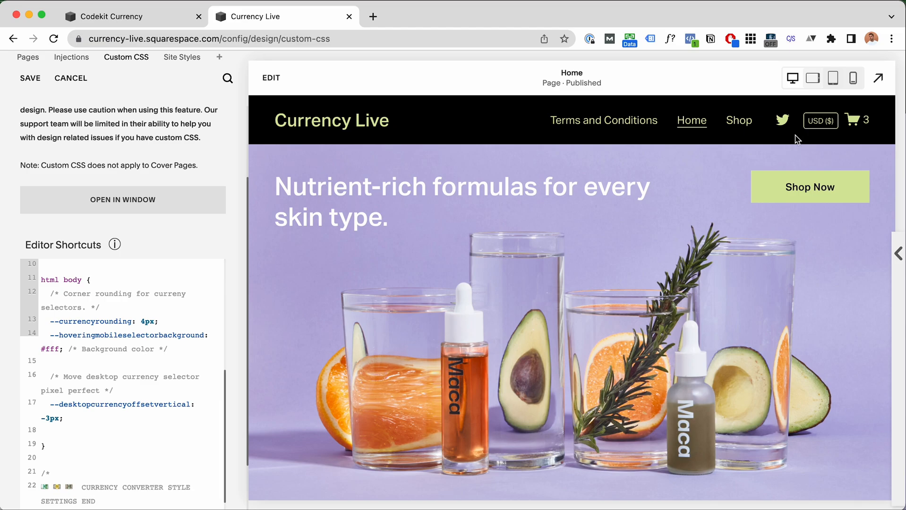
left_click(820, 120)
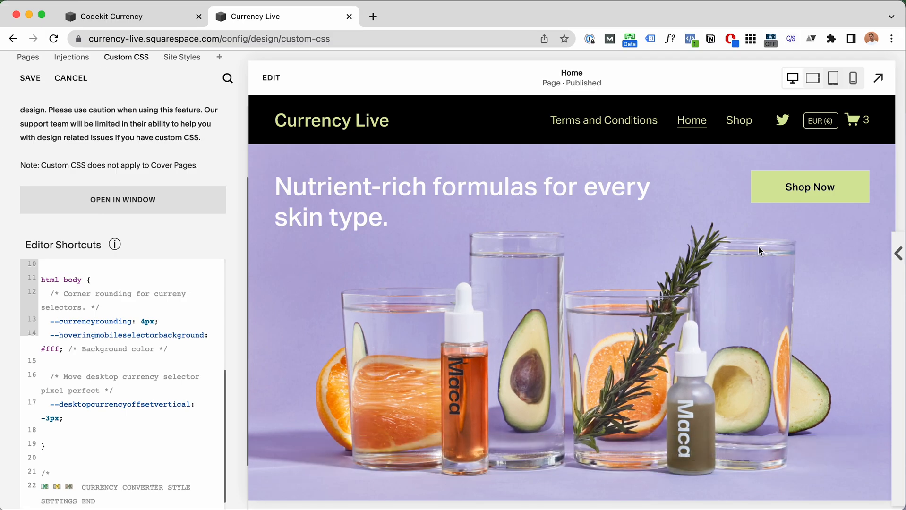
mouse_move(663, 200)
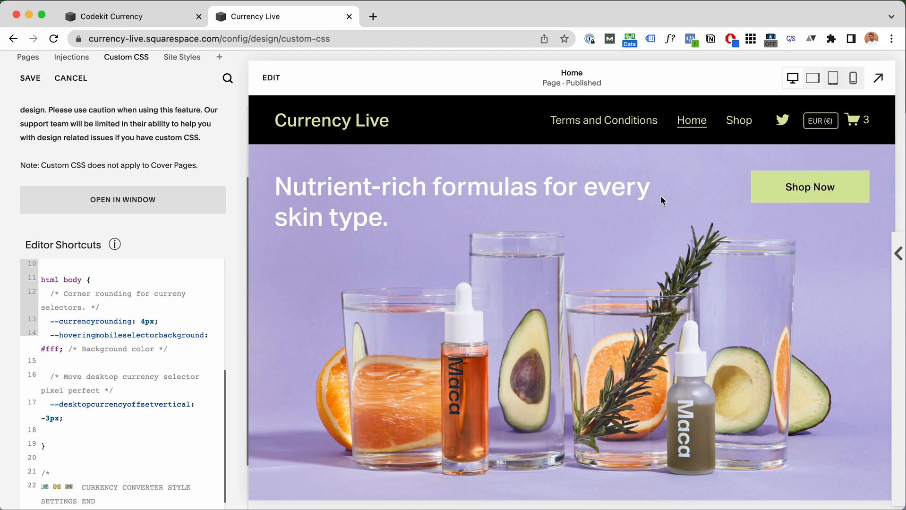
mouse_move(845, 96)
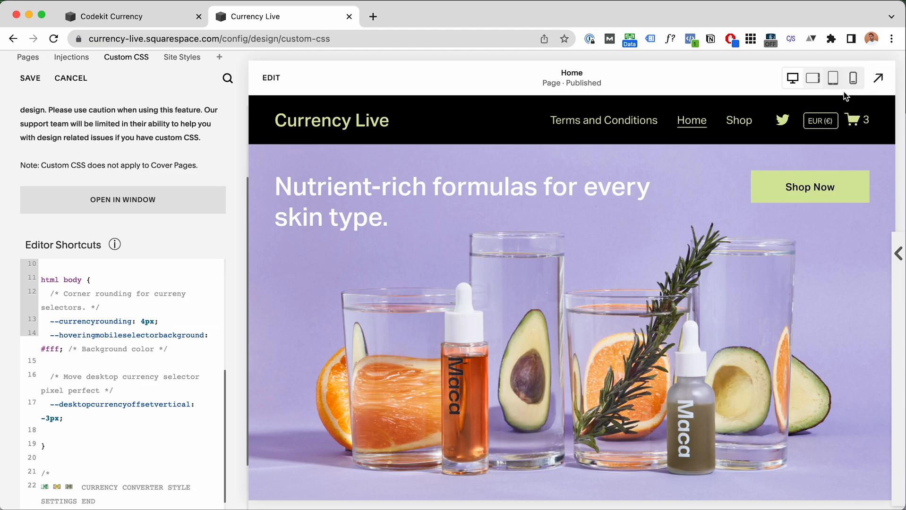
left_click(853, 78)
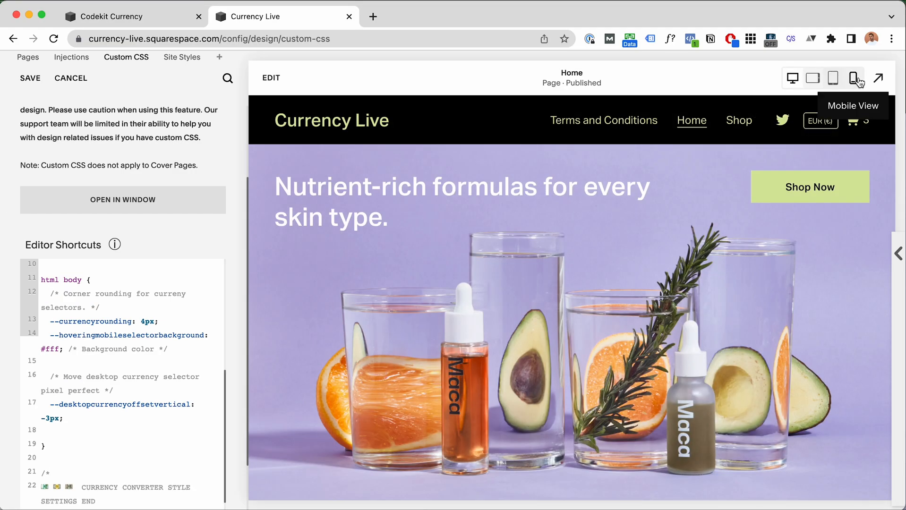
Step: Check the floating EUR selector at phone width, then go to the code injection settings
left_click(855, 77)
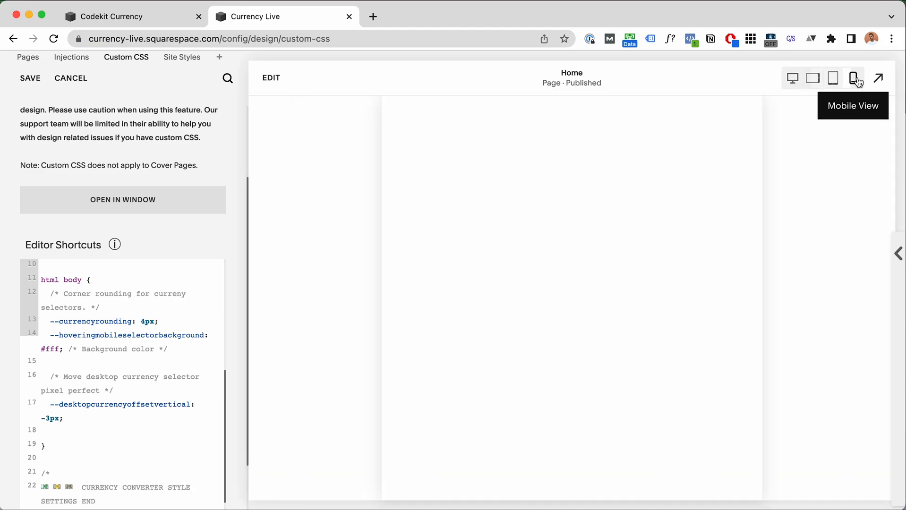
left_click(854, 79)
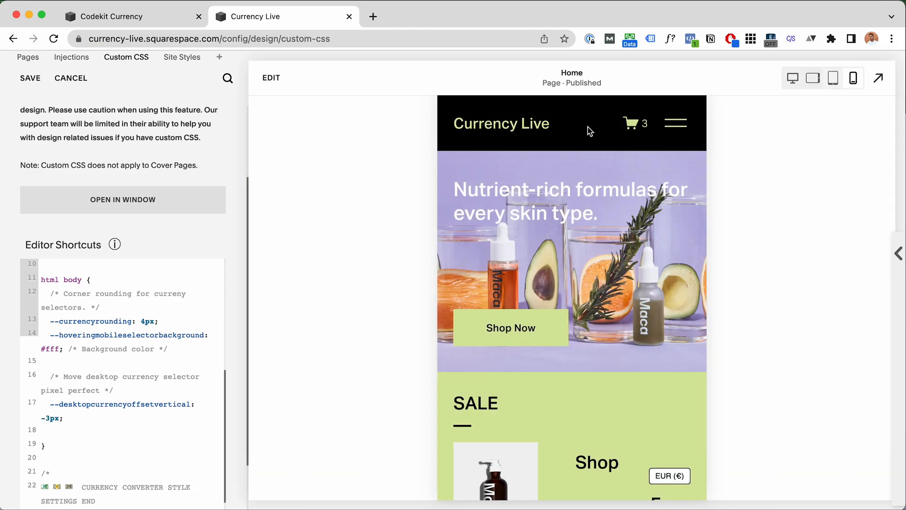
mouse_move(597, 135)
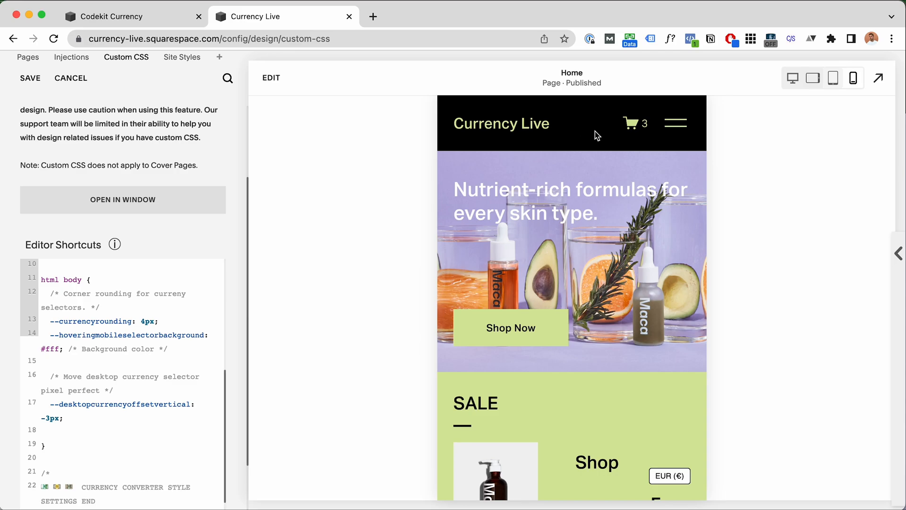
mouse_move(619, 120)
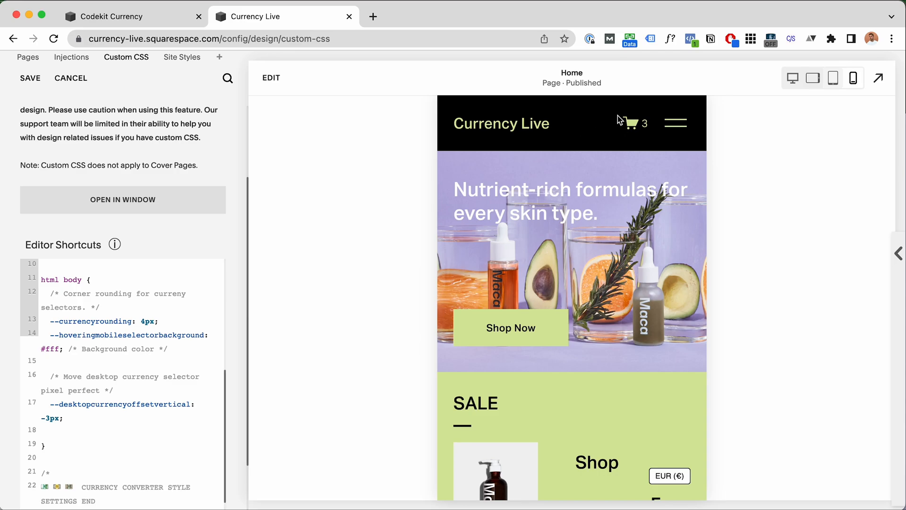
mouse_move(595, 136)
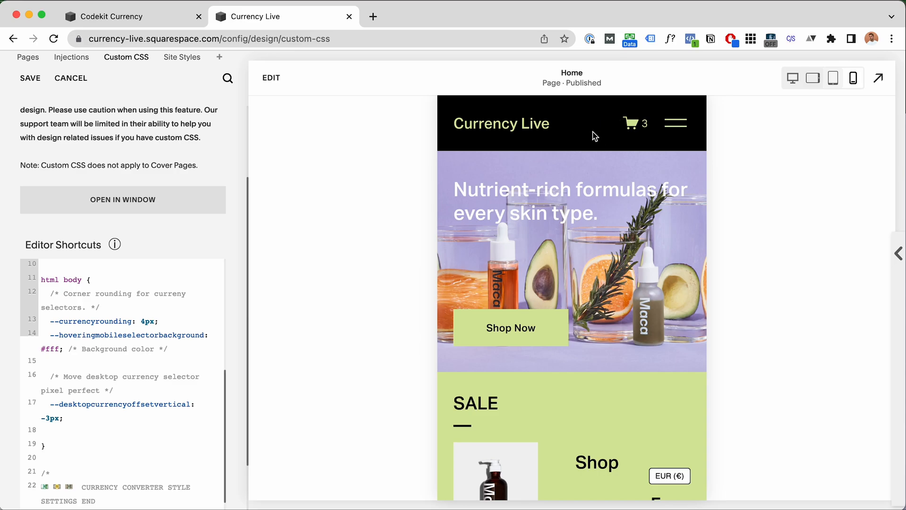
mouse_move(623, 390)
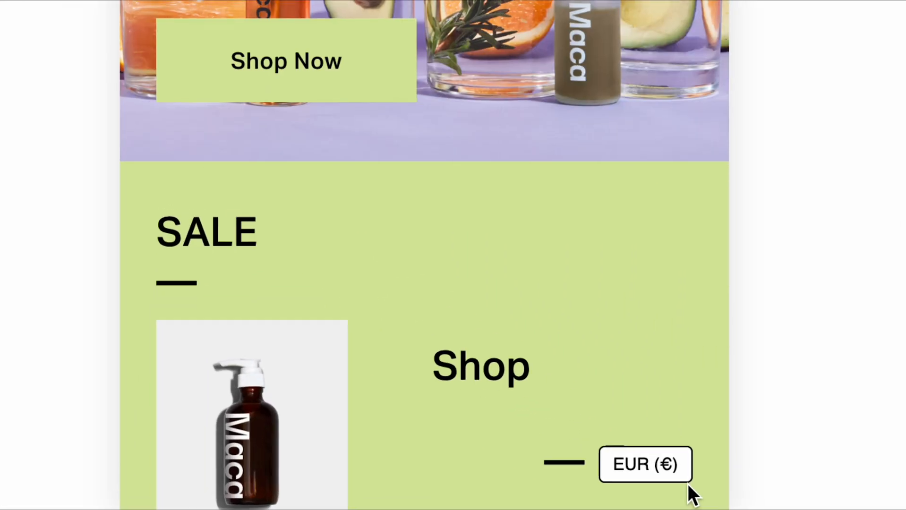
scroll("down", 3)
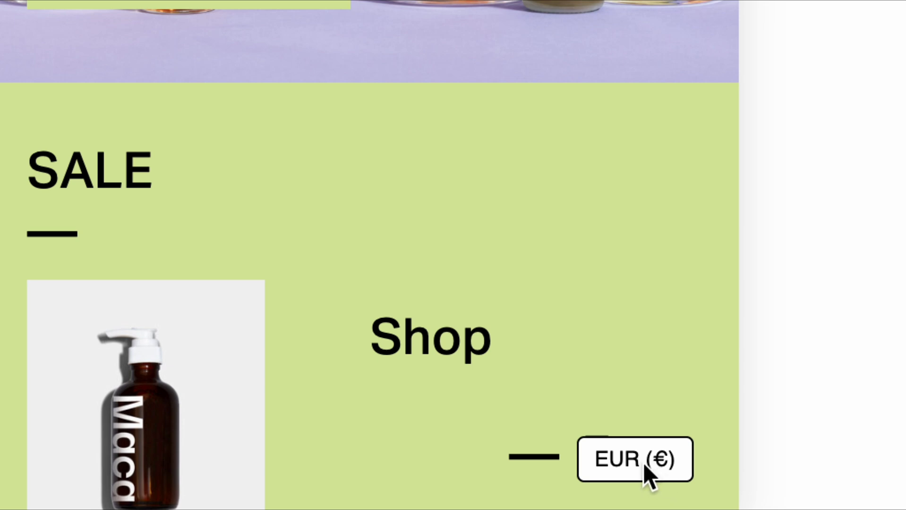
mouse_move(650, 465)
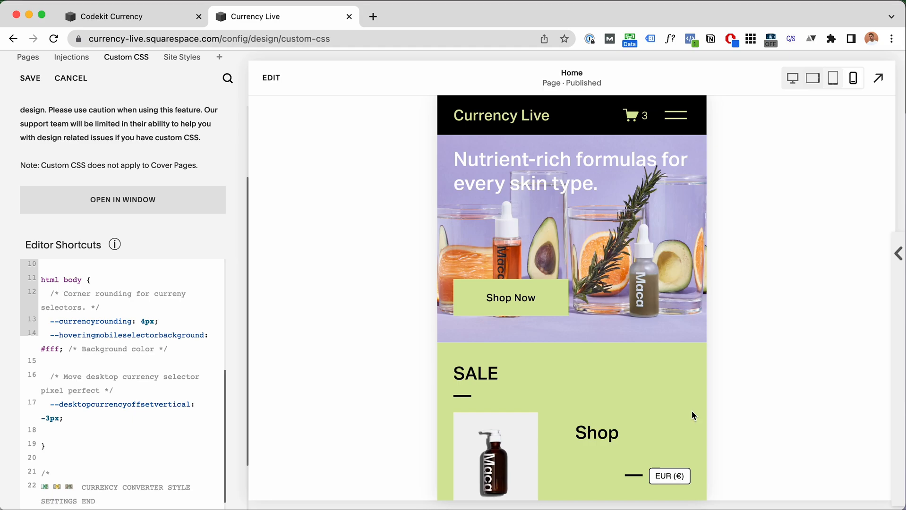
left_click(71, 57)
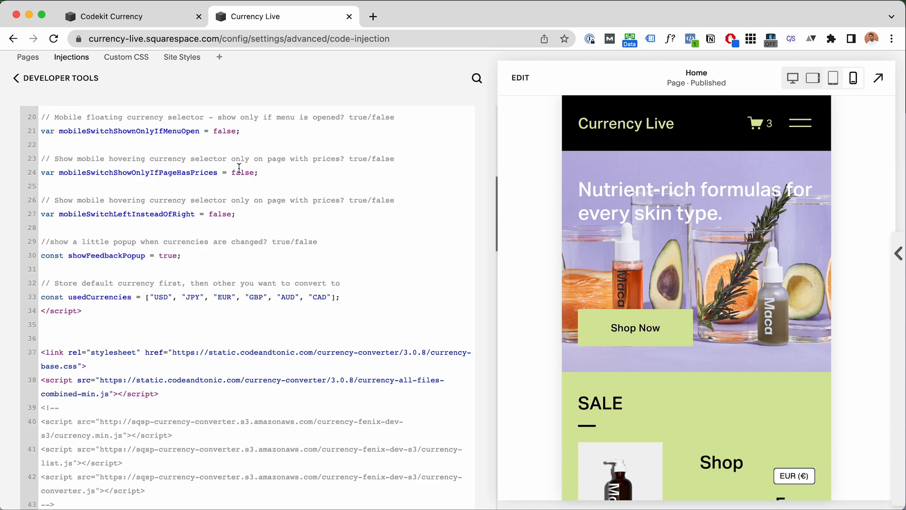
mouse_move(843, 431)
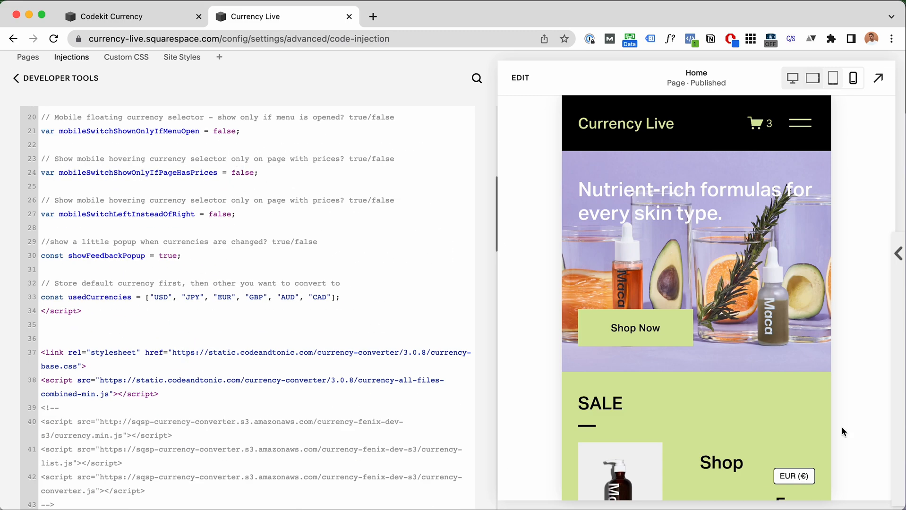
mouse_move(793, 132)
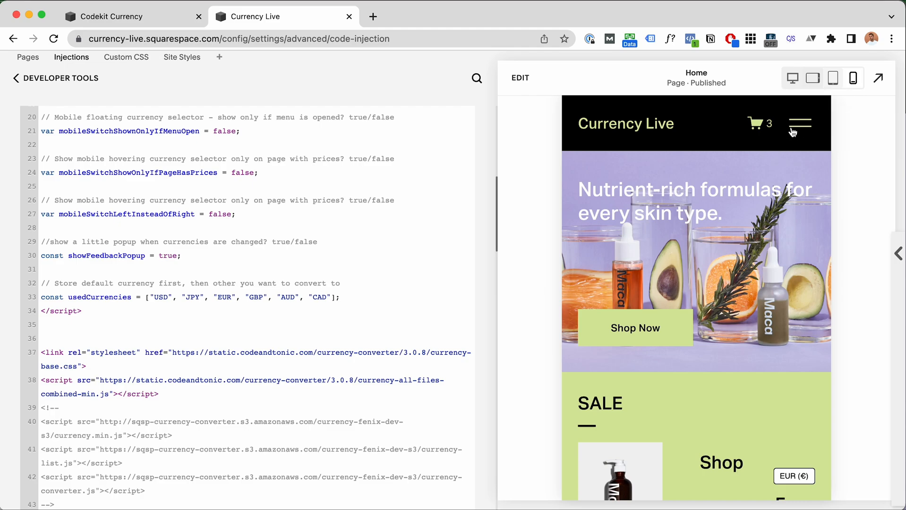
Step: Toggle the mobile hamburger menu repeatedly to test when the EUR selector appears
left_click(799, 123)
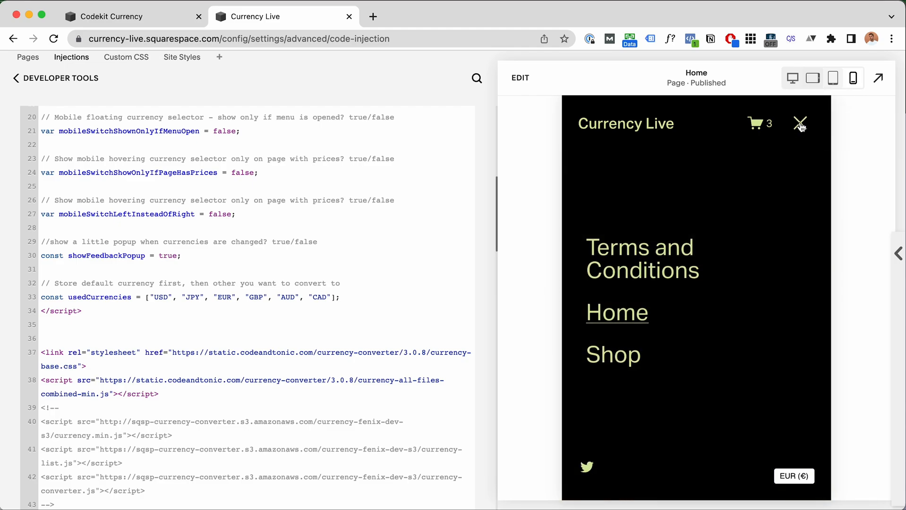
left_click(800, 123)
type("tru")
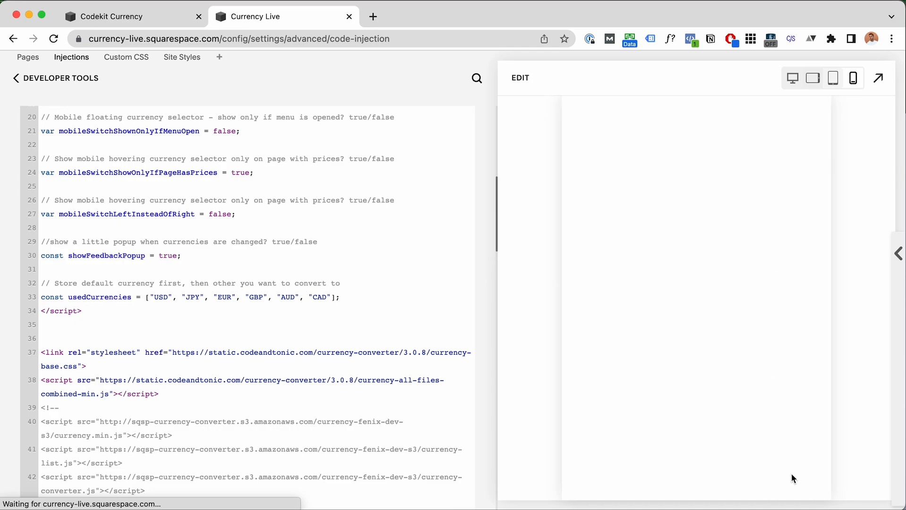
mouse_move(812, 468)
type("tru")
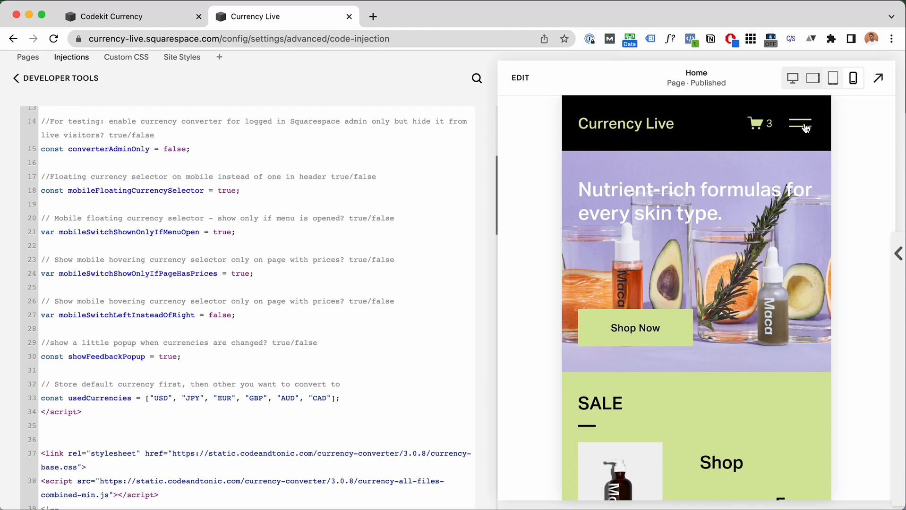
mouse_move(801, 470)
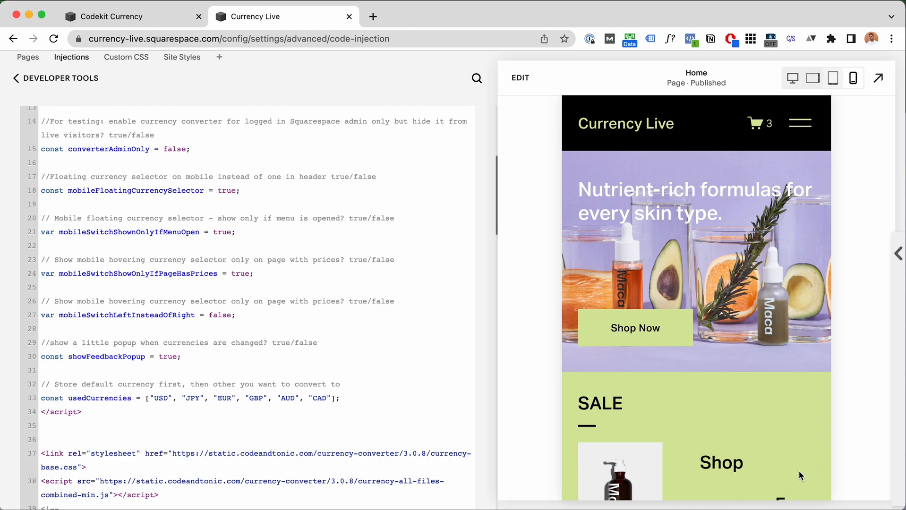
left_click(800, 123)
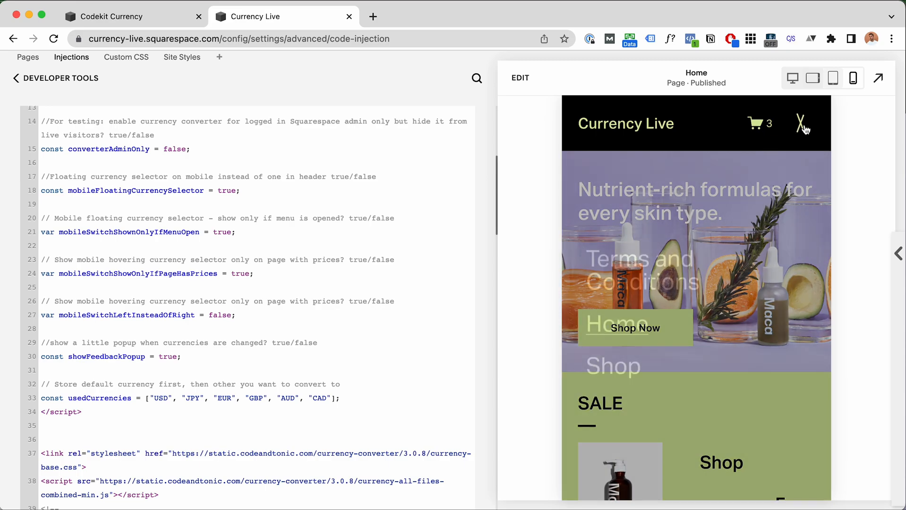
left_click(802, 122)
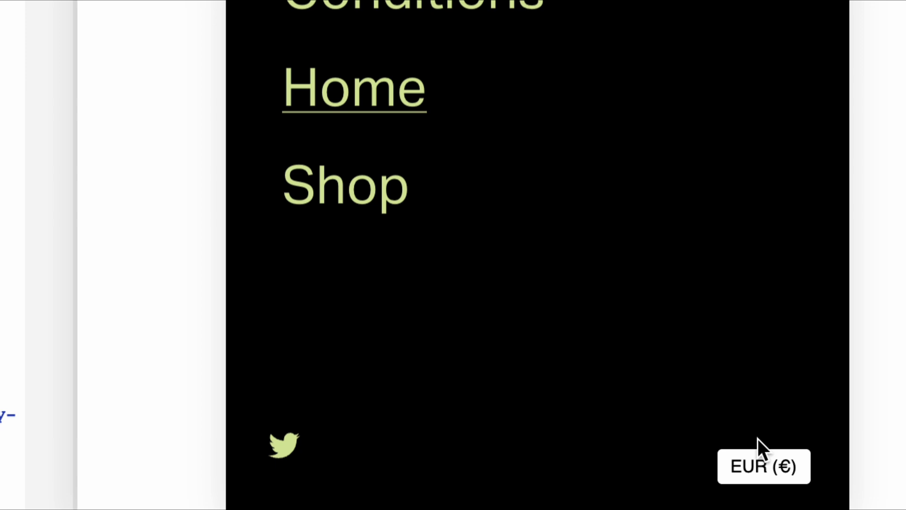
mouse_move(825, 473)
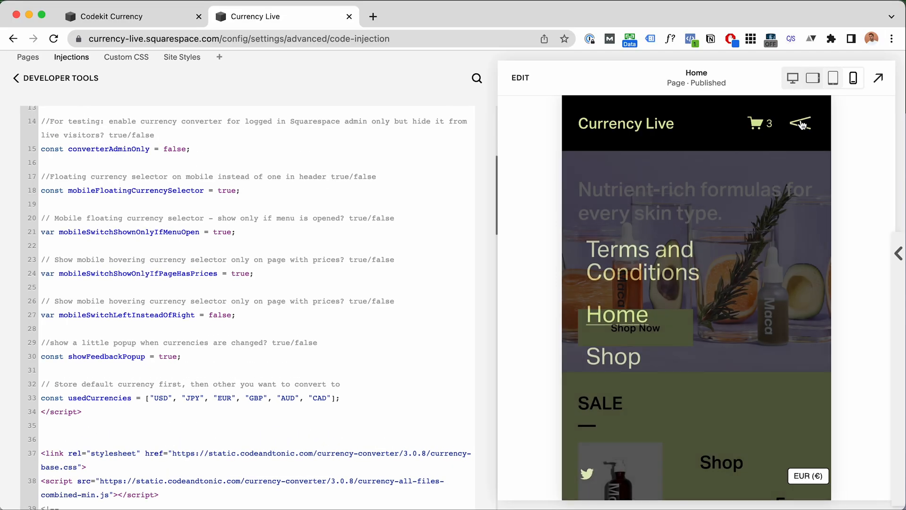
left_click(799, 123)
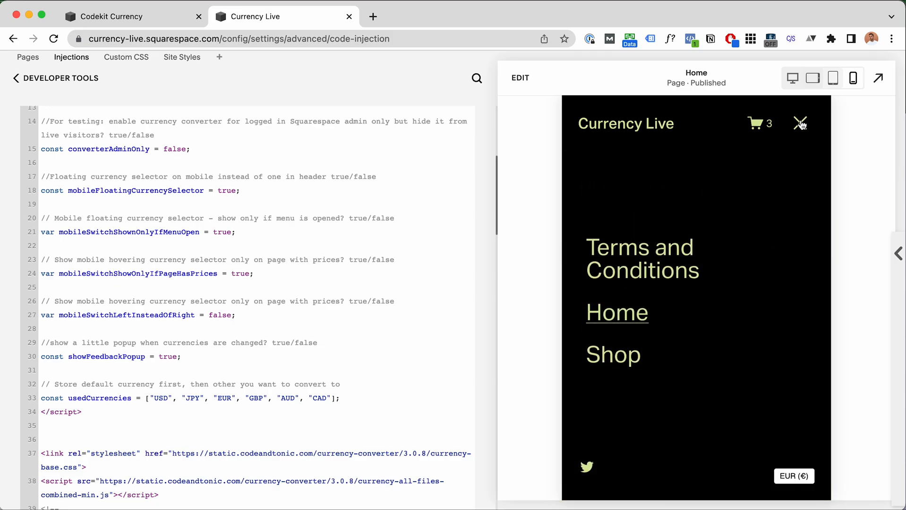
left_click(800, 123)
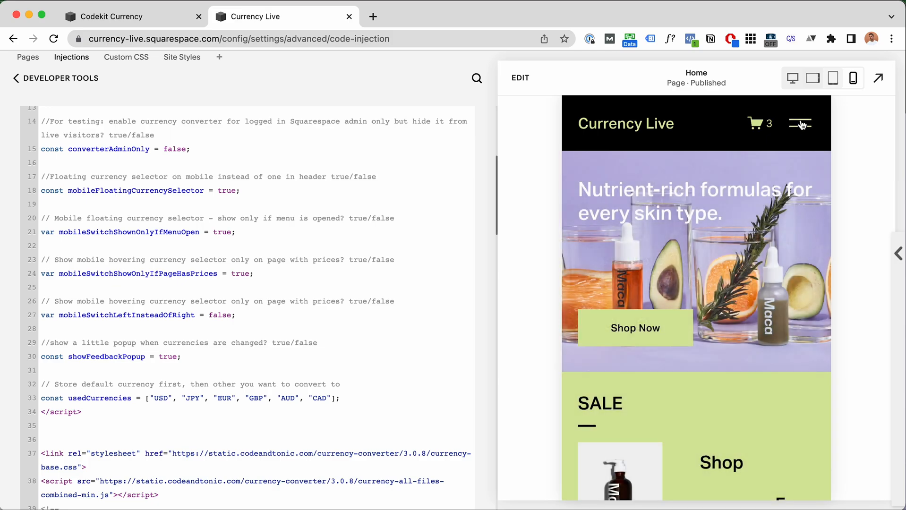
left_click(798, 123)
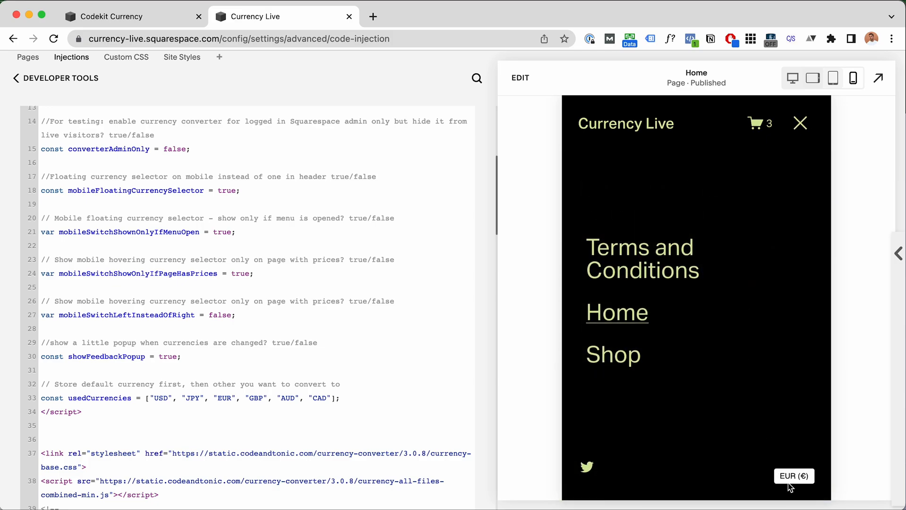
left_click(799, 123)
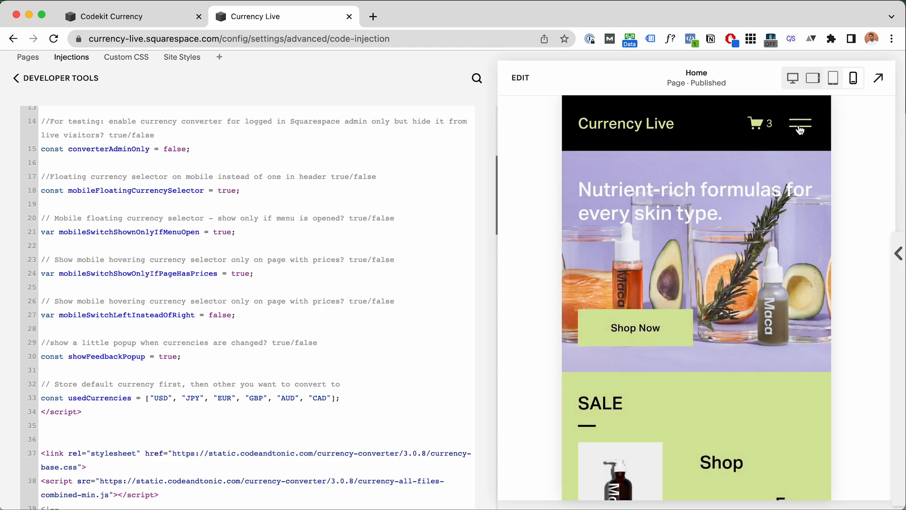
left_click(800, 123)
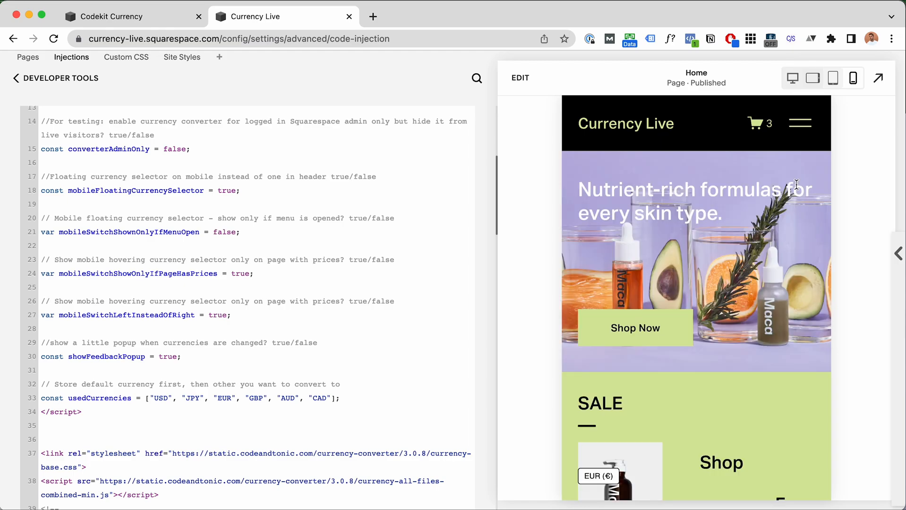
mouse_move(809, 481)
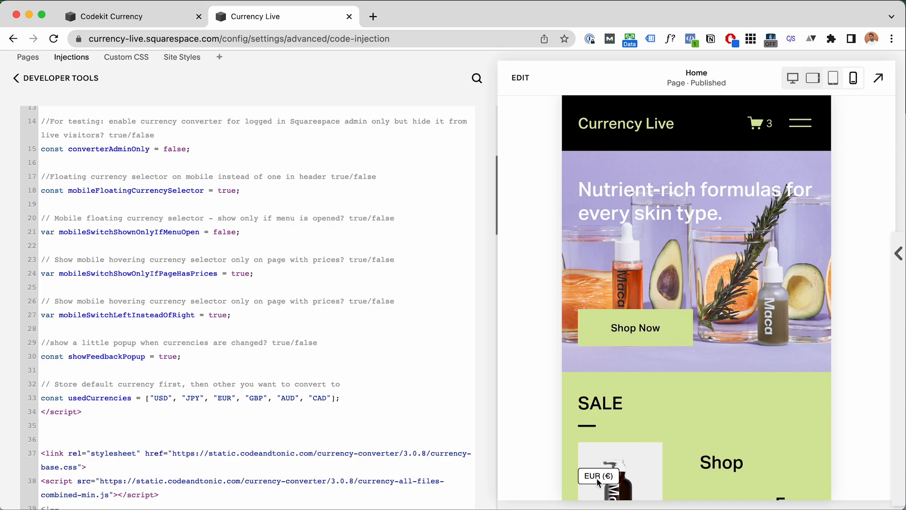
mouse_move(195, 249)
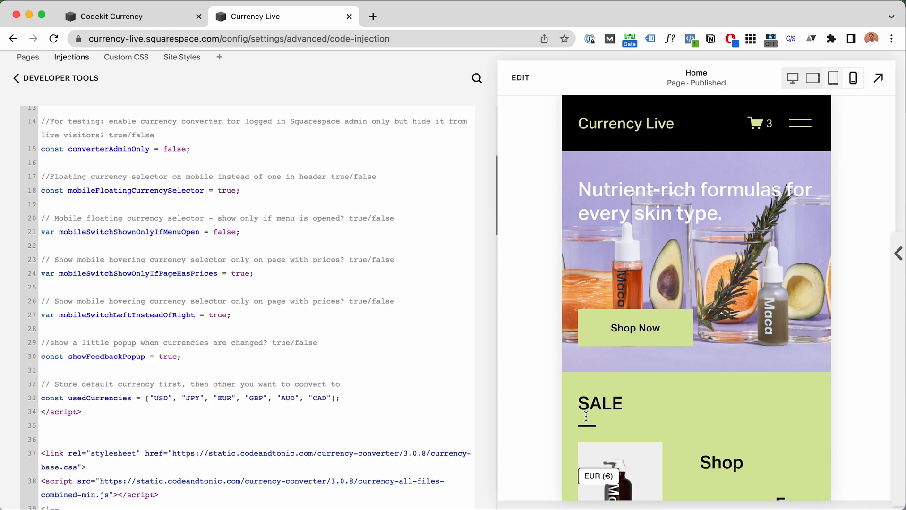
mouse_move(610, 477)
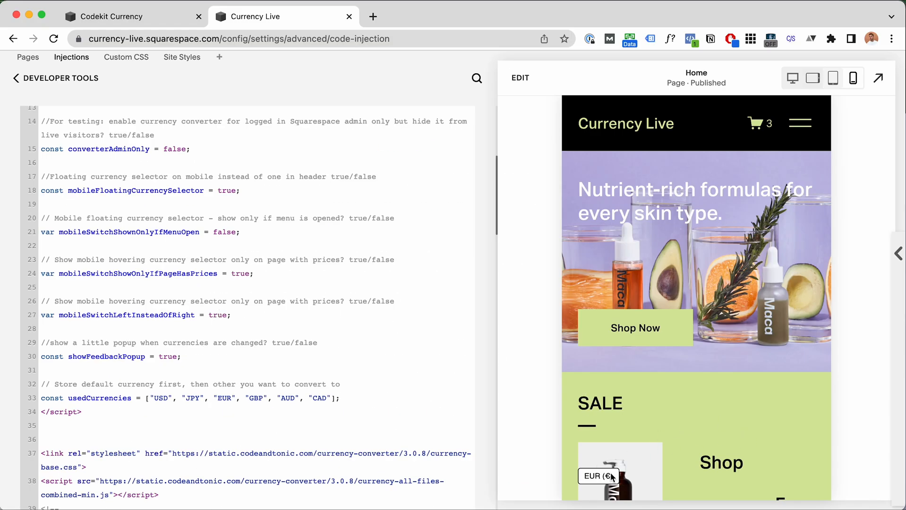
mouse_move(824, 461)
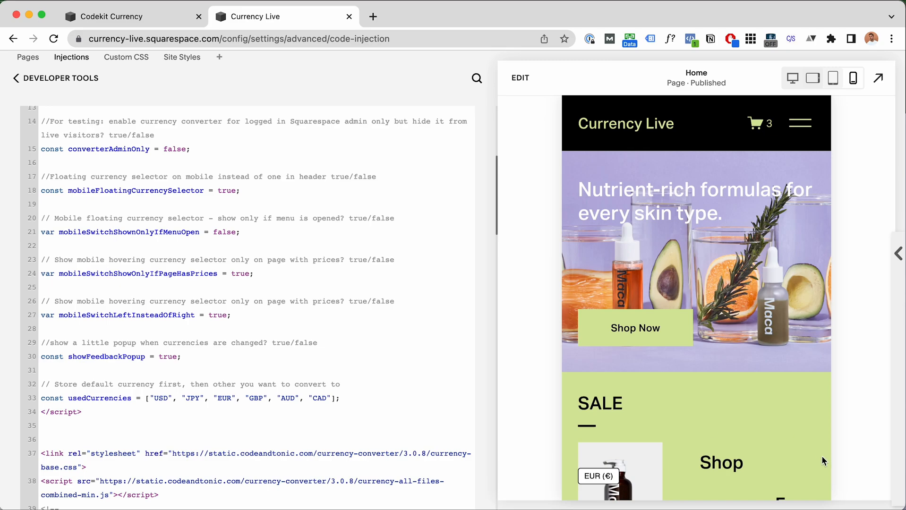
mouse_move(804, 488)
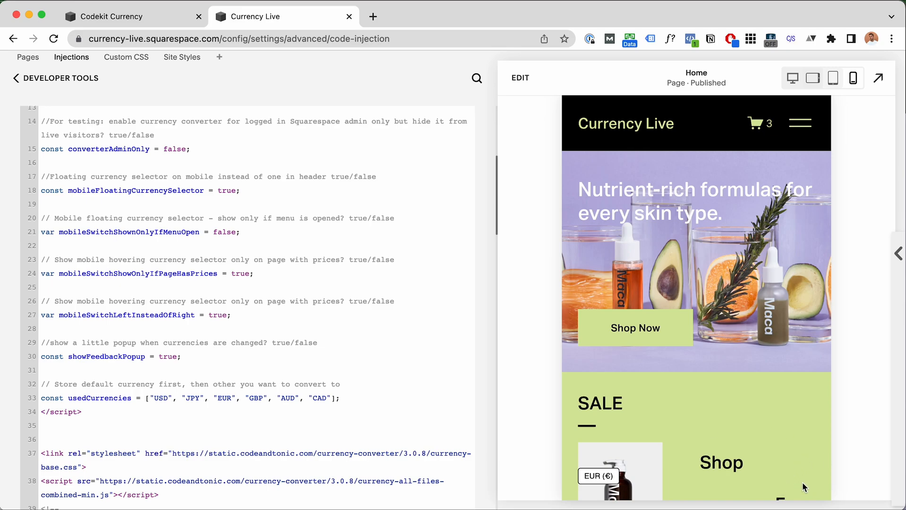
mouse_move(798, 480)
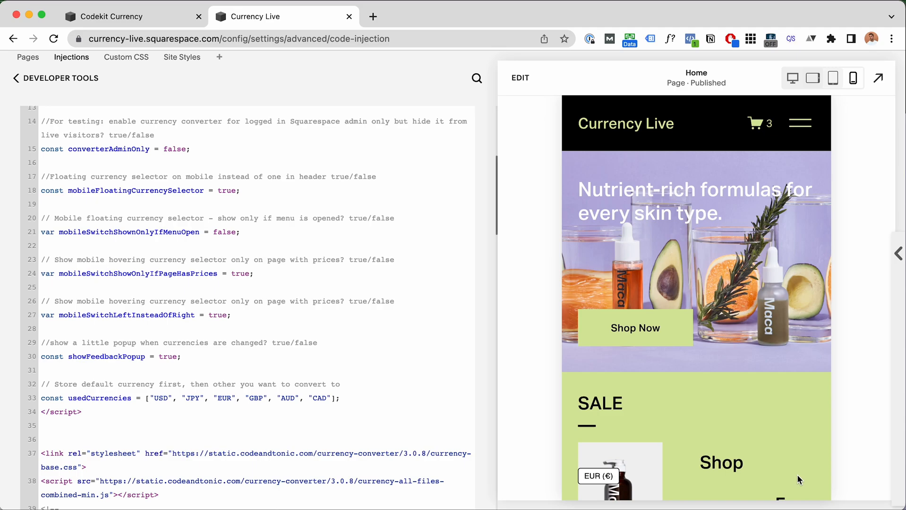
mouse_move(676, 437)
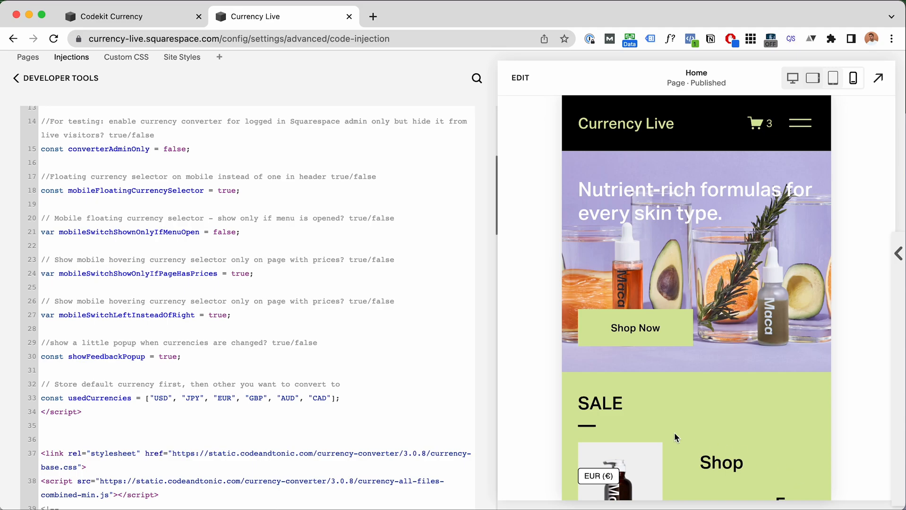
mouse_move(607, 475)
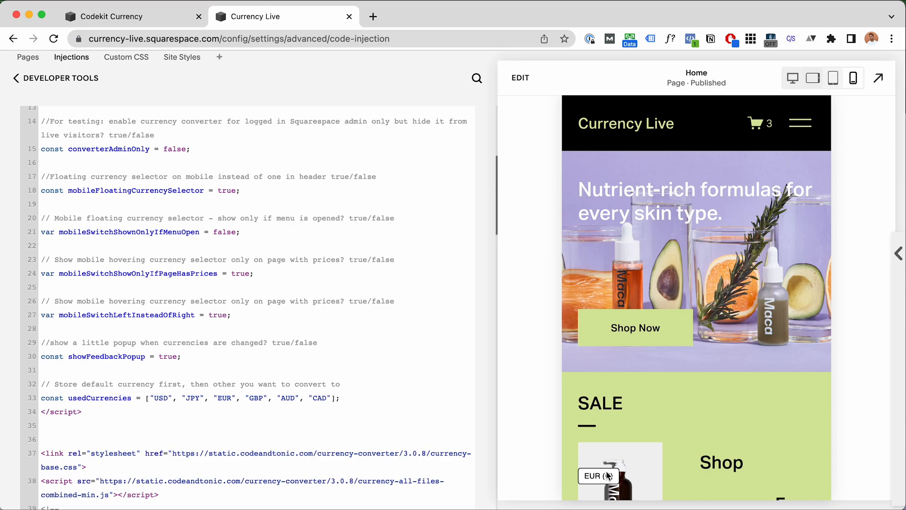
mouse_move(817, 478)
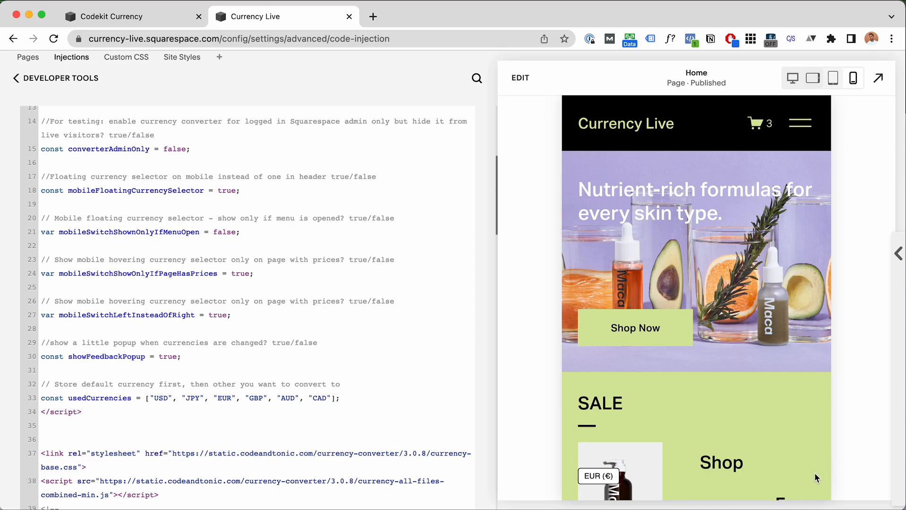
mouse_move(796, 480)
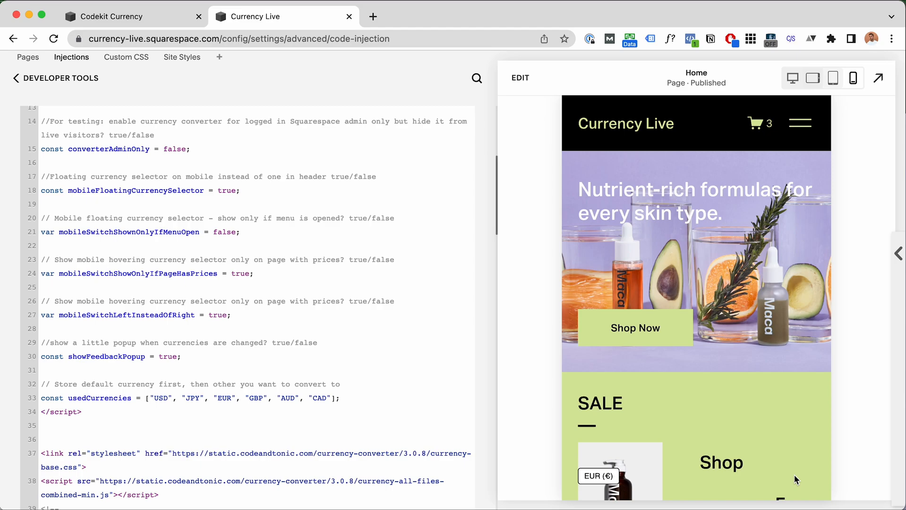
mouse_move(802, 487)
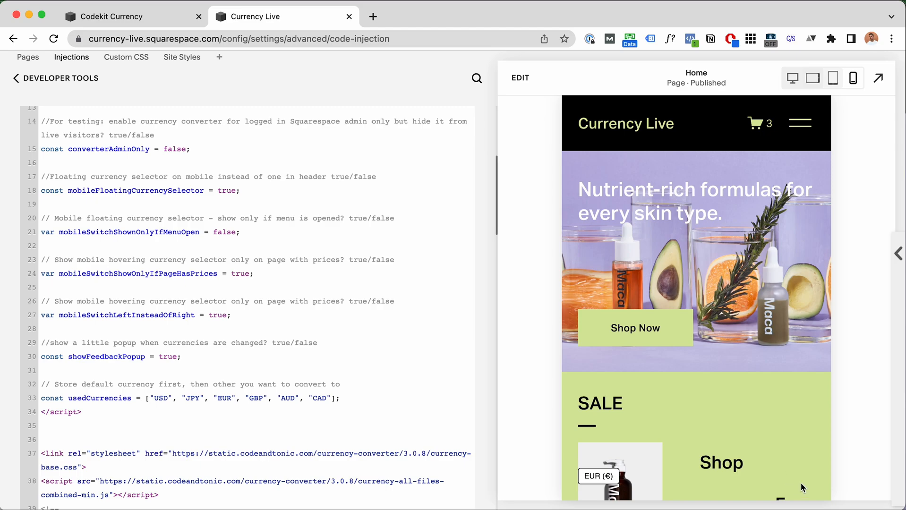
mouse_move(803, 484)
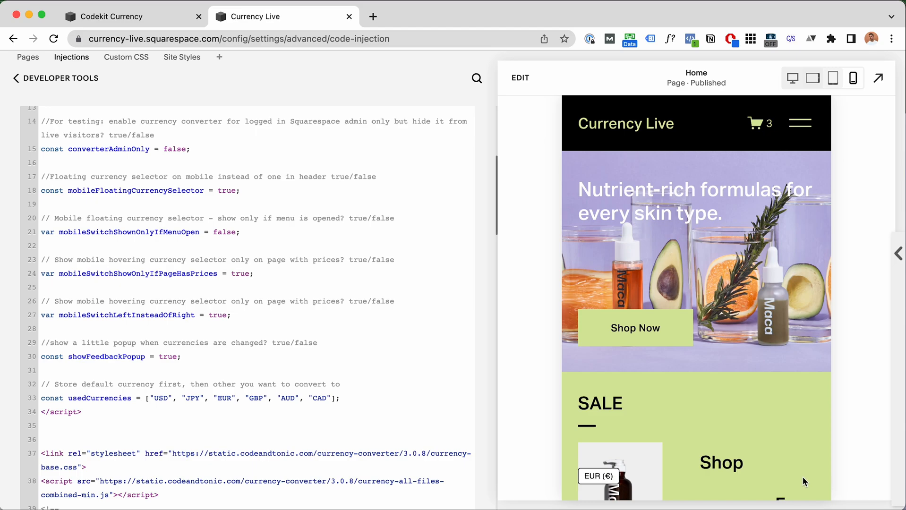
mouse_move(797, 480)
type("fals")
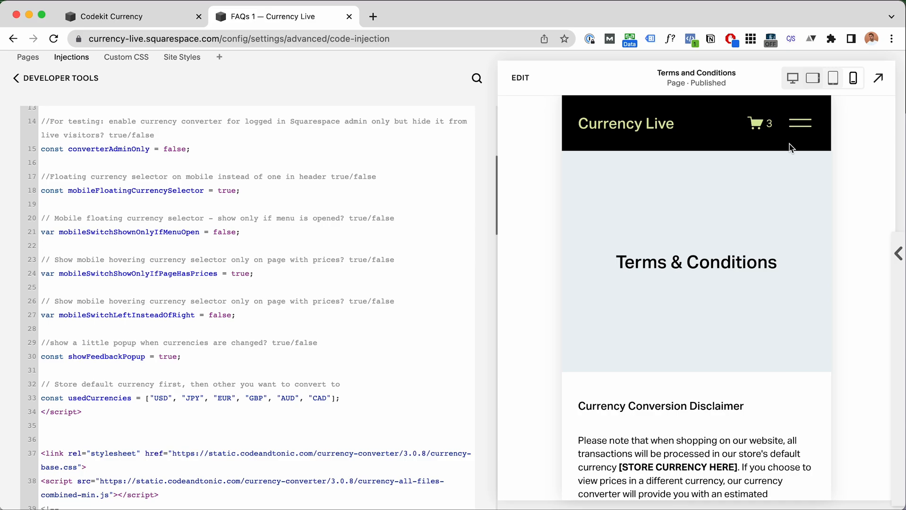
mouse_move(786, 199)
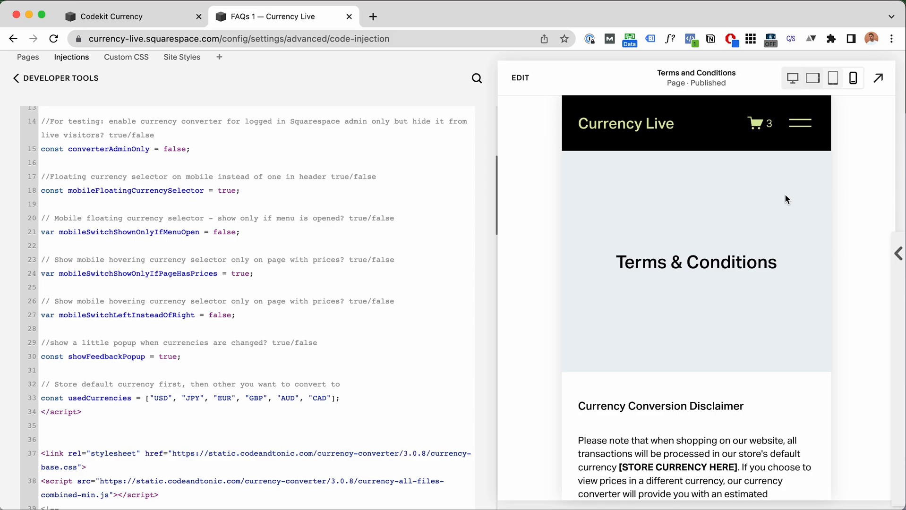
mouse_move(781, 218)
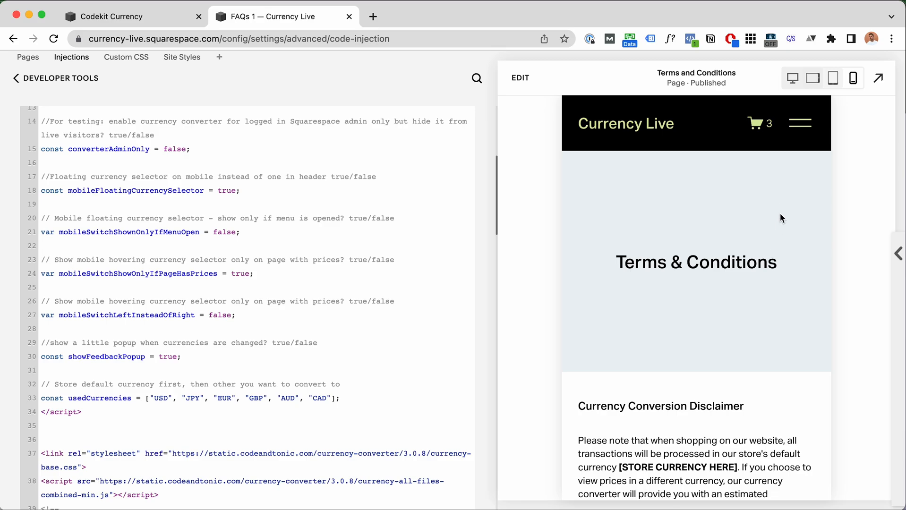
mouse_move(798, 489)
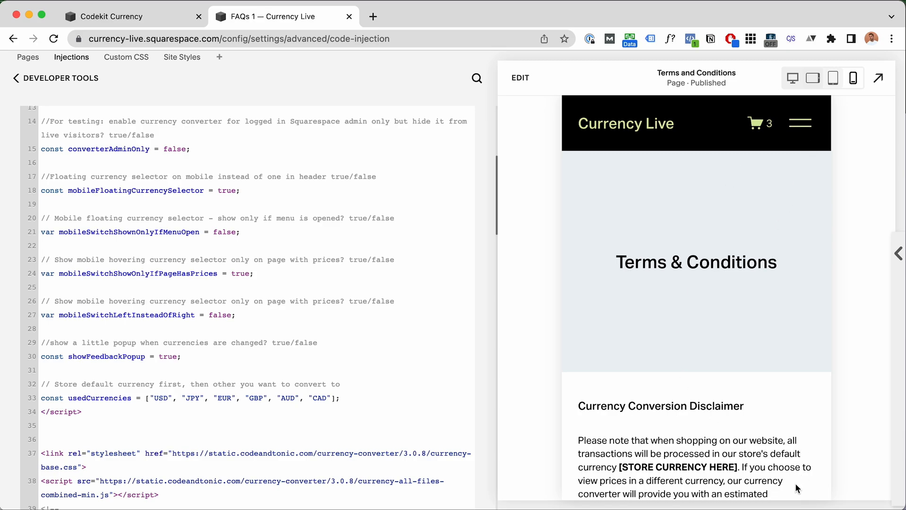
mouse_move(796, 480)
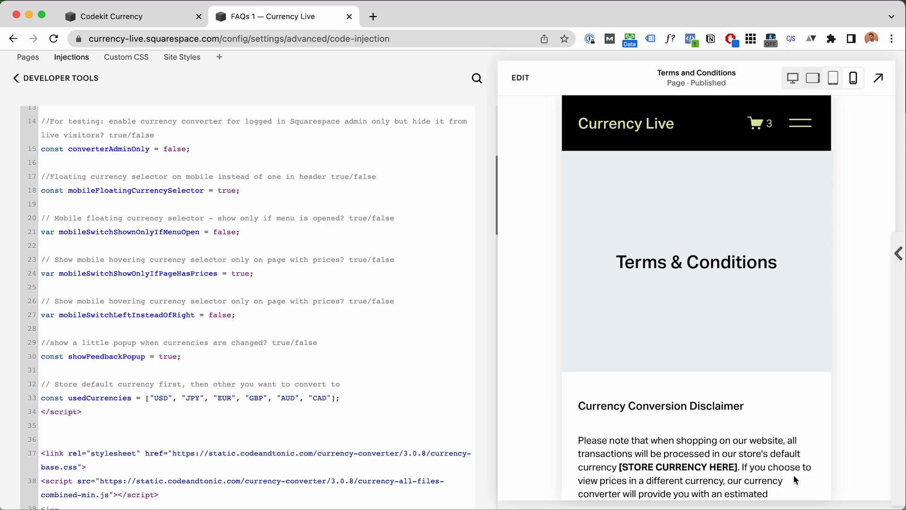
mouse_move(793, 395)
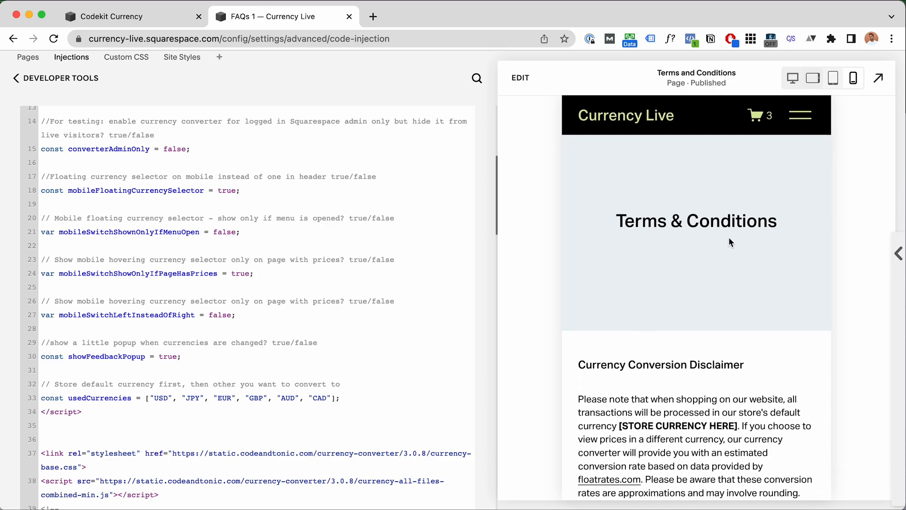
Step: Read through the Currency Conversion Disclaimer, then navigate the preview to the Shop page
scroll("down", 3)
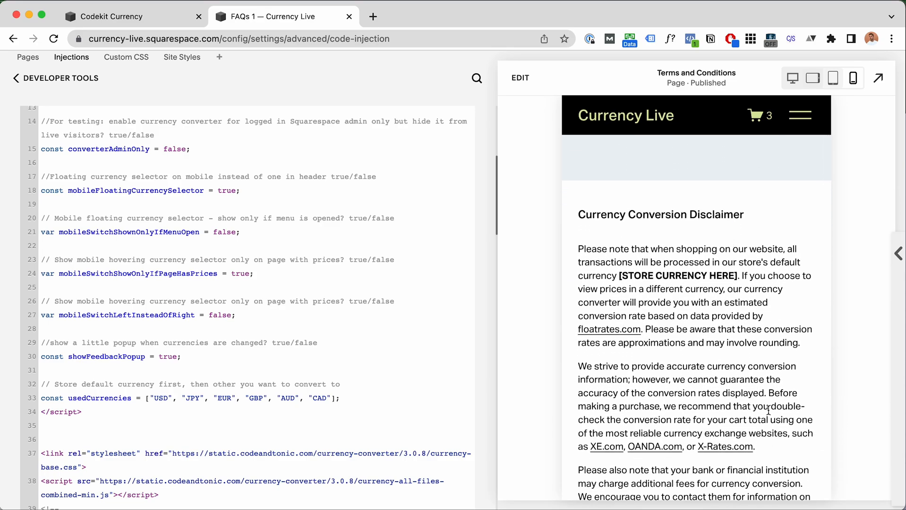
scroll("down", 3)
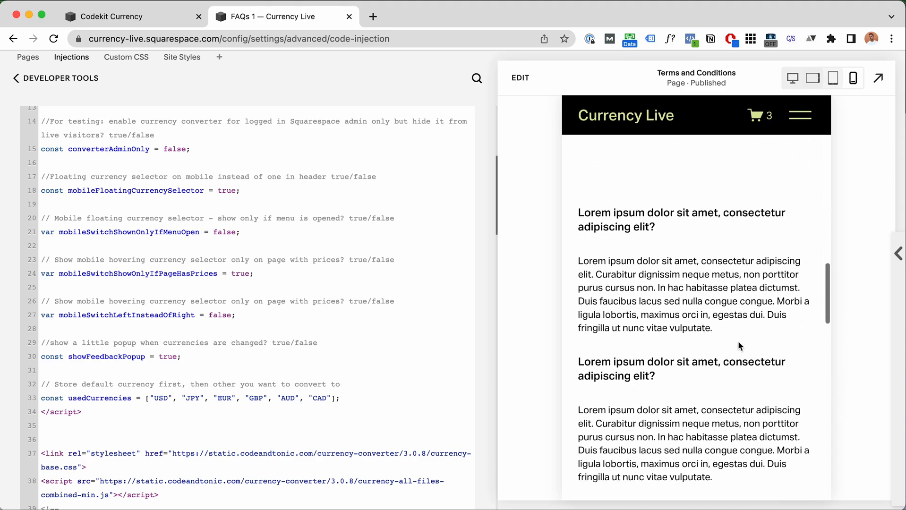
scroll("down", 3)
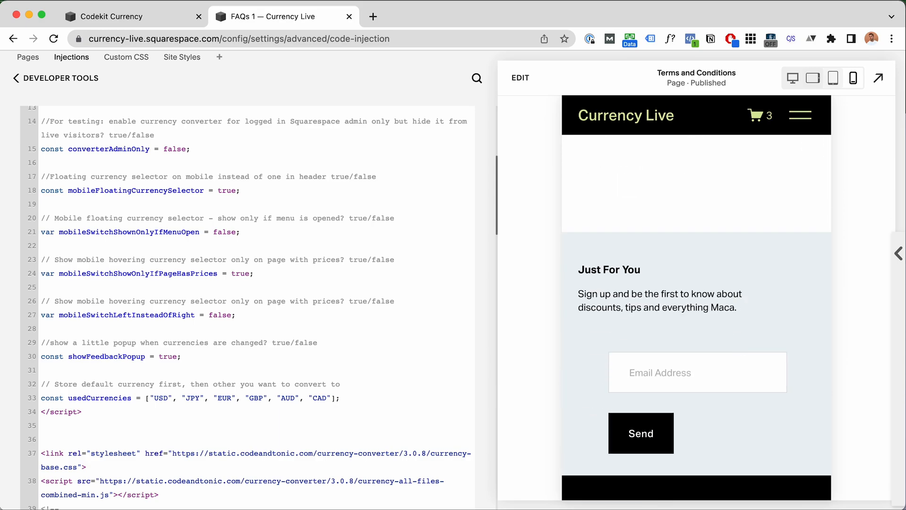
scroll("down", 3)
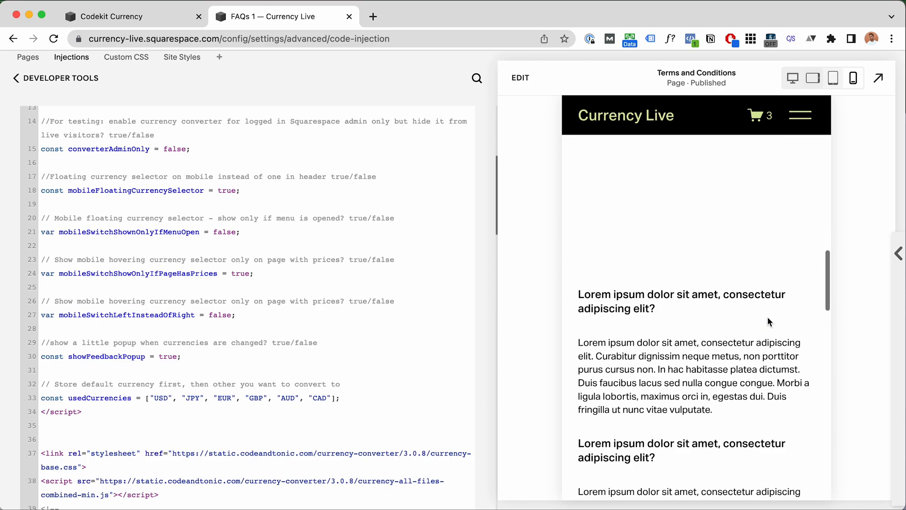
left_click(800, 115)
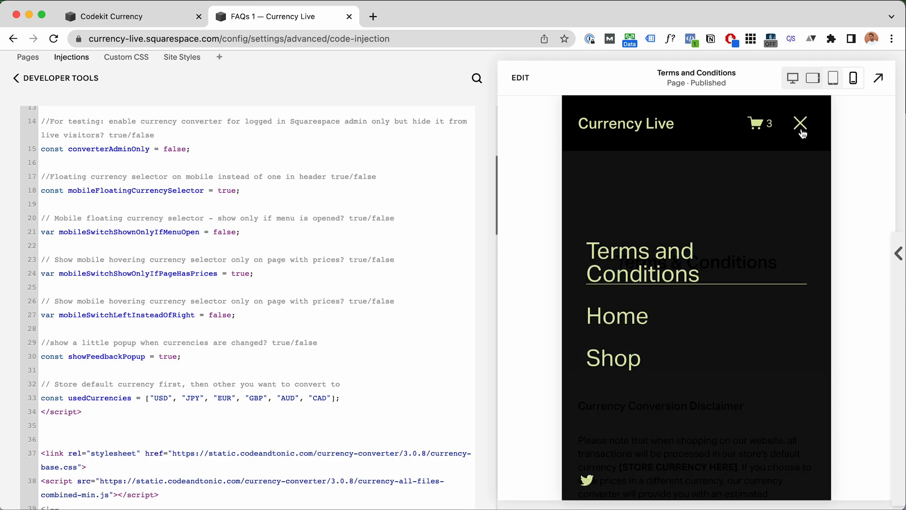
left_click(800, 123)
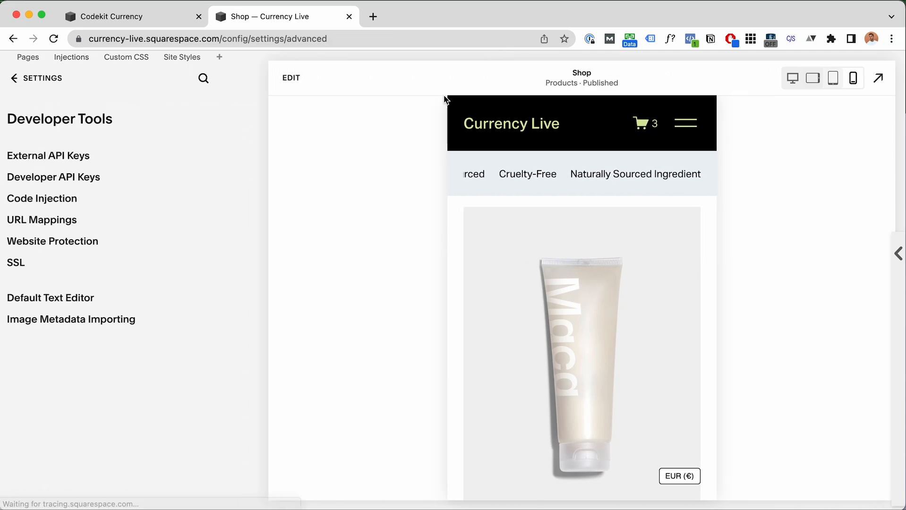
mouse_move(792, 77)
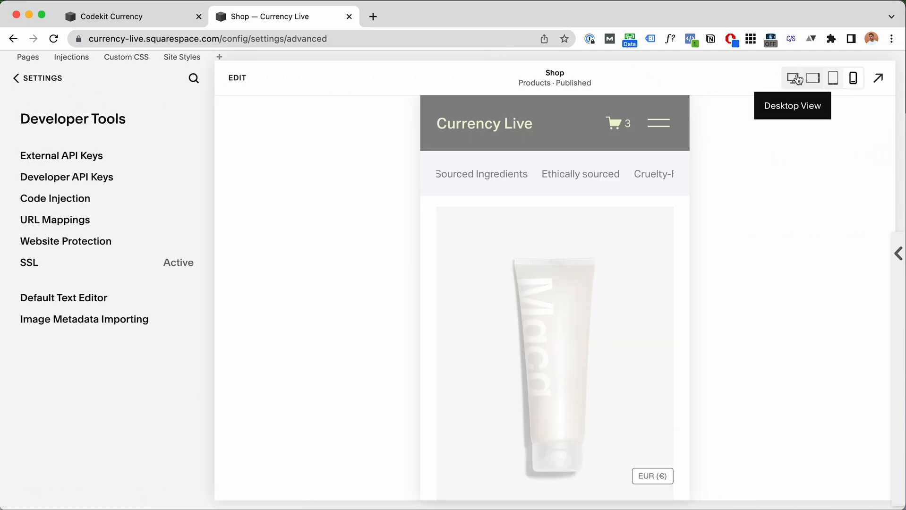
Step: Preview the Shop page at desktop width, show prices in GBP, then switch back to EUR
left_click(793, 78)
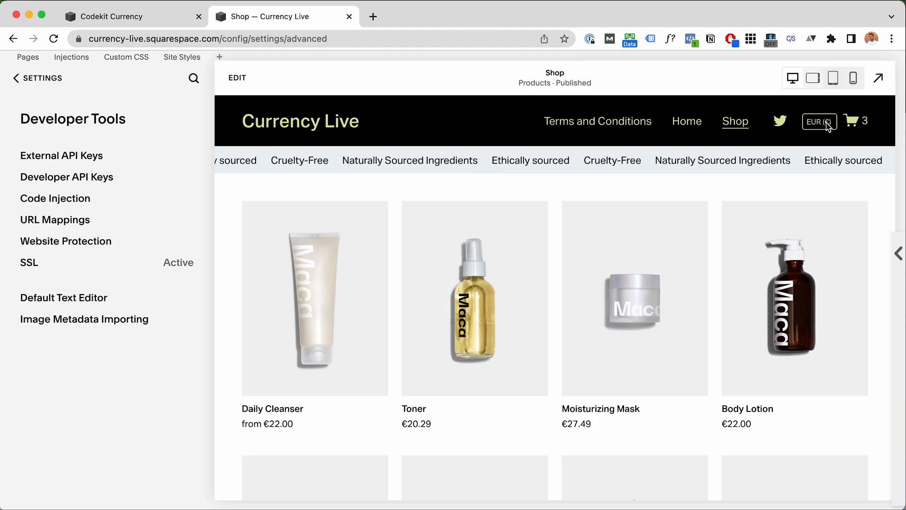
left_click(818, 122)
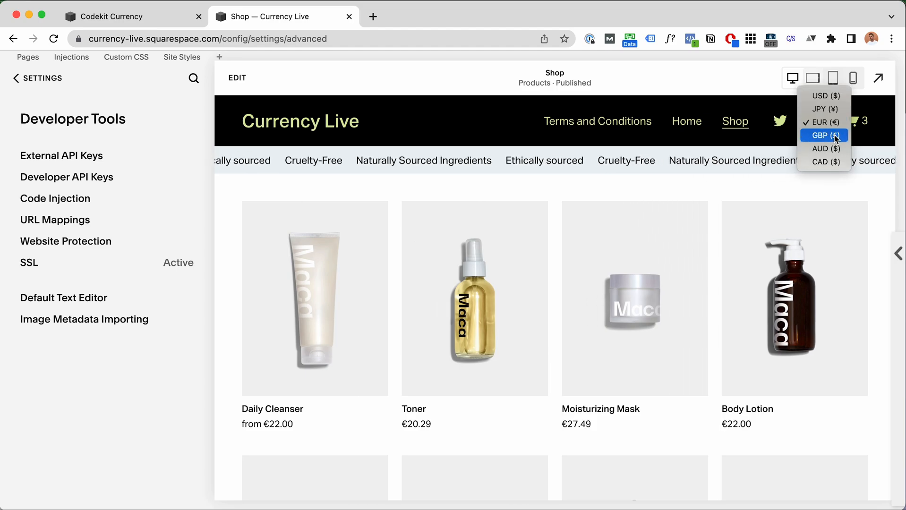
left_click(822, 134)
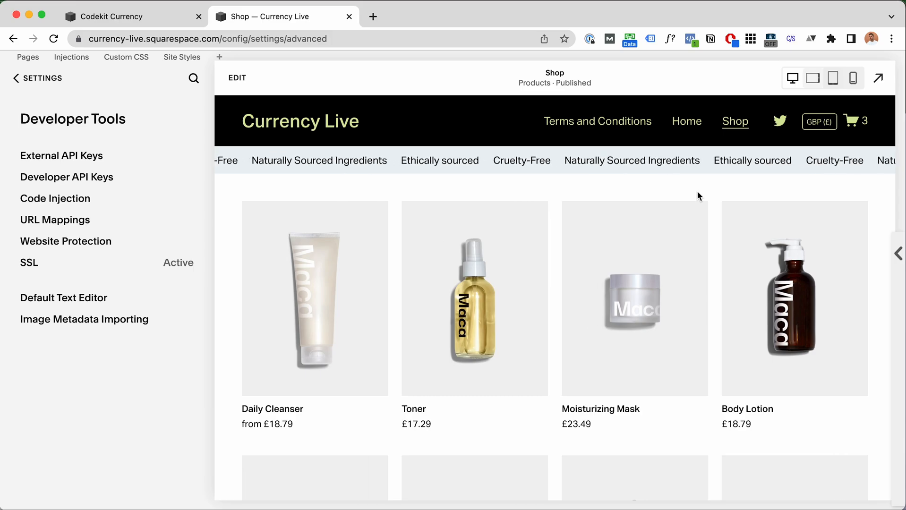
left_click(819, 121)
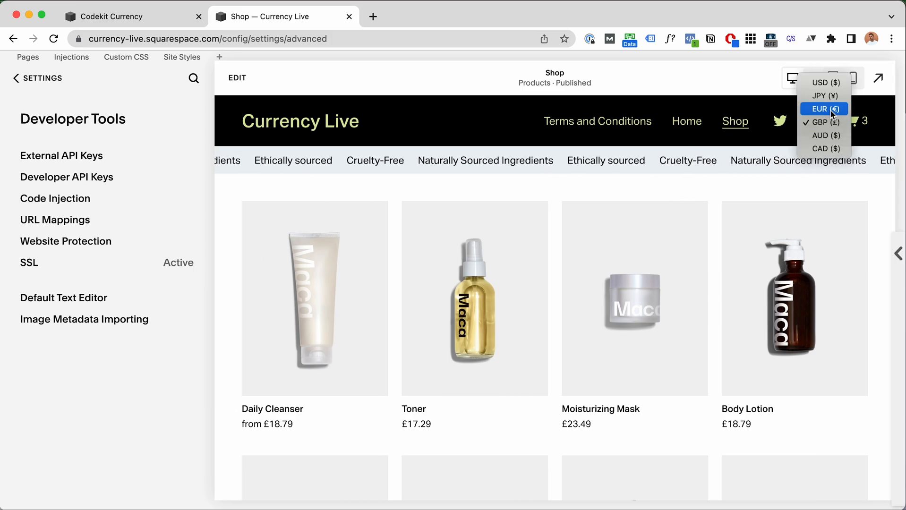
left_click(823, 109)
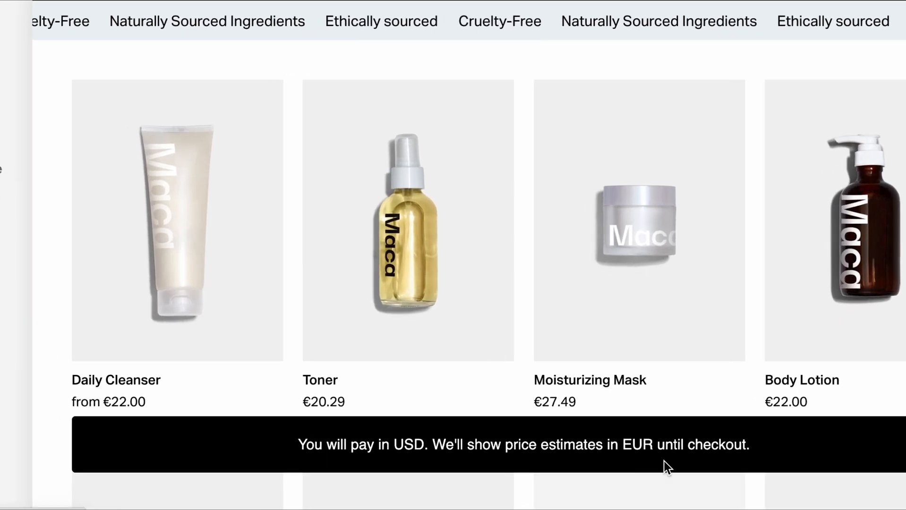
mouse_move(507, 468)
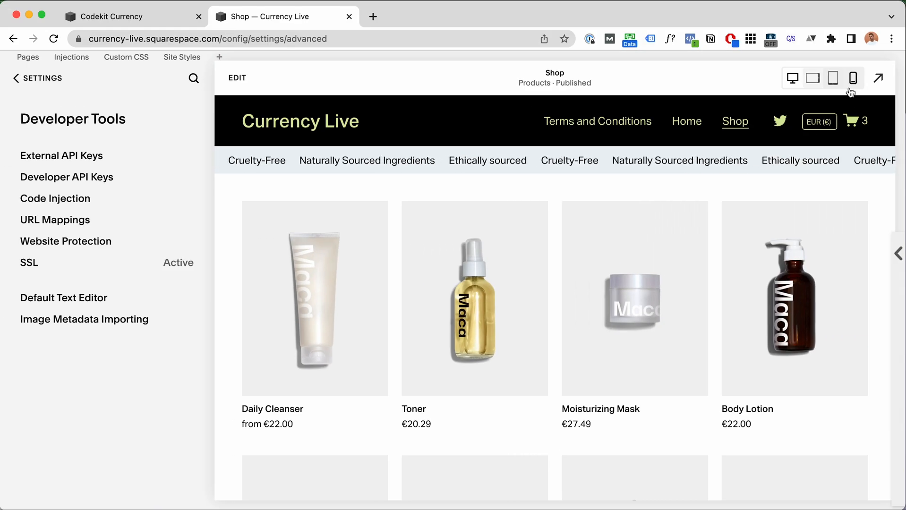
left_click(853, 78)
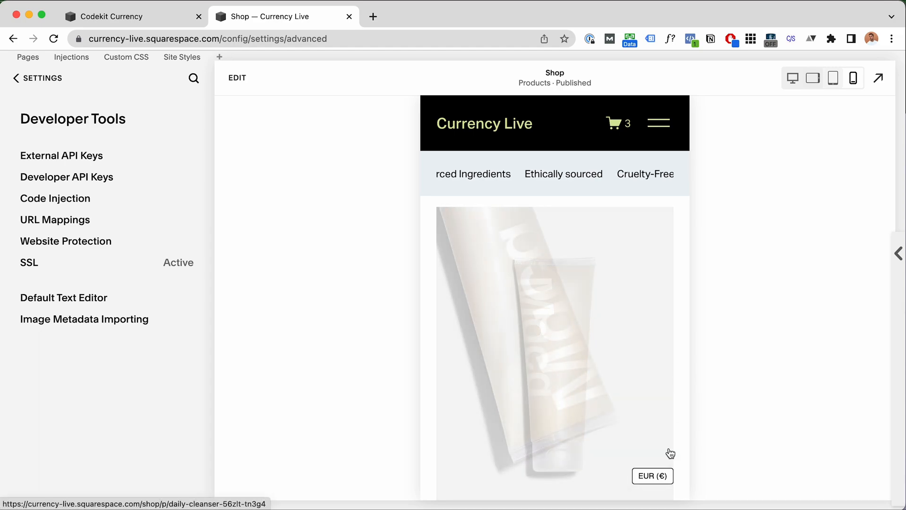
left_click(652, 476)
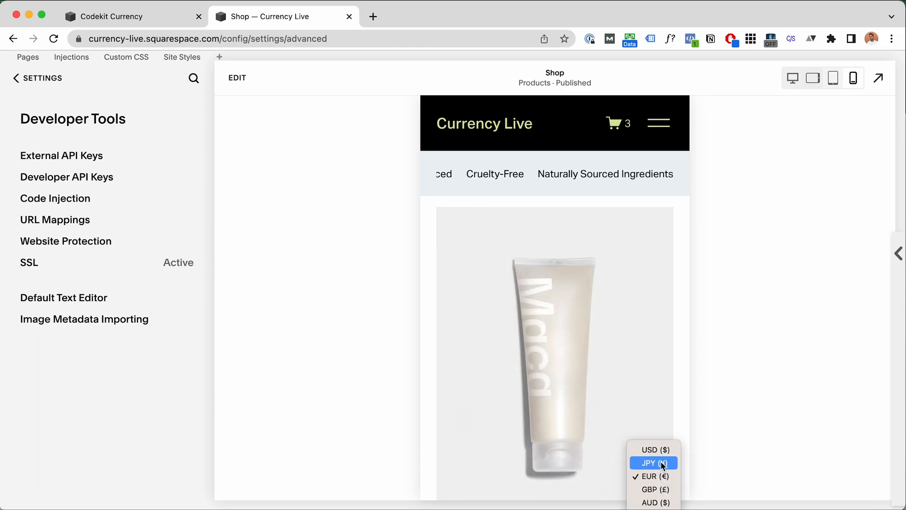
left_click(653, 463)
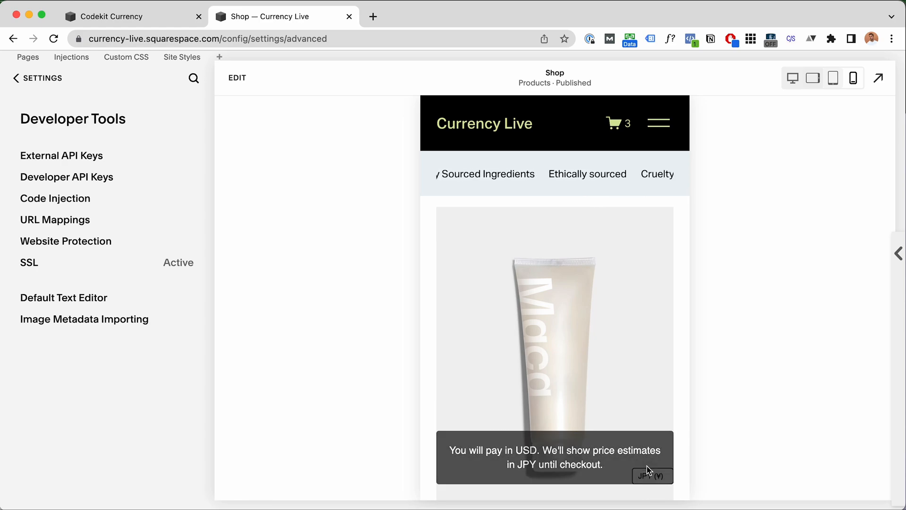
left_click(651, 476)
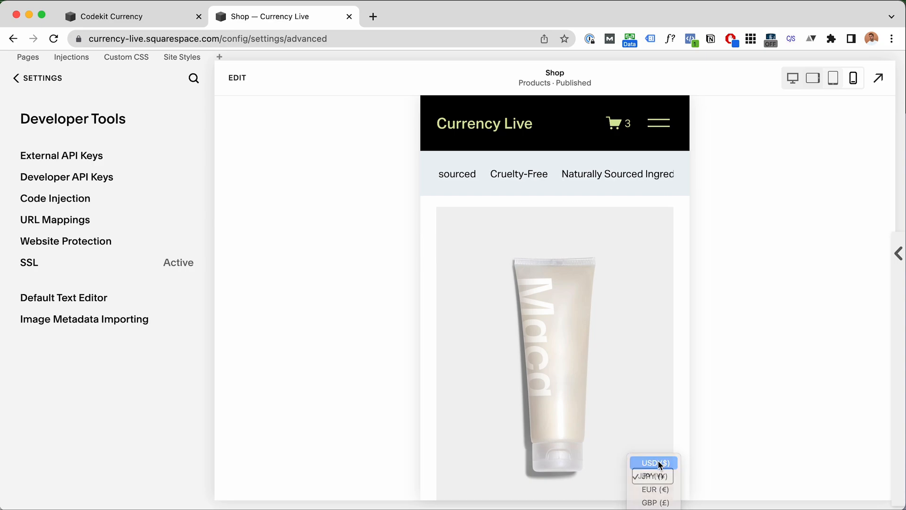
left_click(653, 462)
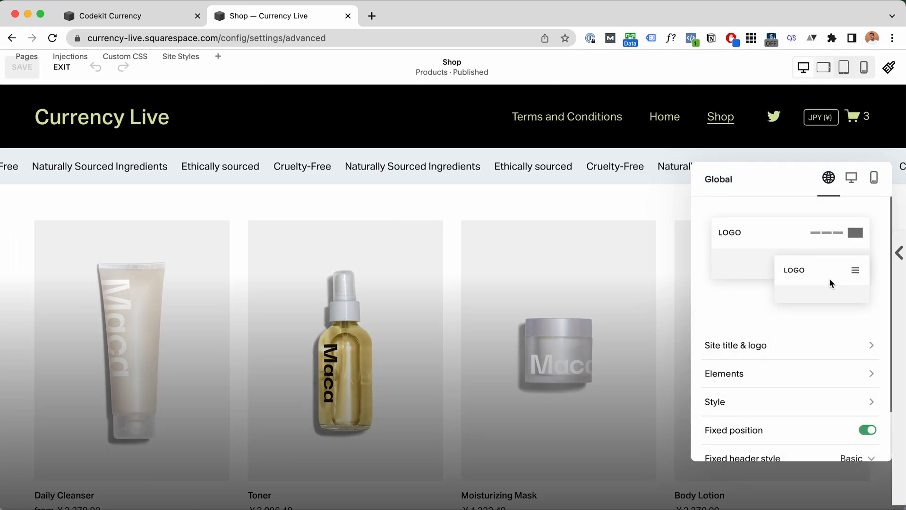
Step: Apply the Dark 1 colour theme to the header from its Style options and save
left_click(715, 402)
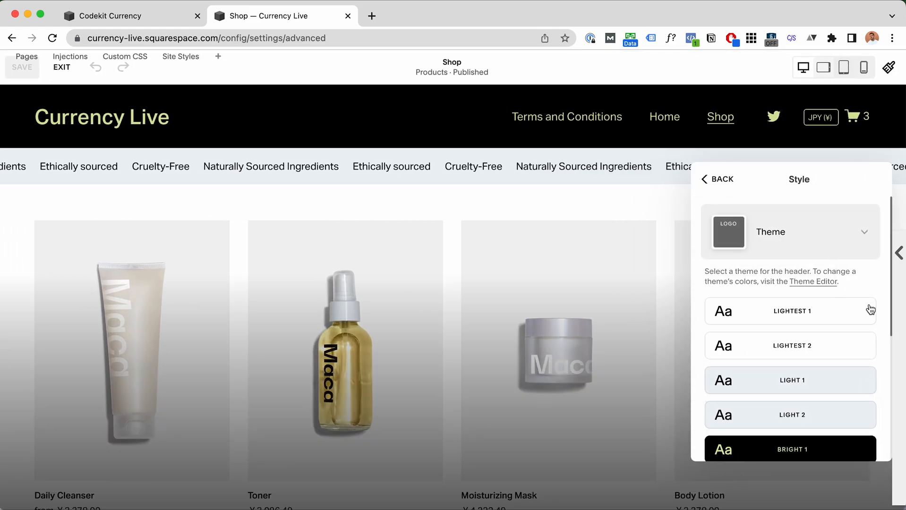
scroll("down", 3)
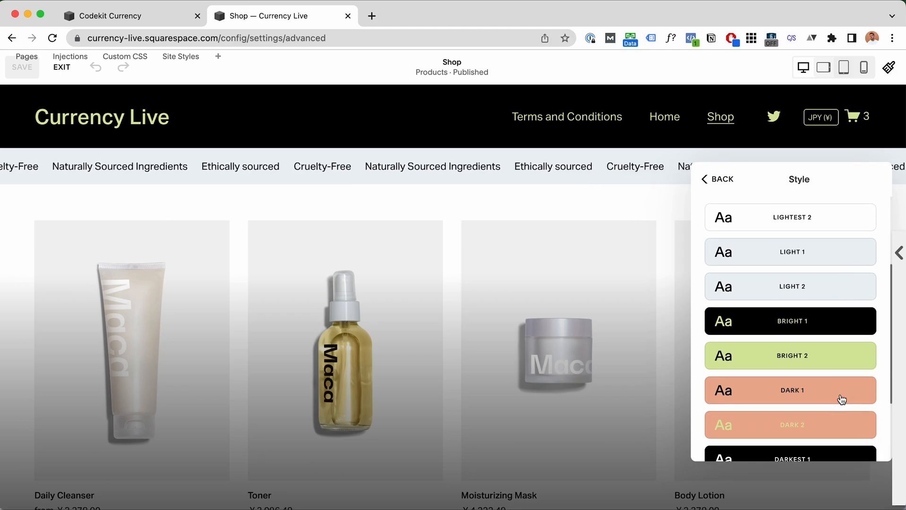
left_click(790, 390)
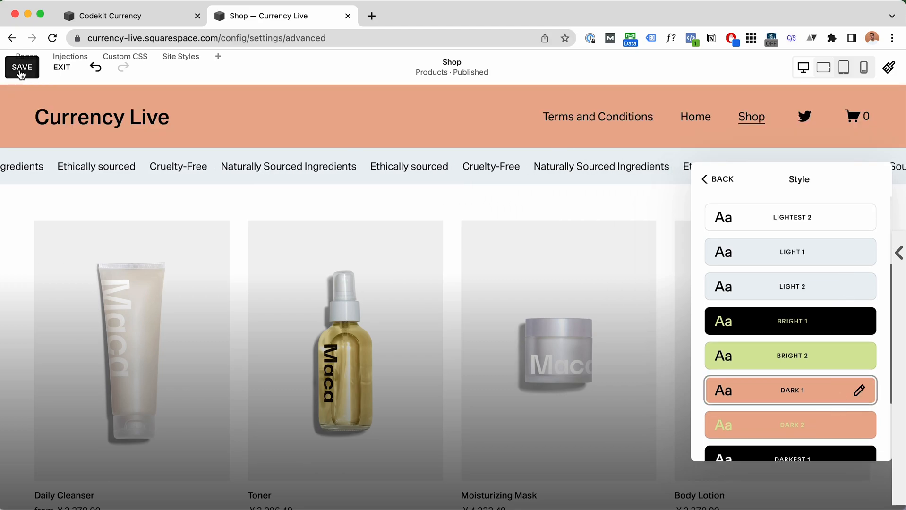
left_click(62, 67)
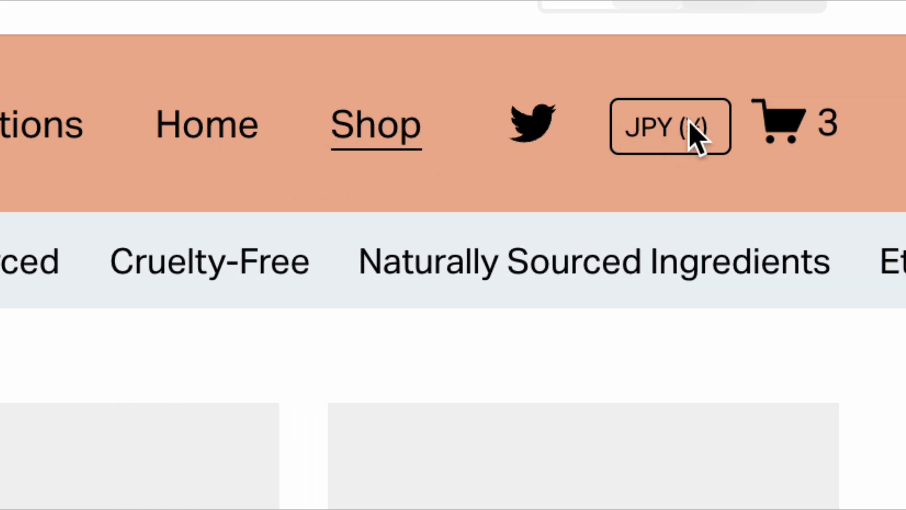
mouse_move(791, 133)
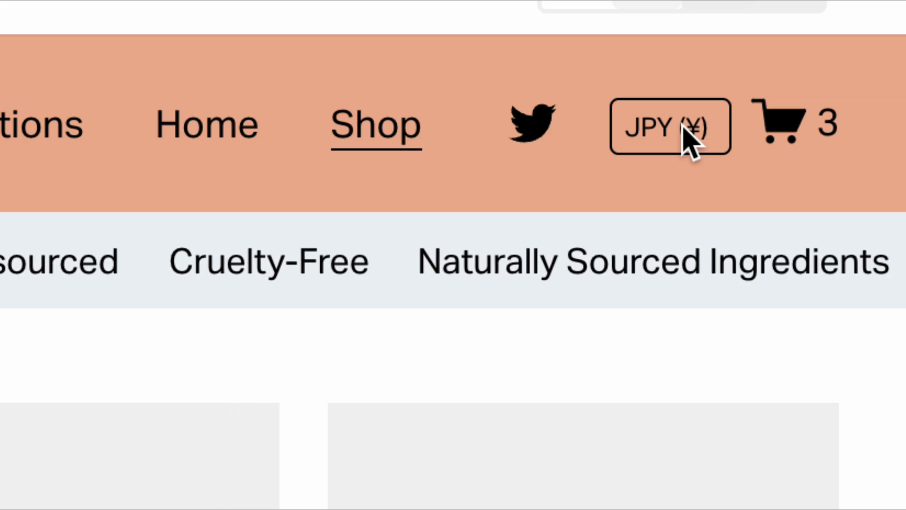
mouse_move(783, 139)
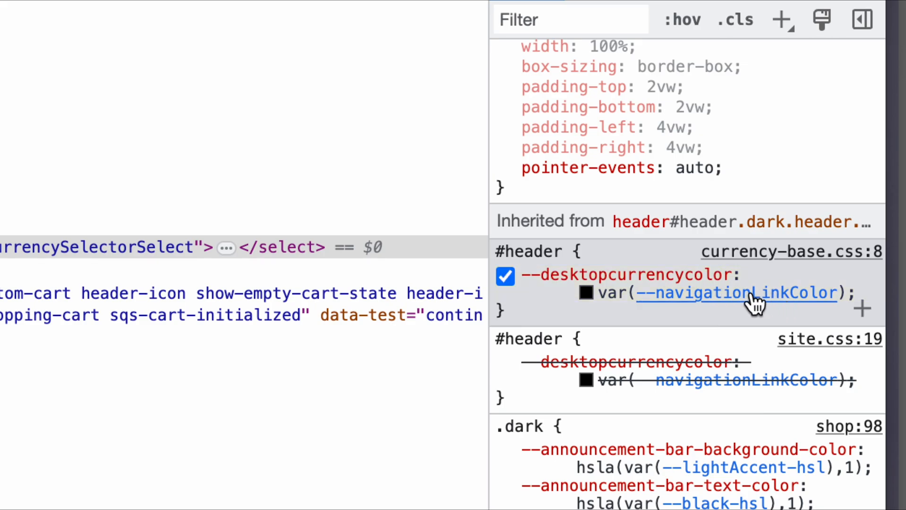
mouse_move(783, 304)
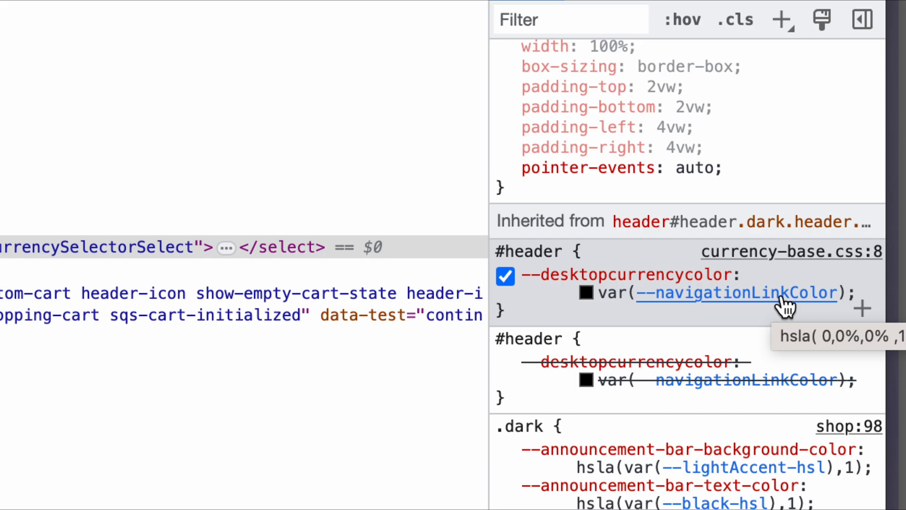
mouse_move(720, 300)
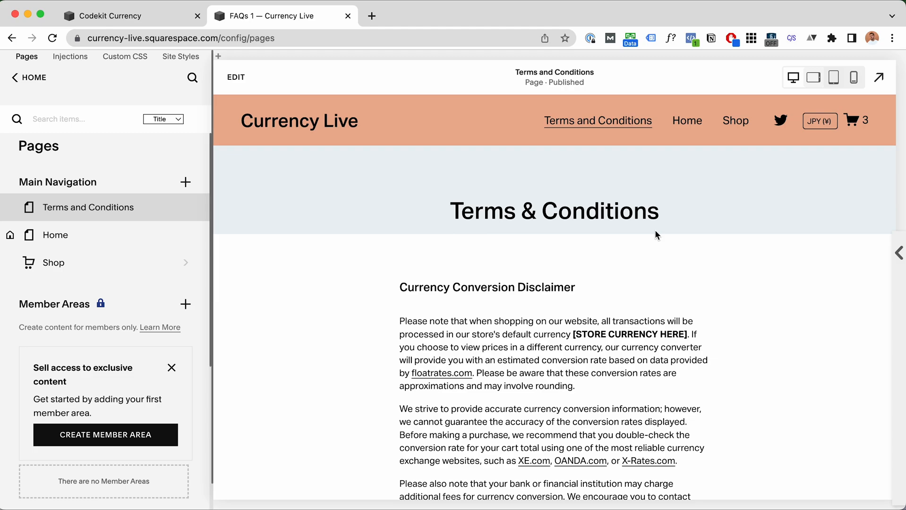
Step: Scroll through the Currency Conversion Disclaimer on the Terms page, then go to the Shop page
scroll("down", 3)
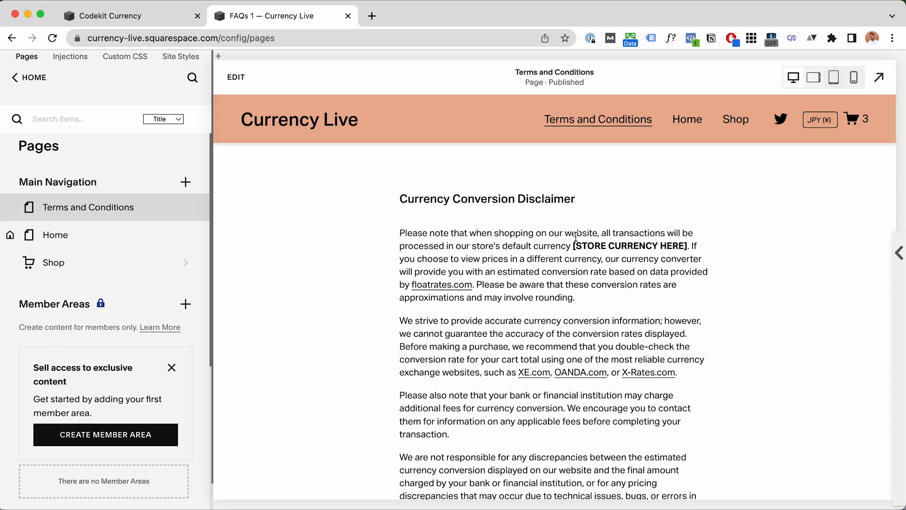
left_click(876, 77)
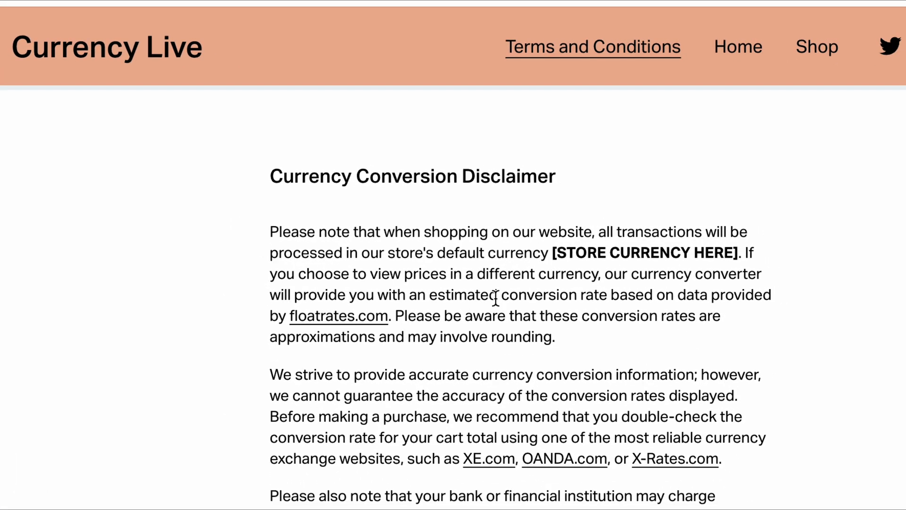
scroll("down", 3)
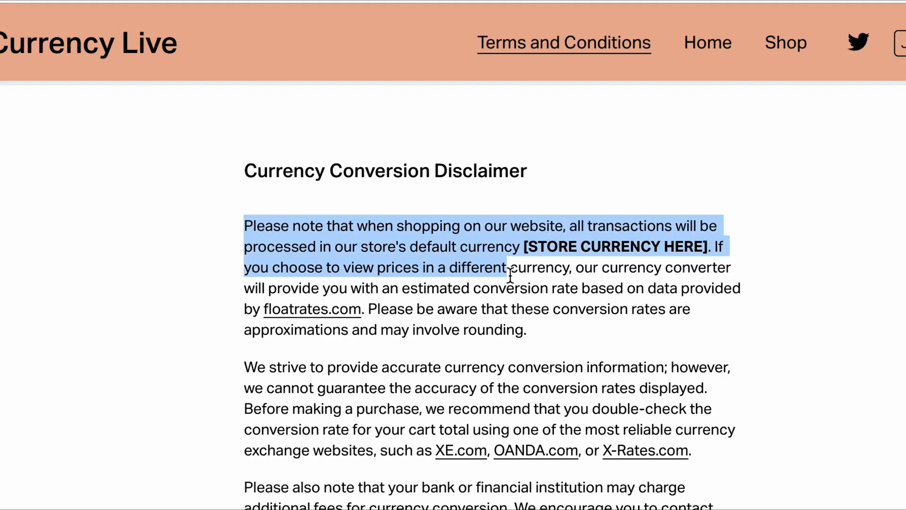
left_click(581, 218)
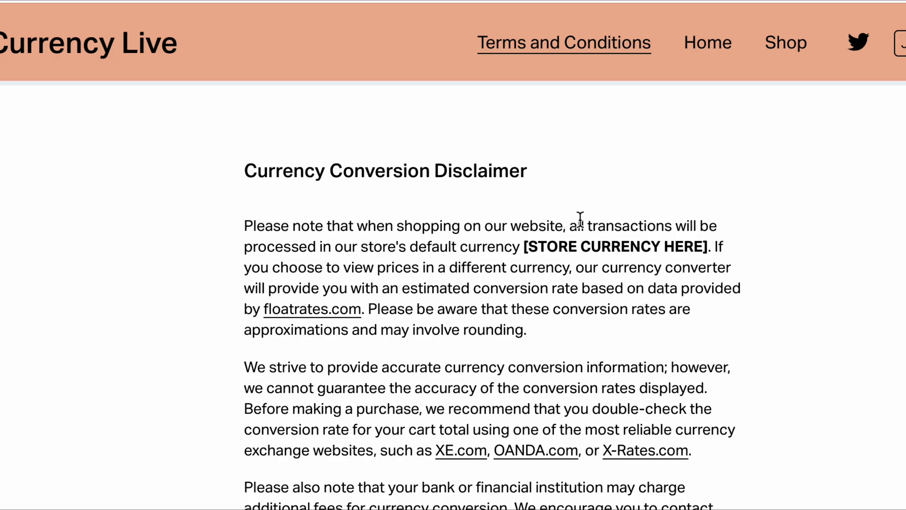
scroll("down", 3)
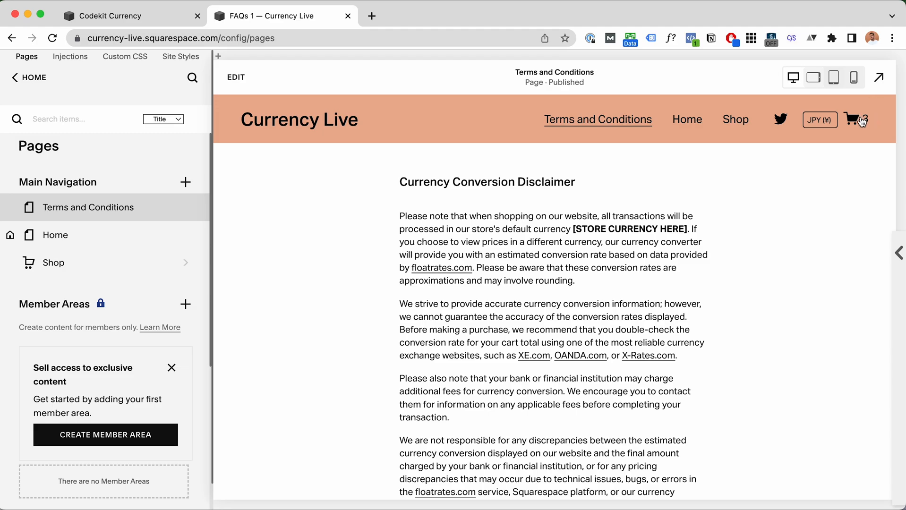
mouse_move(859, 120)
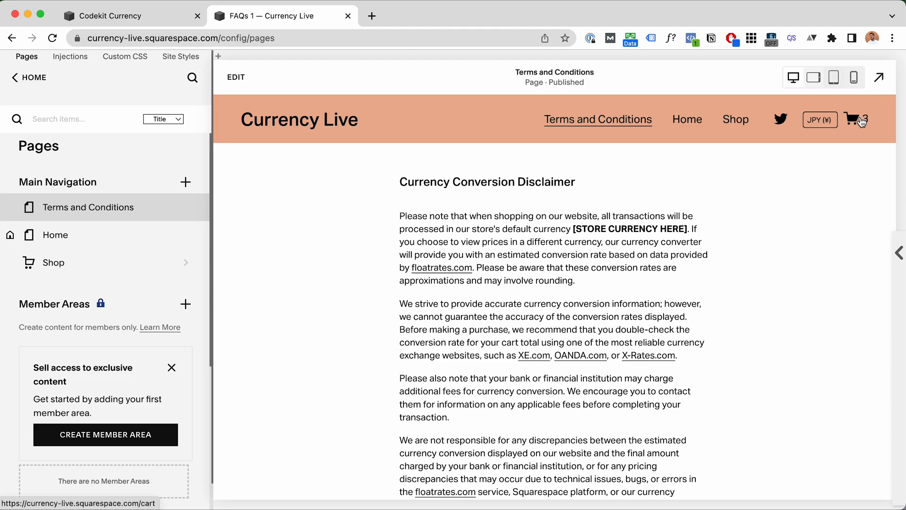
mouse_move(547, 255)
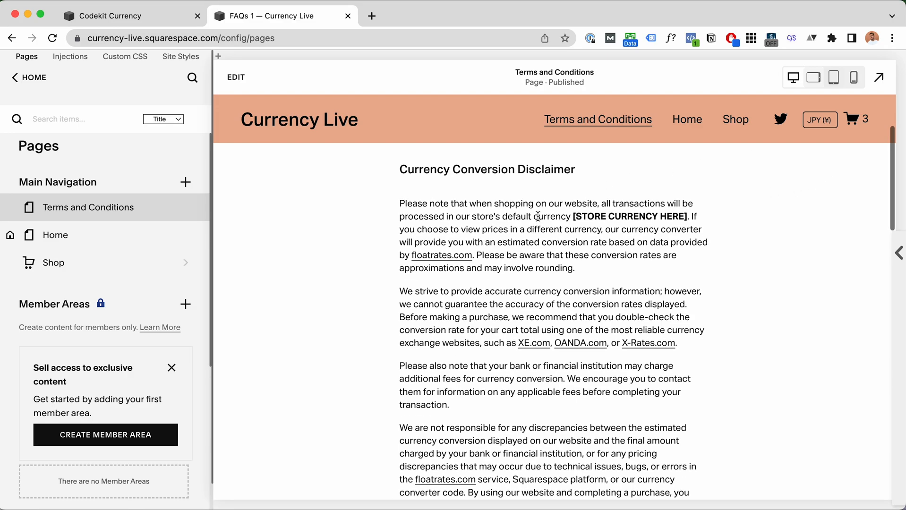
scroll("down", 3)
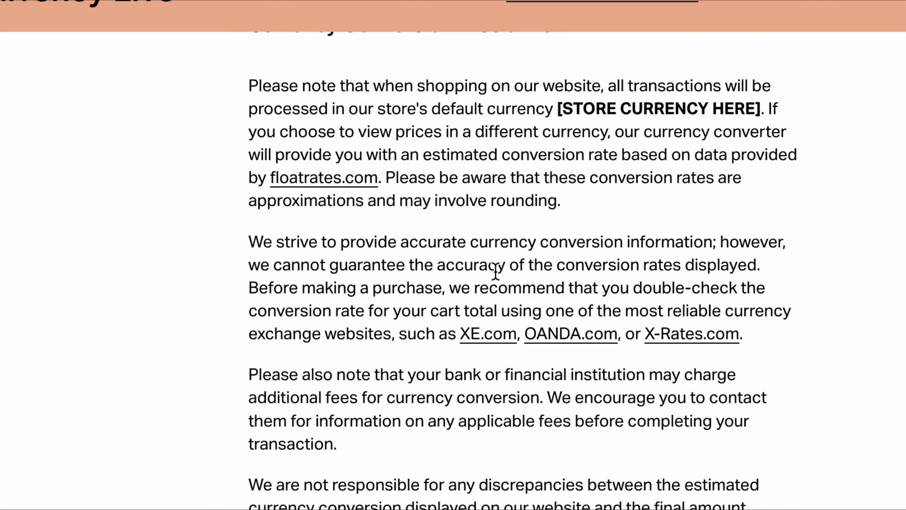
mouse_move(590, 276)
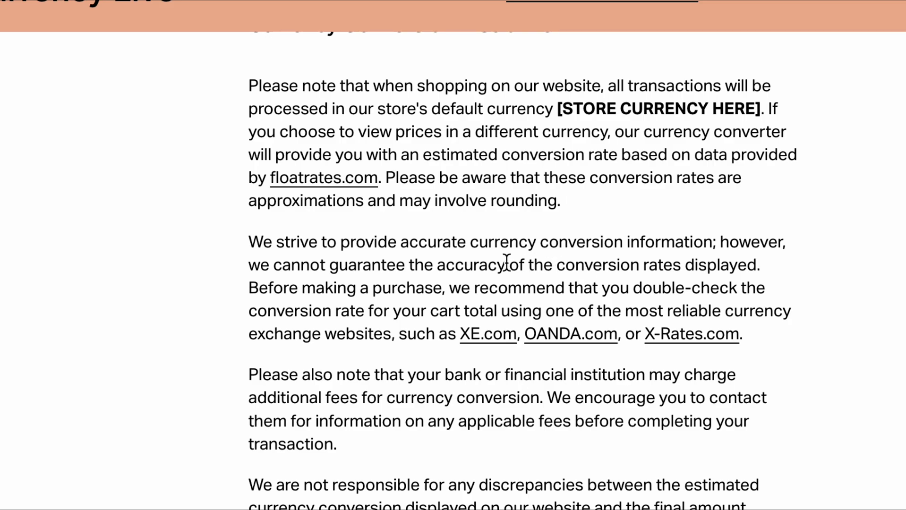
scroll("up", 3)
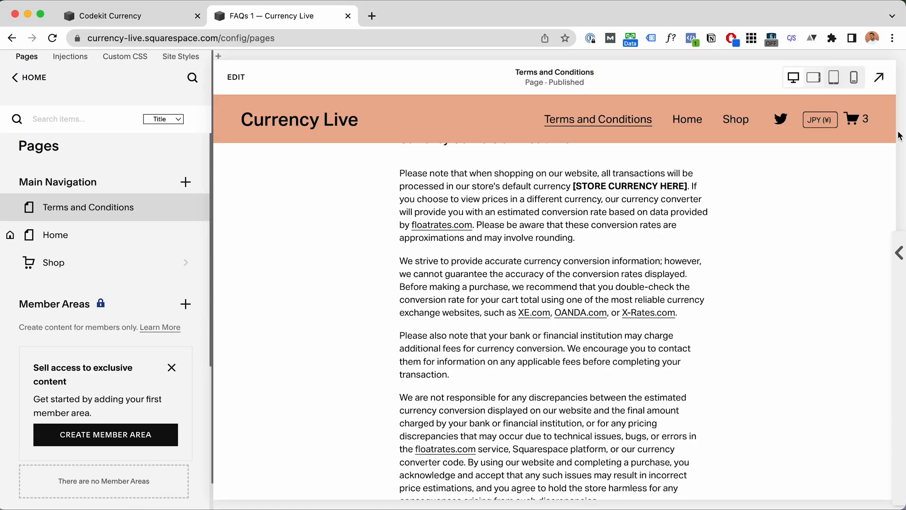
mouse_move(738, 126)
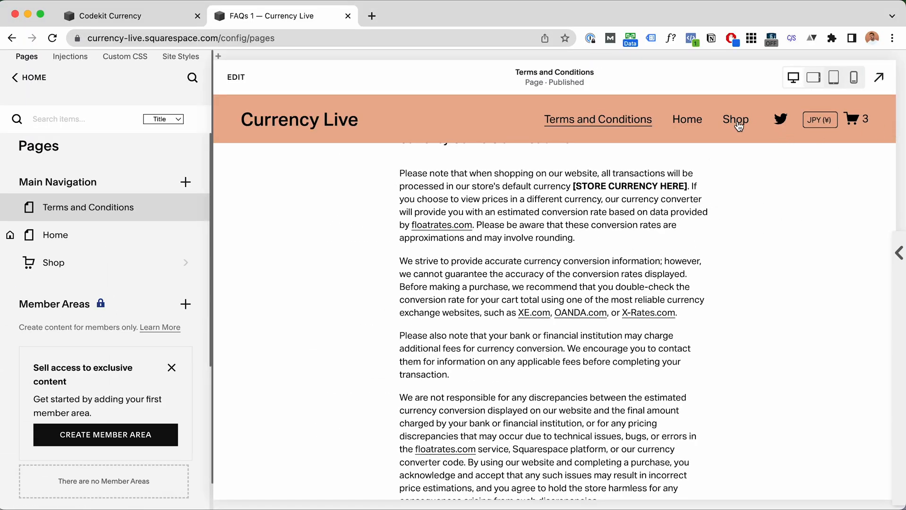
left_click(736, 120)
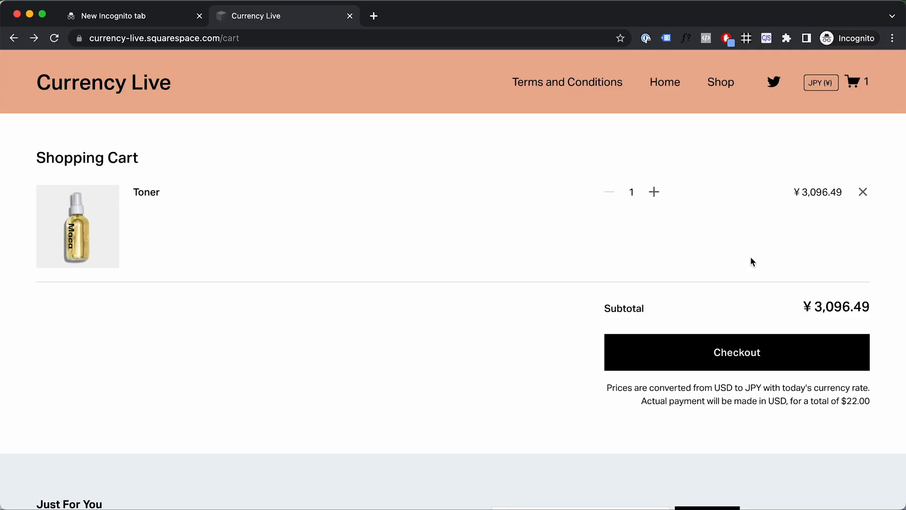
mouse_move(851, 177)
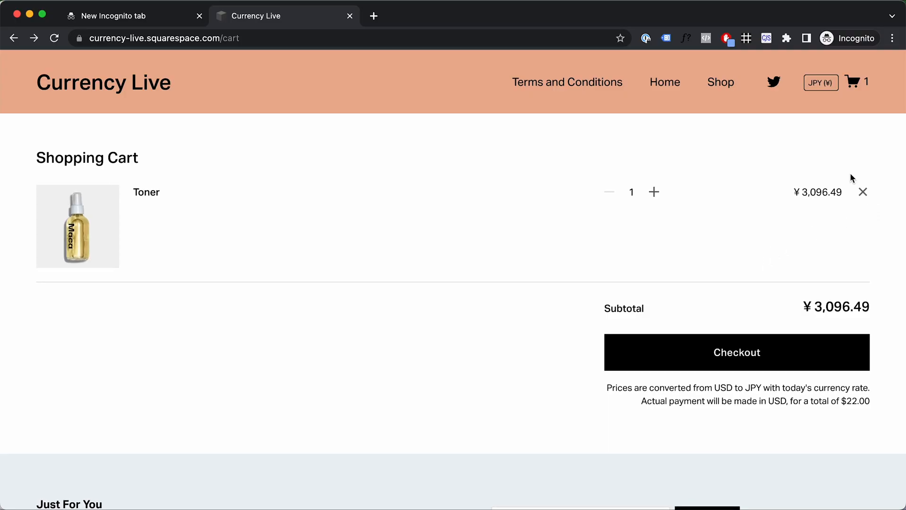
mouse_move(857, 82)
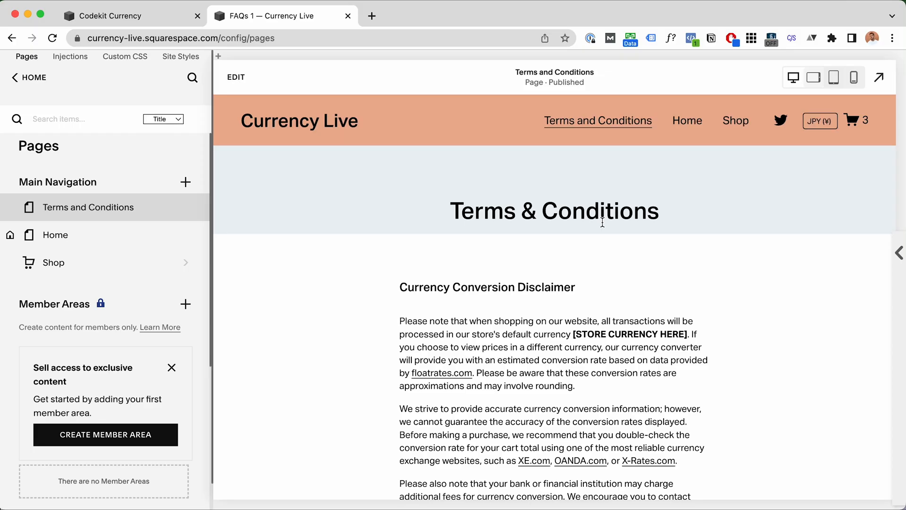
Step: Change the header's displayed currency from JPY to EUR, showing the pay-in-USD notice
scroll("down", 3)
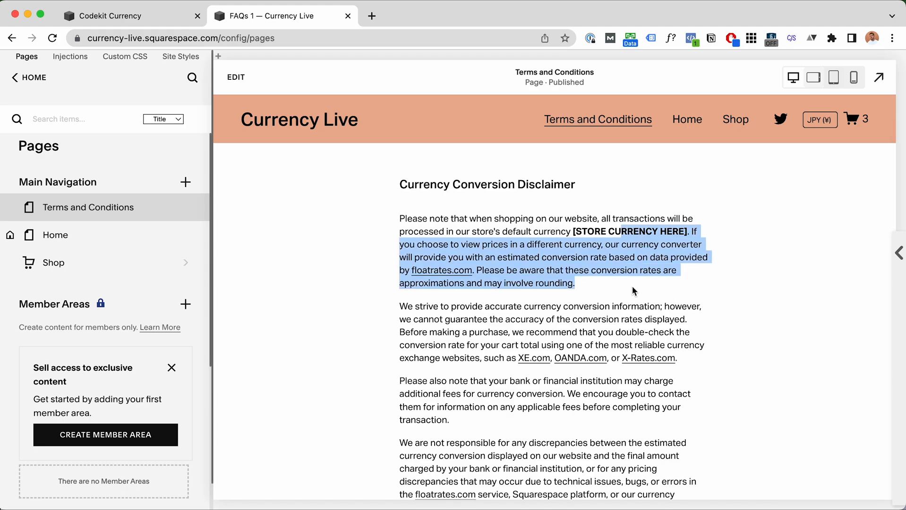
left_click(819, 119)
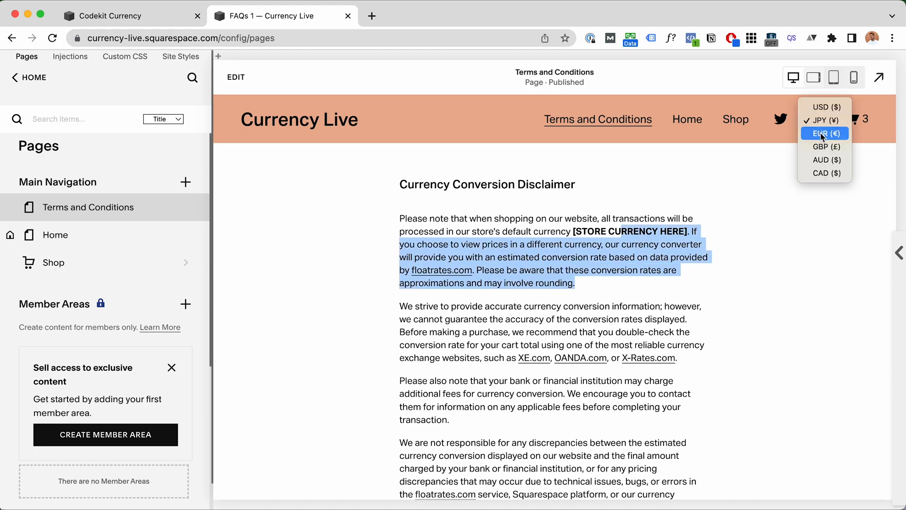
left_click(823, 133)
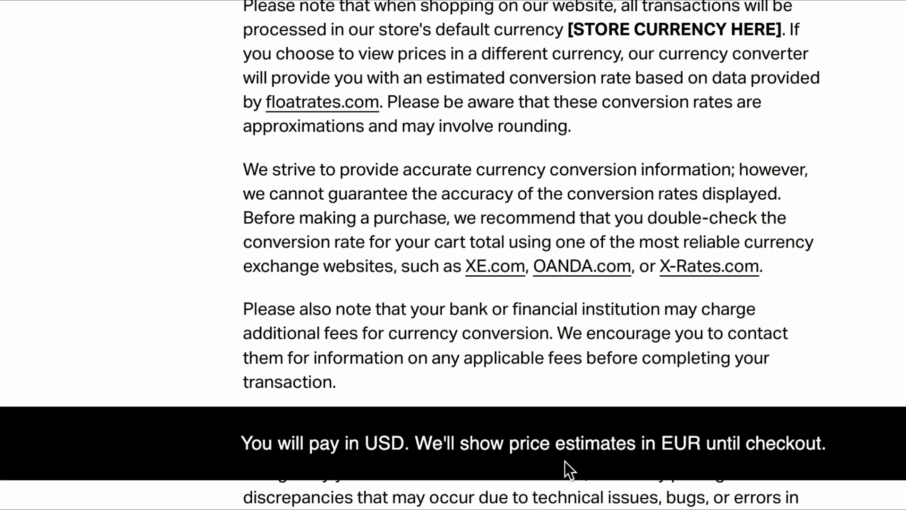
mouse_move(714, 449)
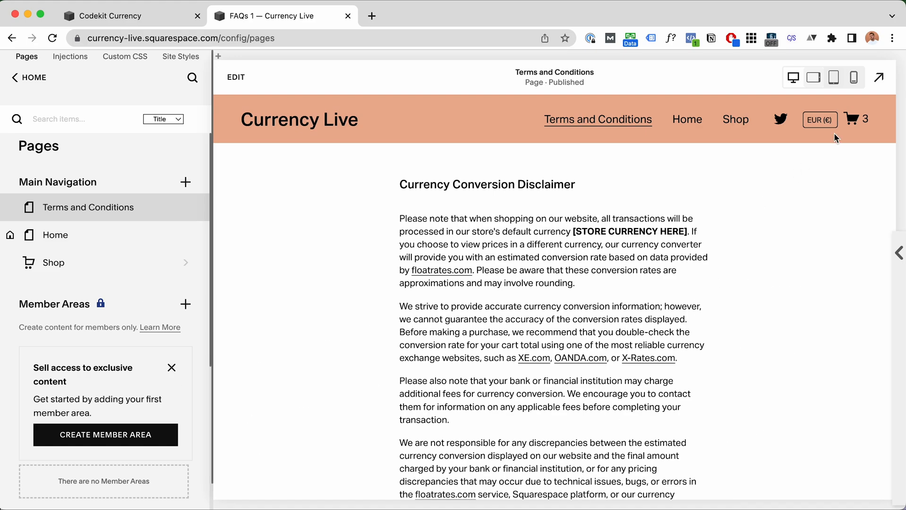
left_click(819, 120)
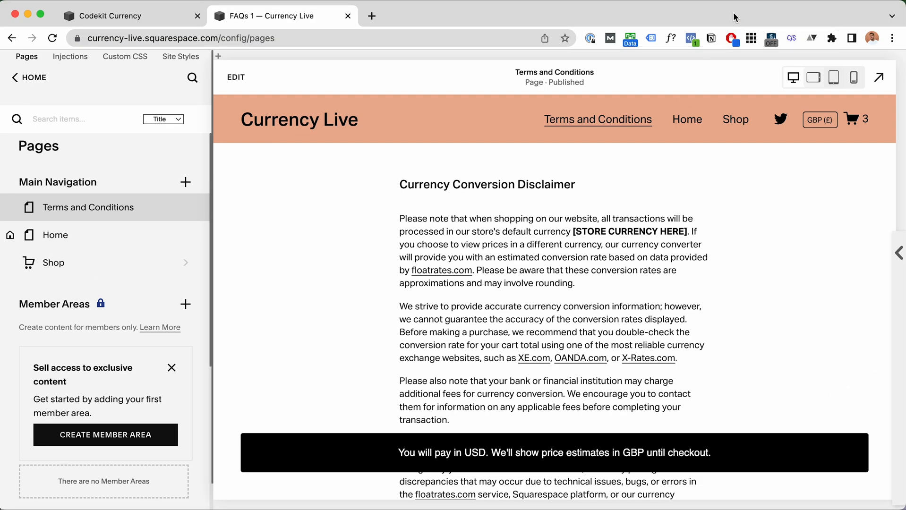
Step: Show the incognito cart in yen and highlight the $22.00 USD total in its payment note
left_click(283, 16)
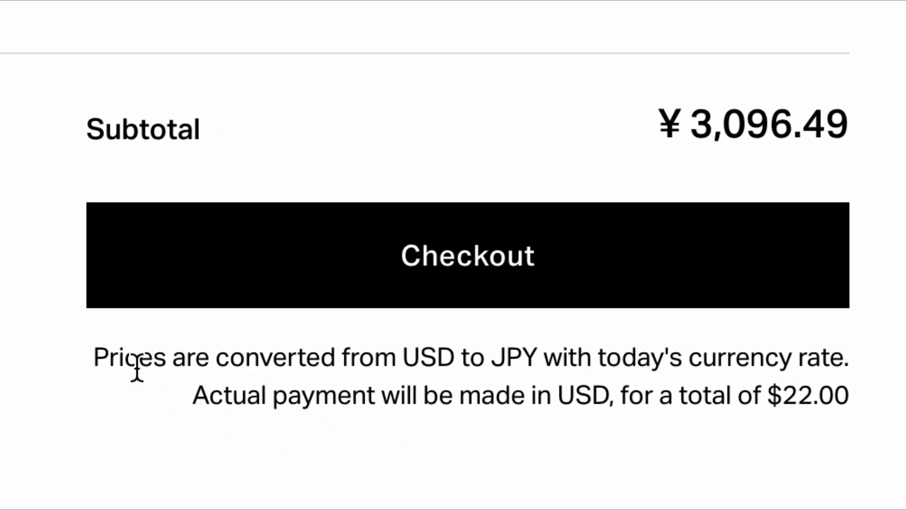
mouse_move(419, 347)
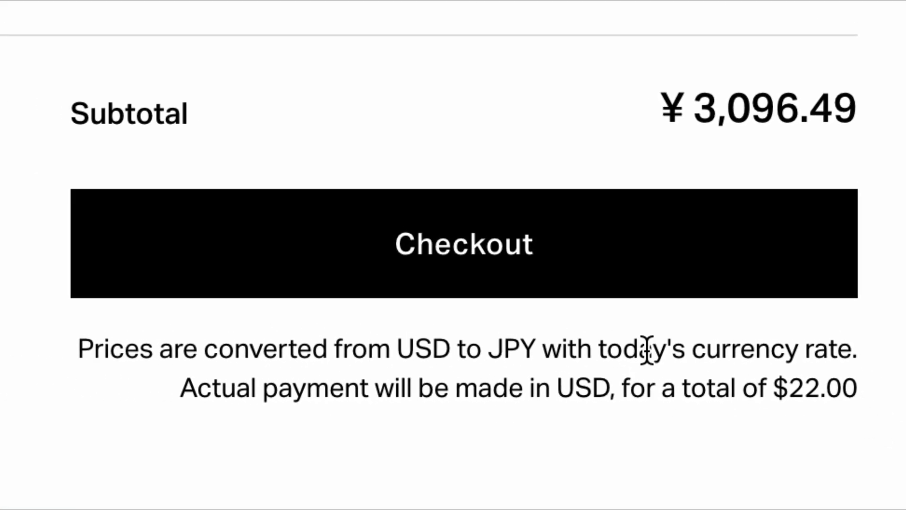
mouse_move(330, 386)
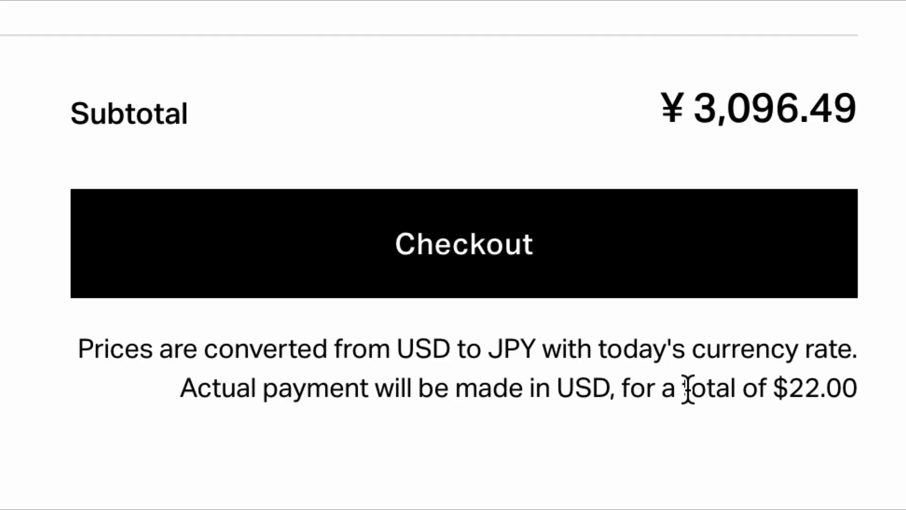
double_click(814, 388)
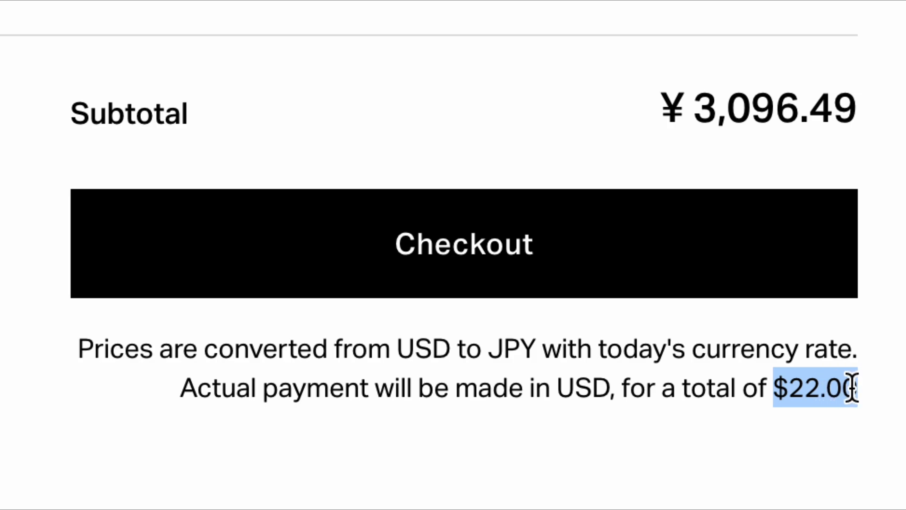
scroll("down", 3)
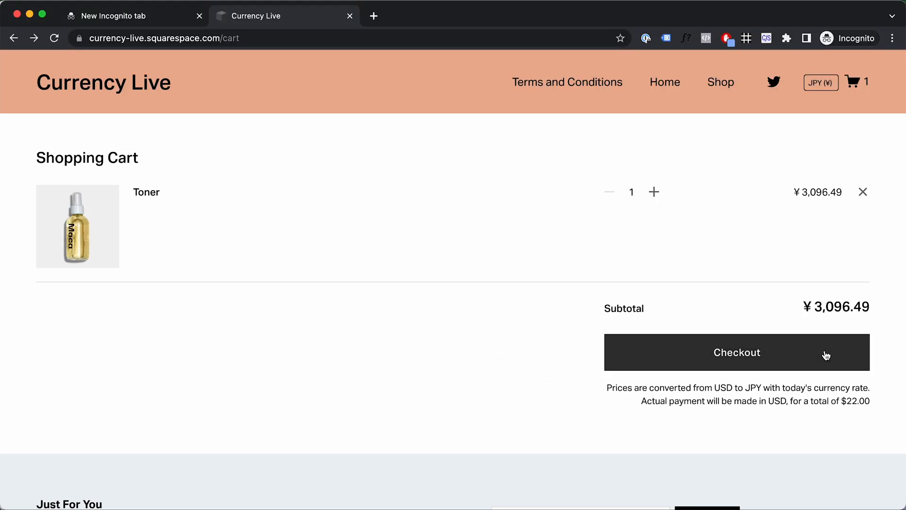
Step: Proceed from the cart to checkout, where the order summary totals $22.00 USD
left_click(735, 352)
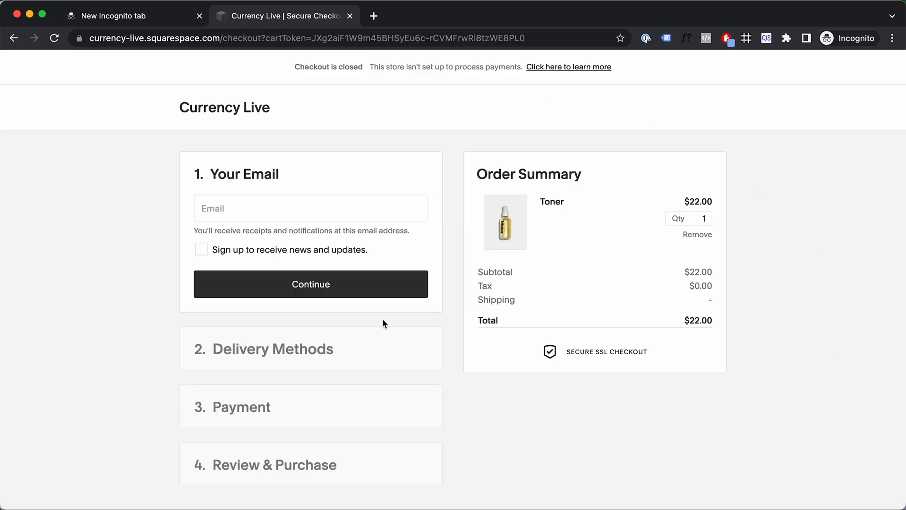
mouse_move(492, 157)
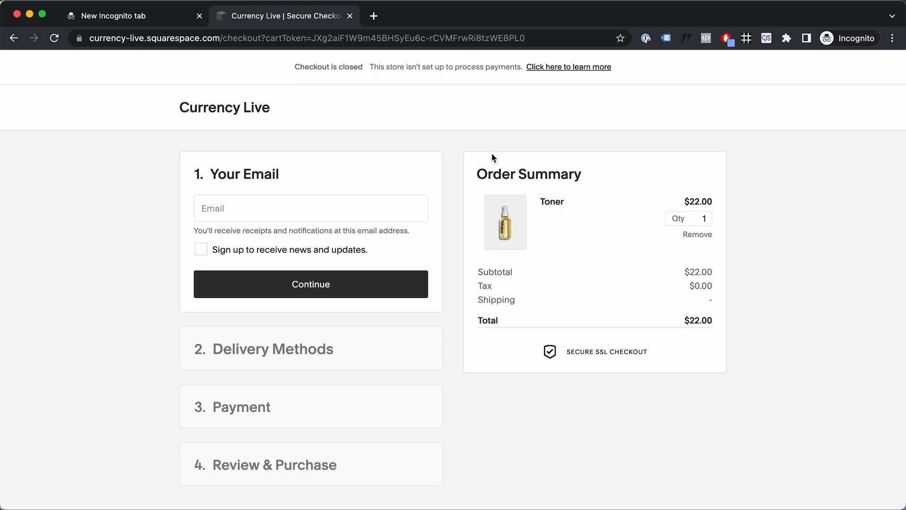
mouse_move(459, 152)
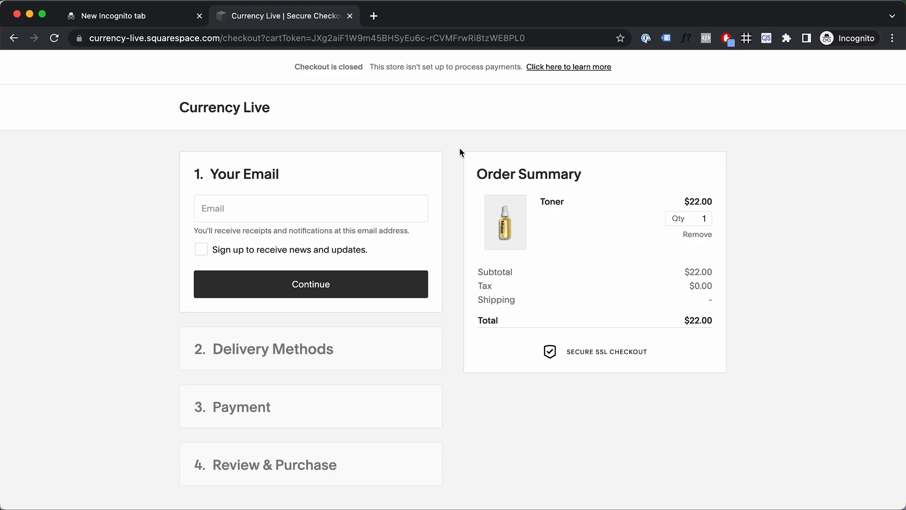
mouse_move(736, 391)
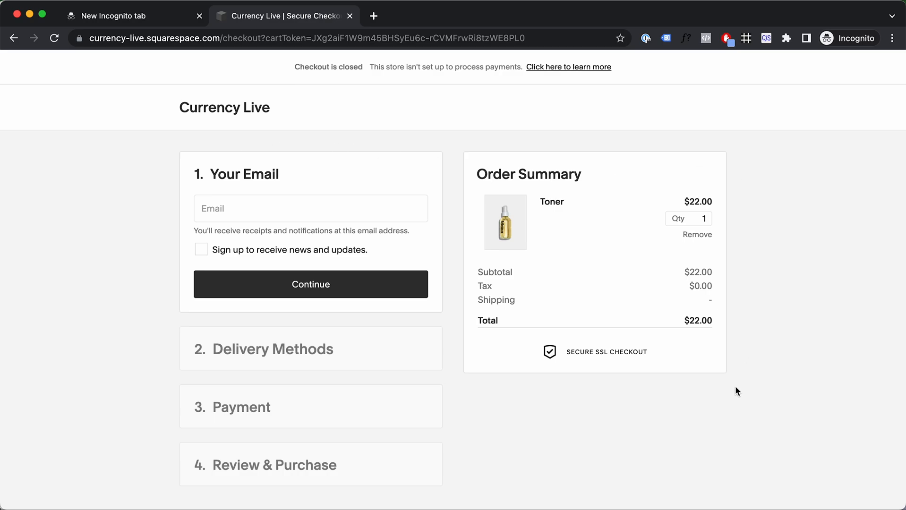
mouse_move(475, 337)
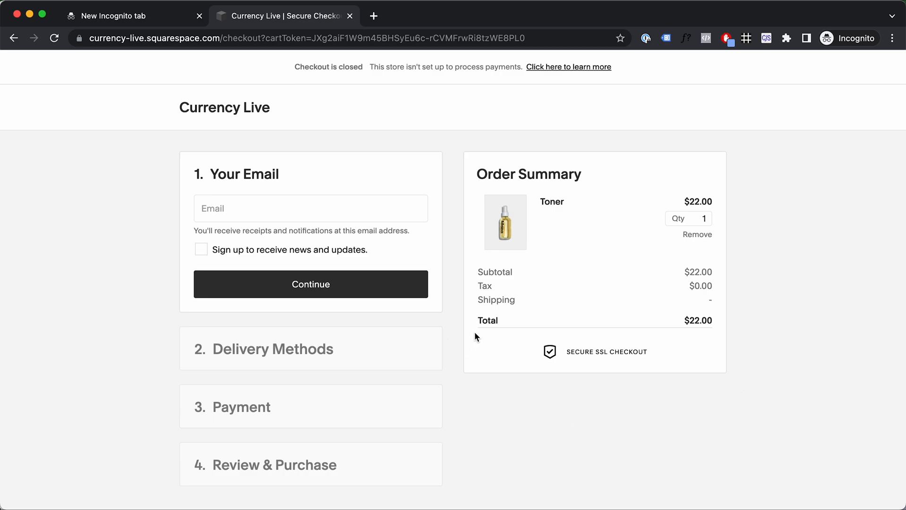
mouse_move(458, 217)
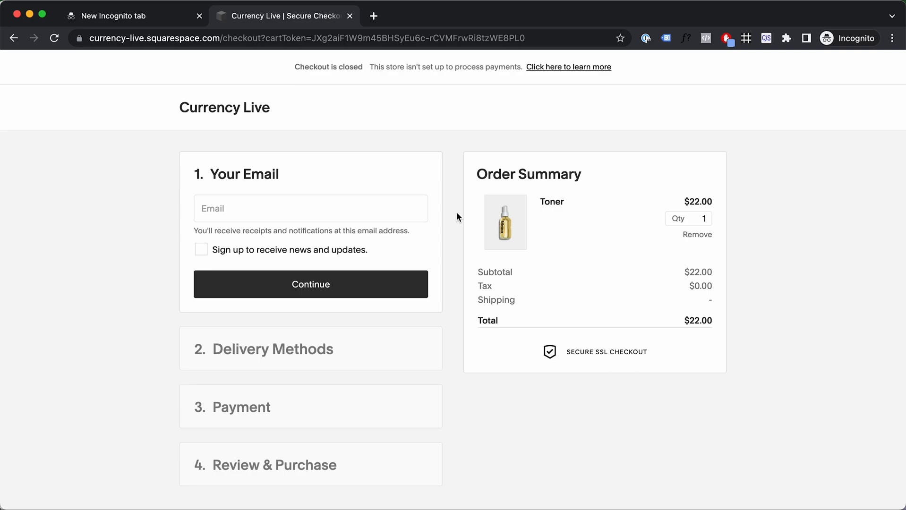
mouse_move(489, 218)
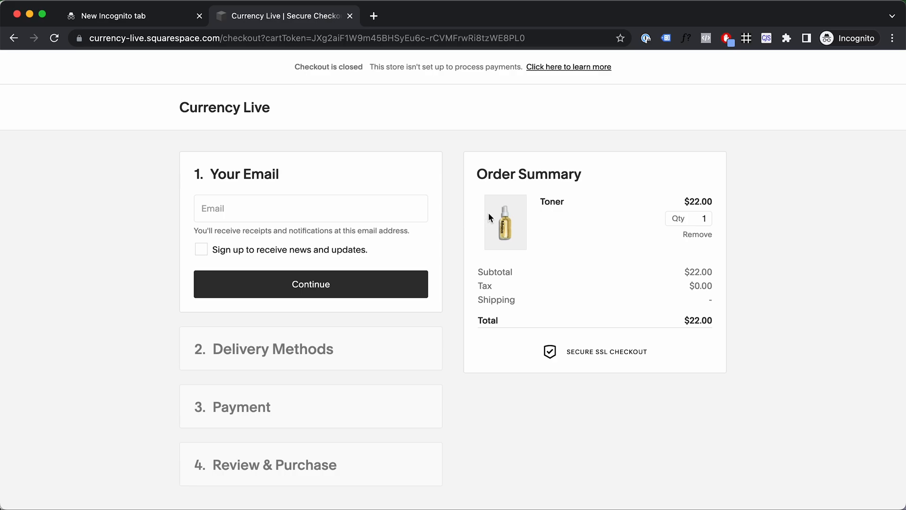
mouse_move(679, 185)
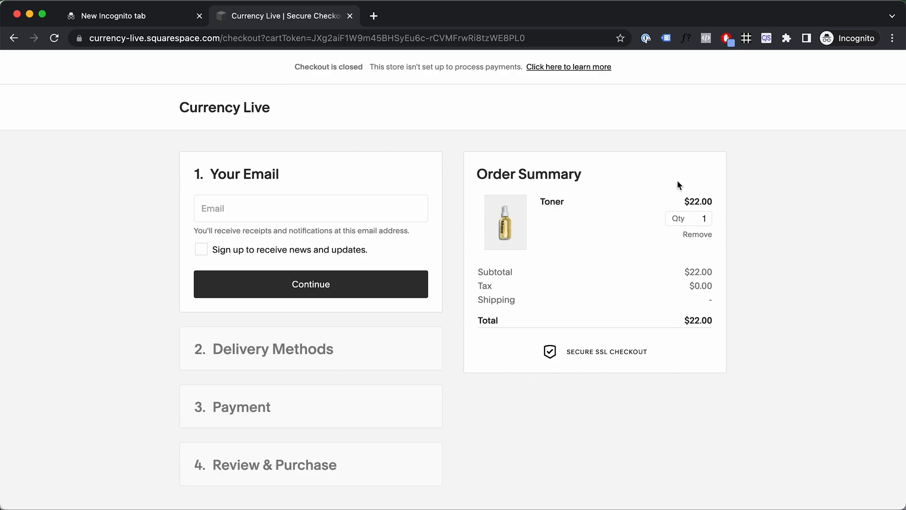
mouse_move(457, 269)
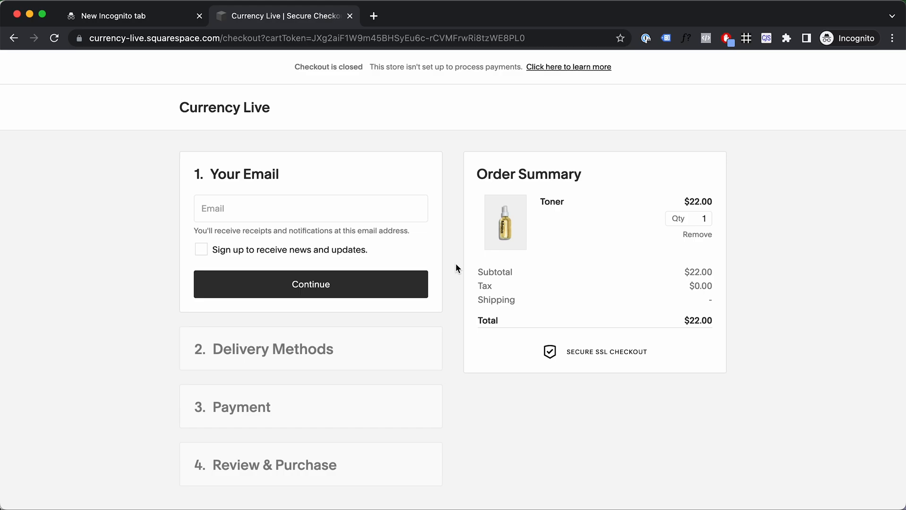
mouse_move(260, 359)
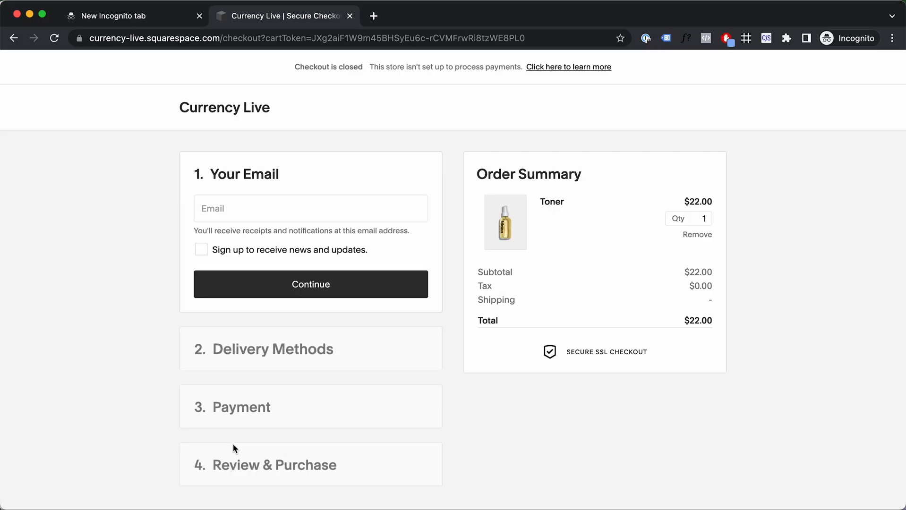
mouse_move(456, 228)
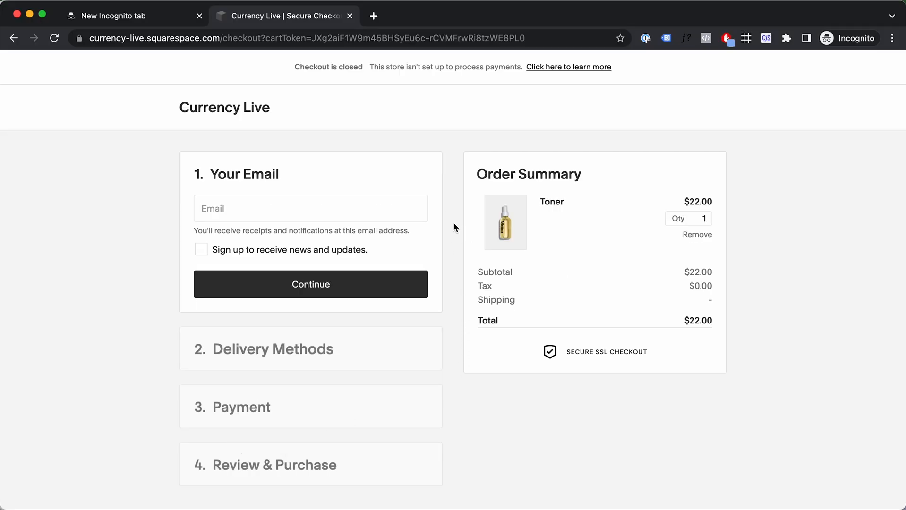
mouse_move(713, 122)
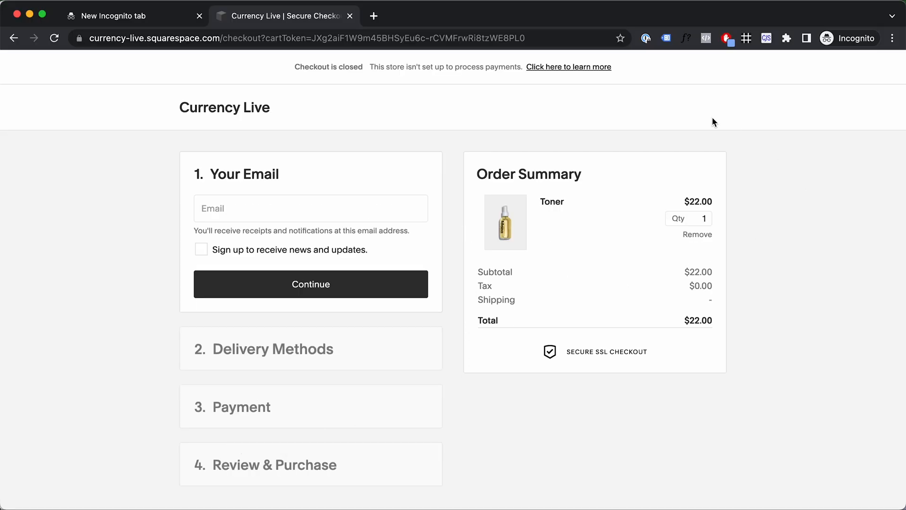
mouse_move(83, 65)
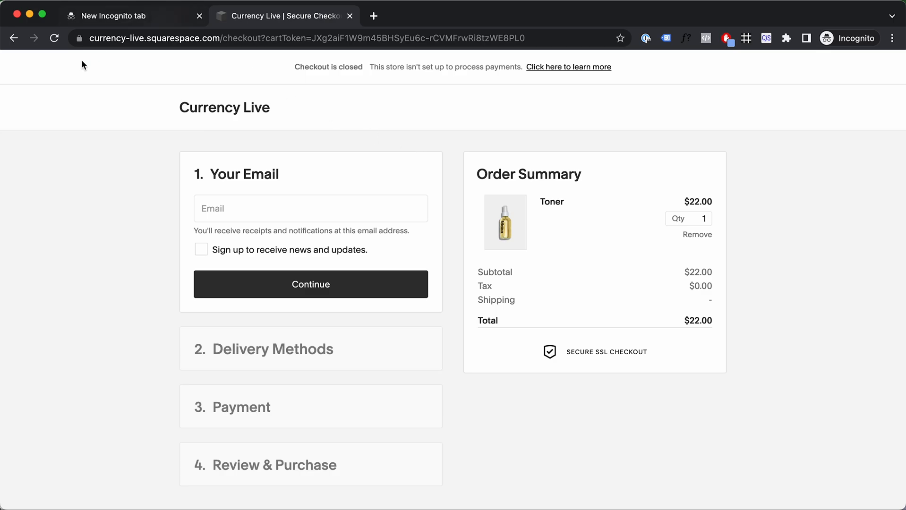
Step: Go back from checkout to the cart and reopen the shopping cart page
left_click(14, 38)
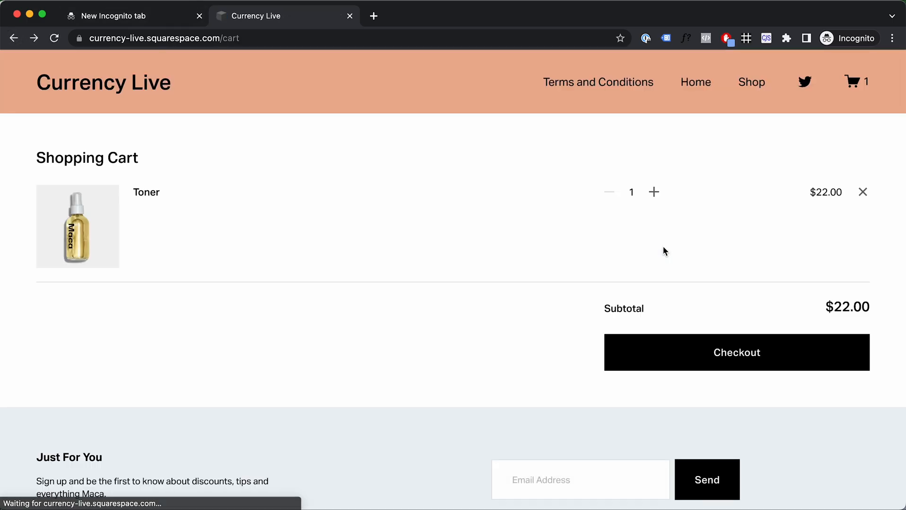
left_click(820, 83)
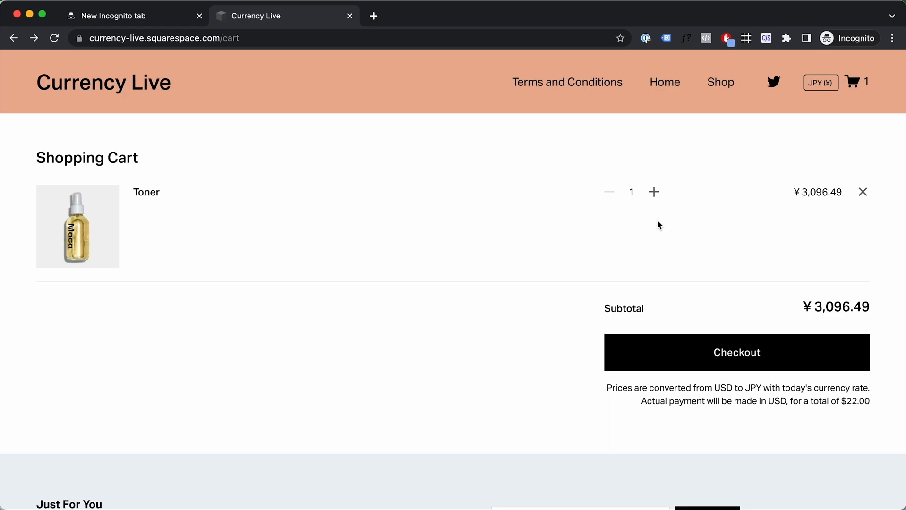
mouse_move(622, 99)
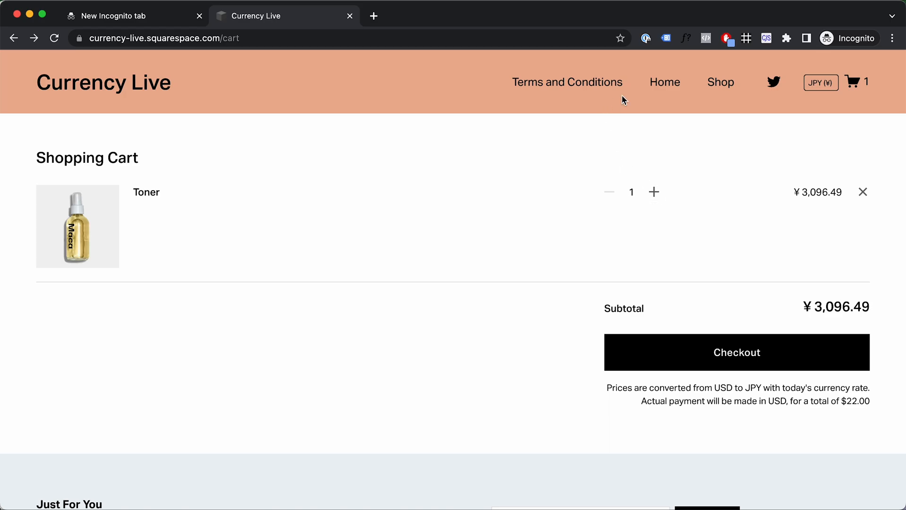
mouse_move(865, 90)
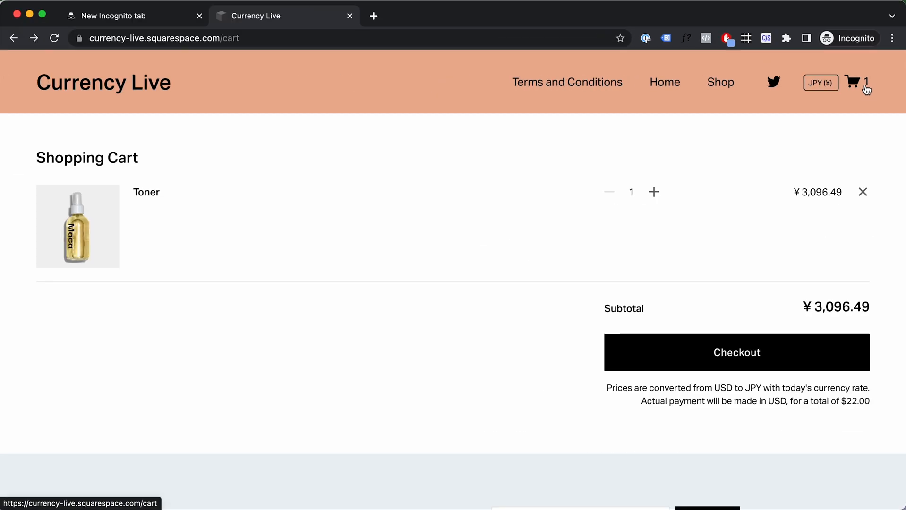
left_click(282, 16)
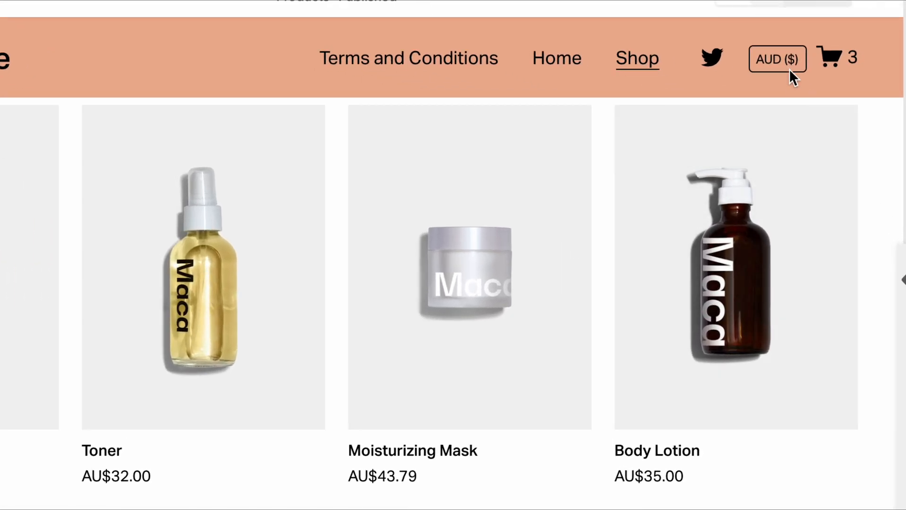
Step: Switch shop prices from Australian dollars to GBP, then to EUR (Toner €20.29)
left_click(777, 59)
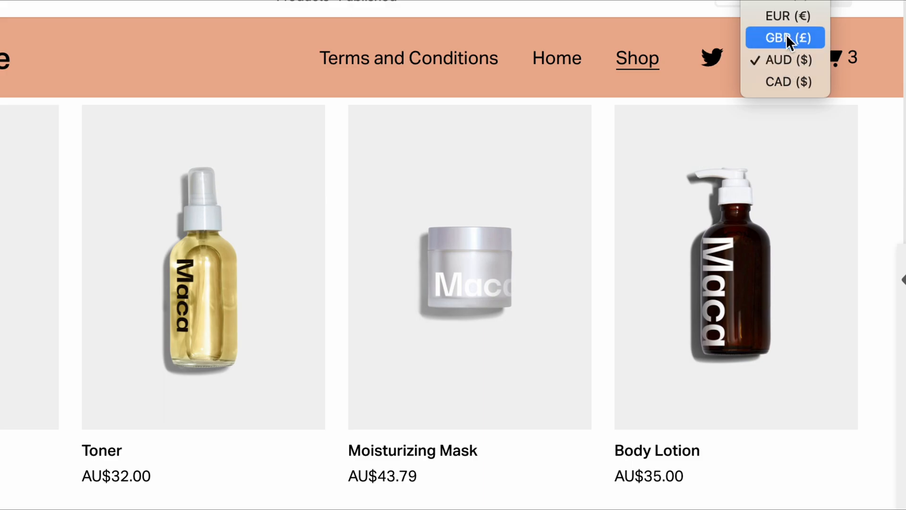
left_click(784, 37)
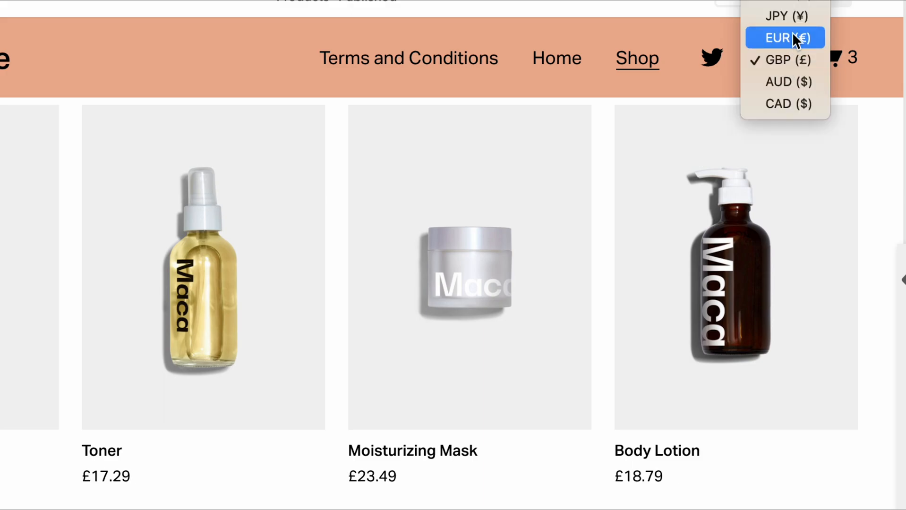
left_click(785, 37)
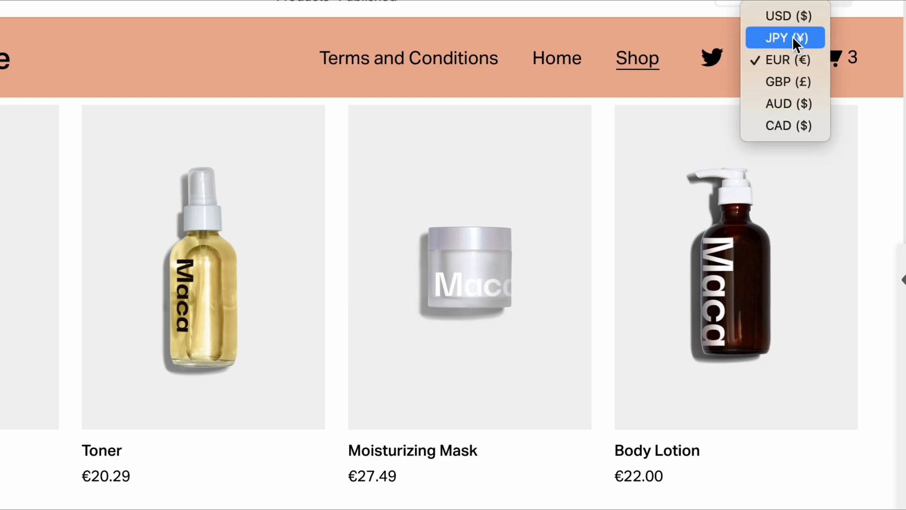